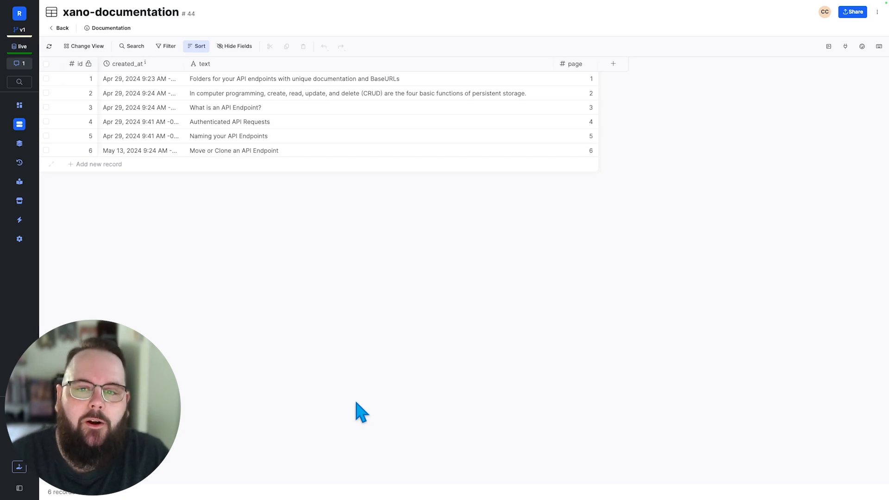
Step: Add a vector column 'embeddings' with 1536 items to the documentation table
{"action": "left_click", "coordinate": [295, 79]}
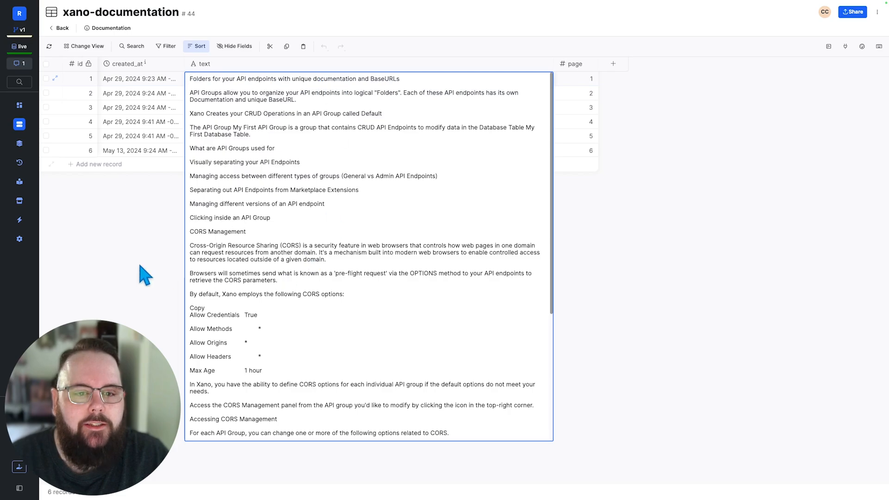
{"action": "mouse_move", "coordinate": [135, 313]}
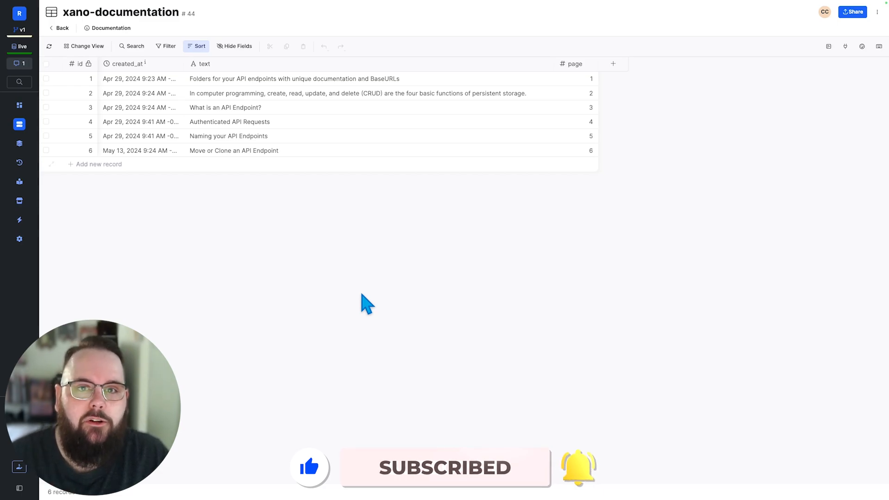
{"action": "mouse_move", "coordinate": [351, 301]}
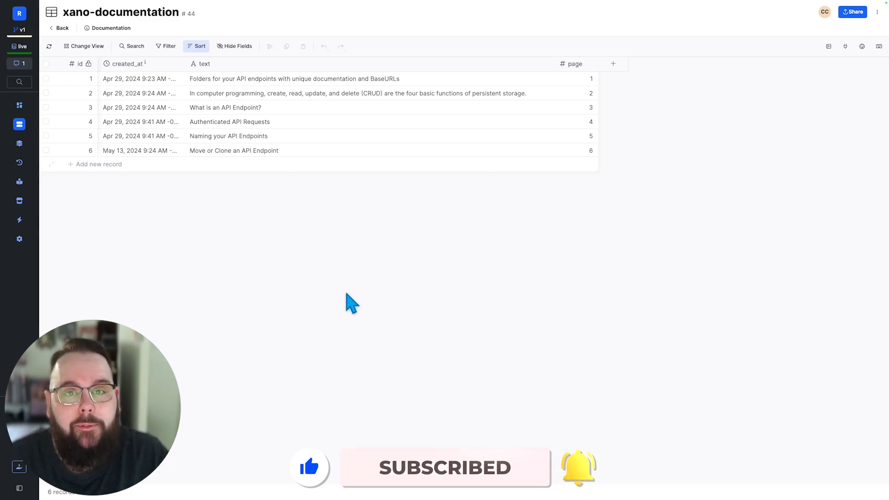
{"action": "mouse_move", "coordinate": [282, 299]}
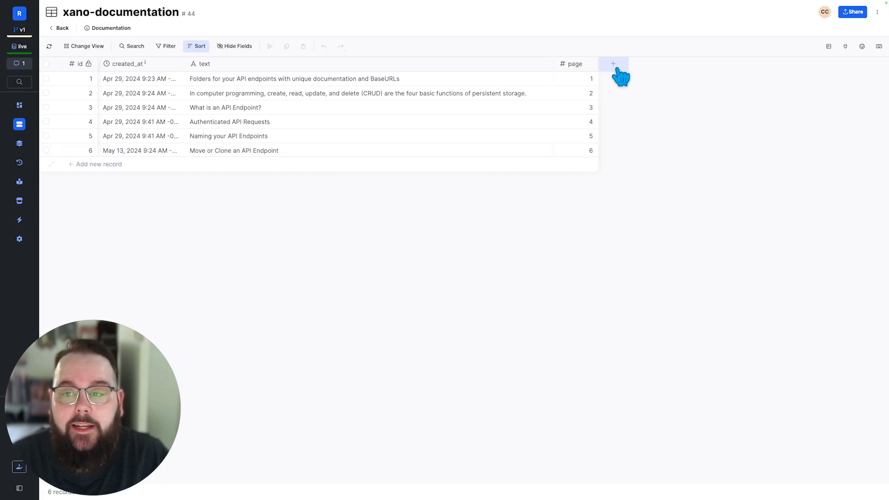
{"action": "left_click", "coordinate": [613, 63]}
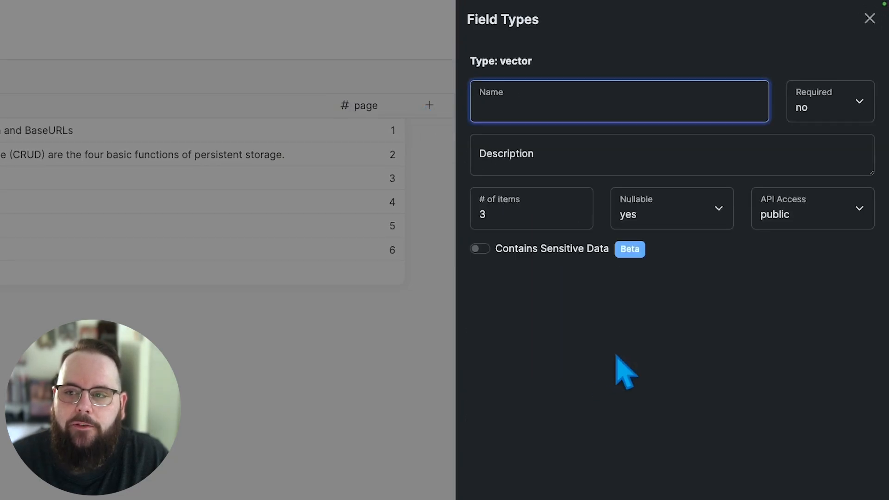
{"action": "type", "text": "embeddings"}
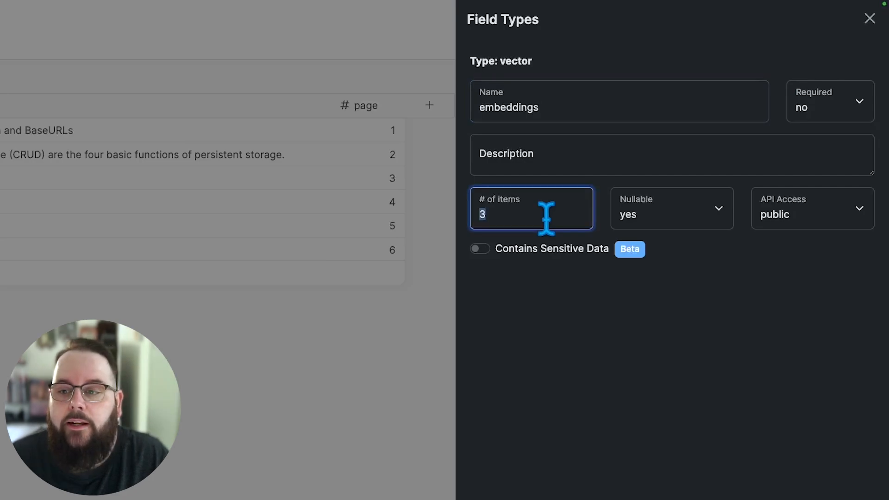
{"action": "mouse_move", "coordinate": [598, 361]}
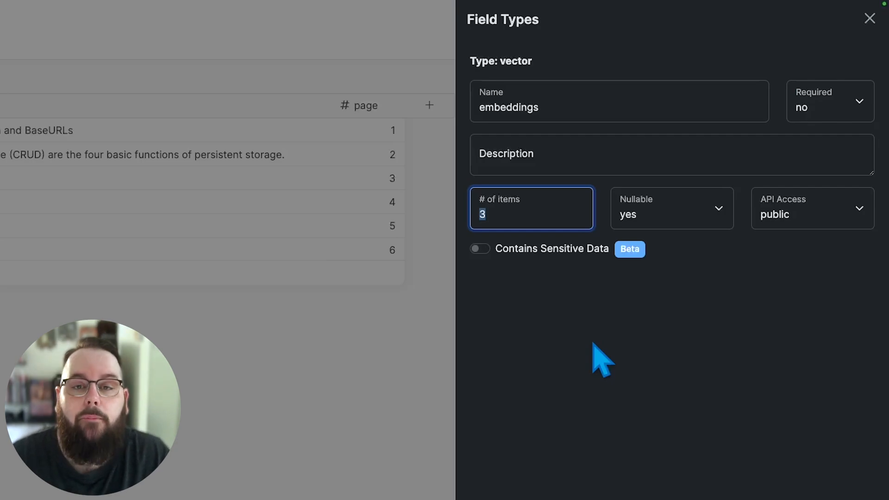
{"action": "type", "text": "1536"}
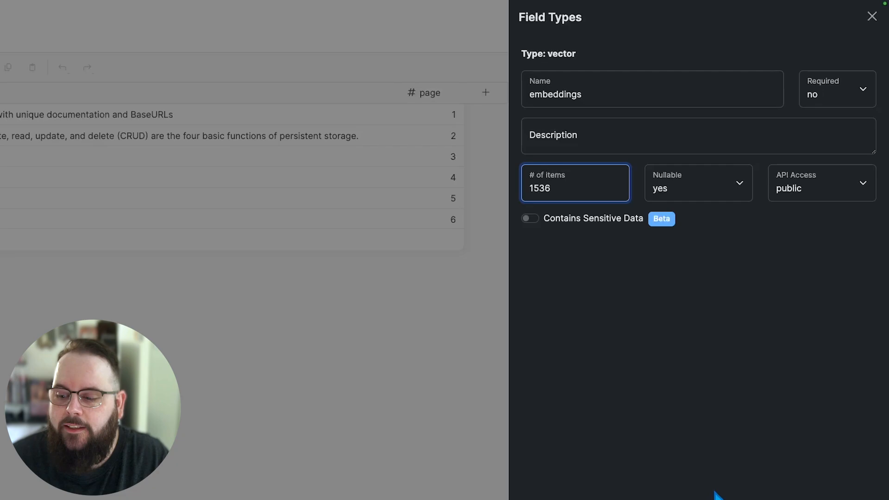
{"action": "left_click", "coordinate": [871, 16]}
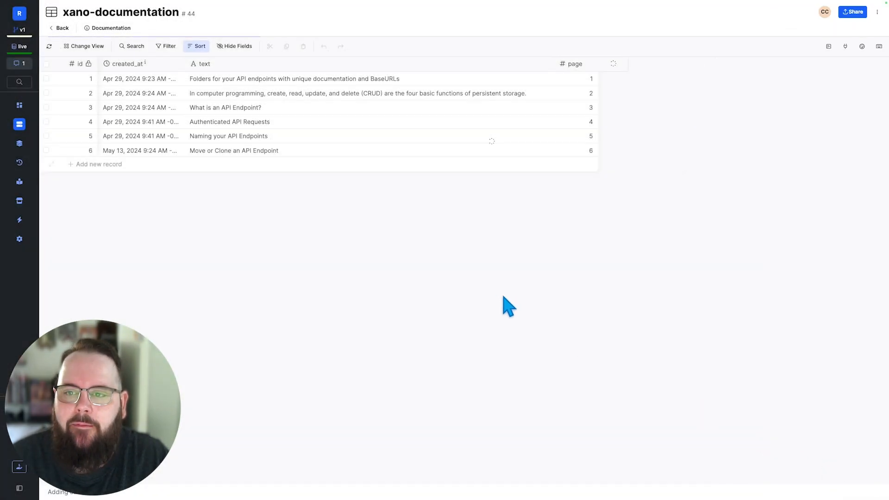
{"action": "left_click", "coordinate": [613, 64]}
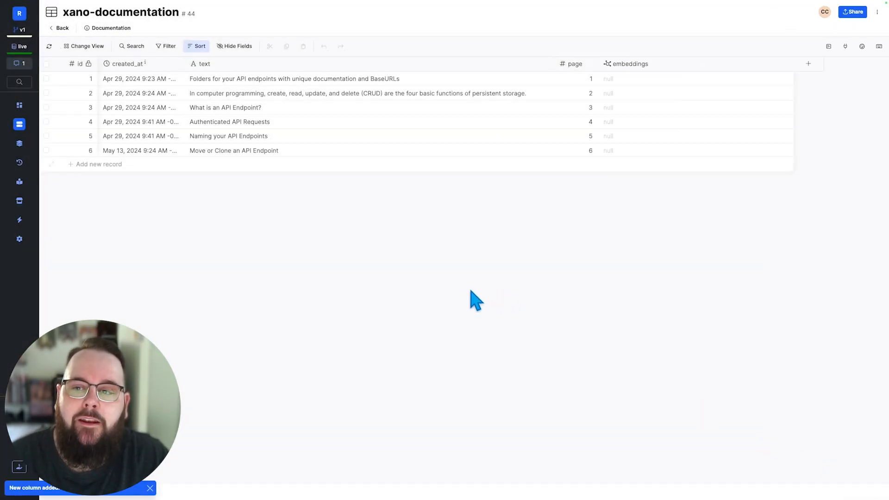
{"action": "mouse_move", "coordinate": [482, 296]}
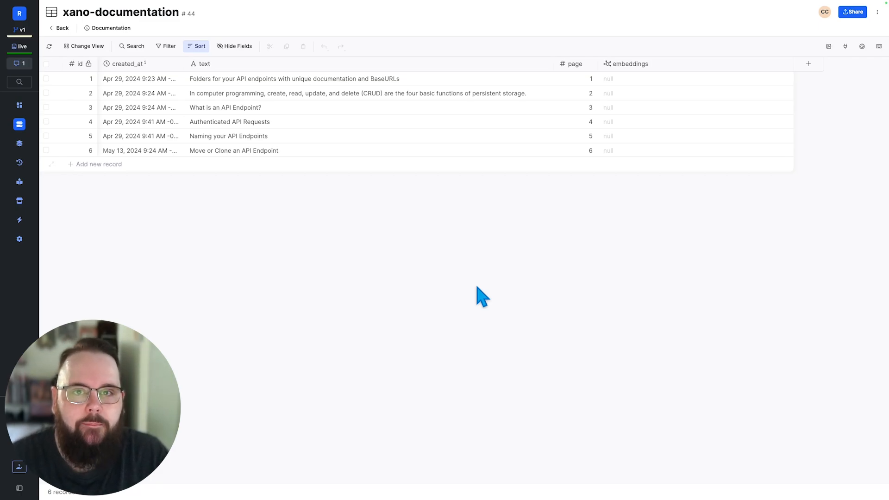
{"action": "mouse_move", "coordinate": [878, 124]}
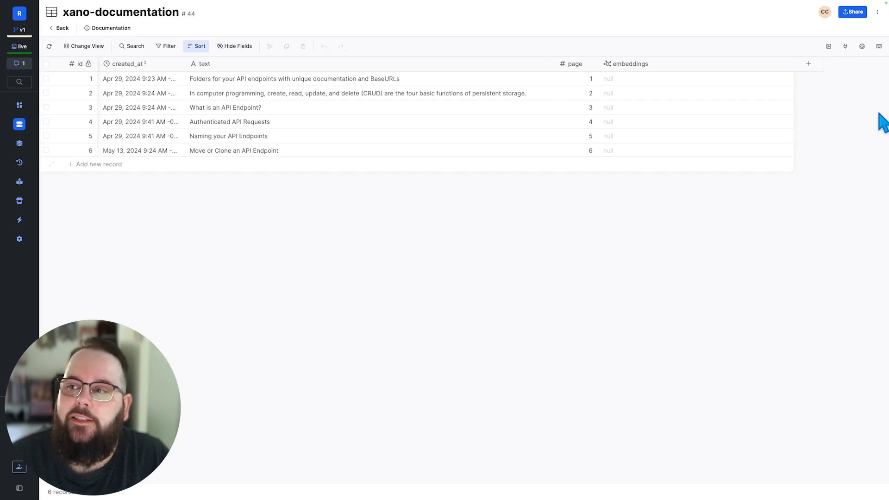
Step: Open the Generate Embeddings #13 trigger from the table's Triggers menu
{"action": "left_click", "coordinate": [877, 11]}
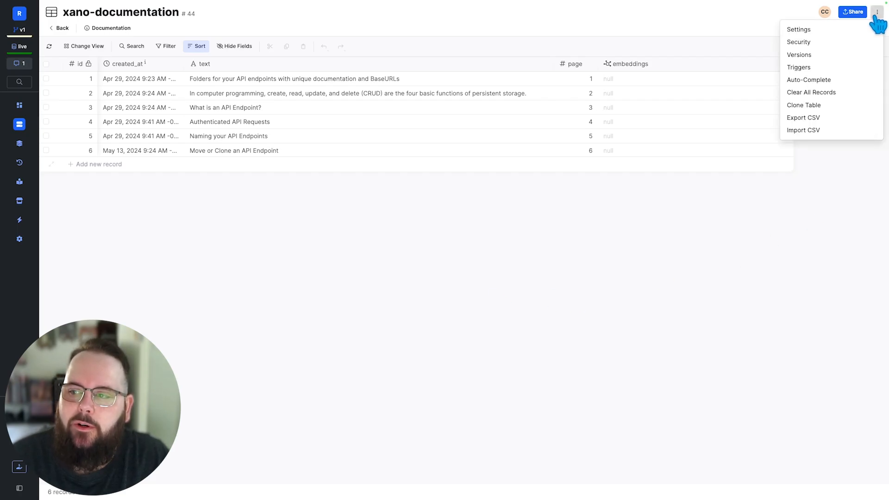
{"action": "mouse_move", "coordinate": [799, 67]}
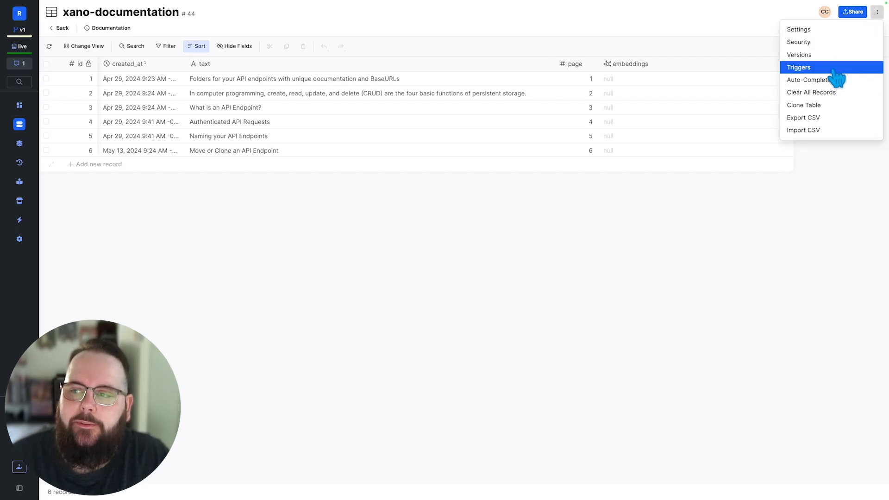
{"action": "left_click", "coordinate": [798, 67]}
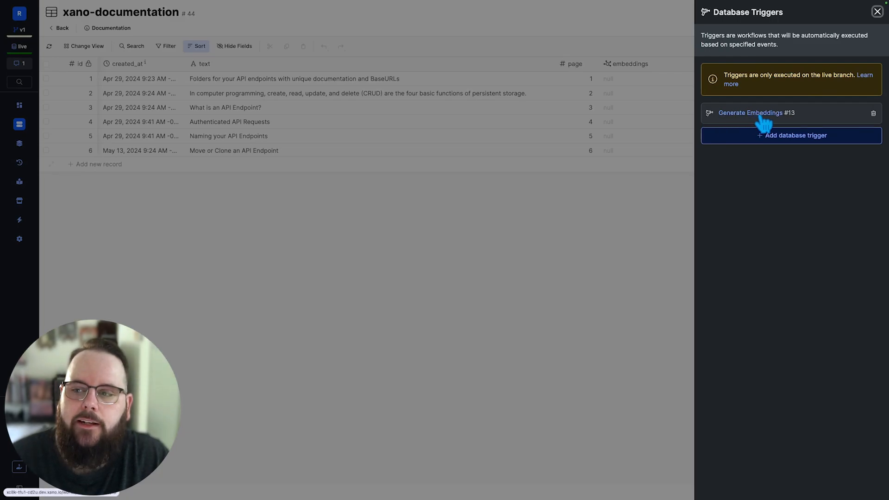
{"action": "left_click", "coordinate": [756, 113]}
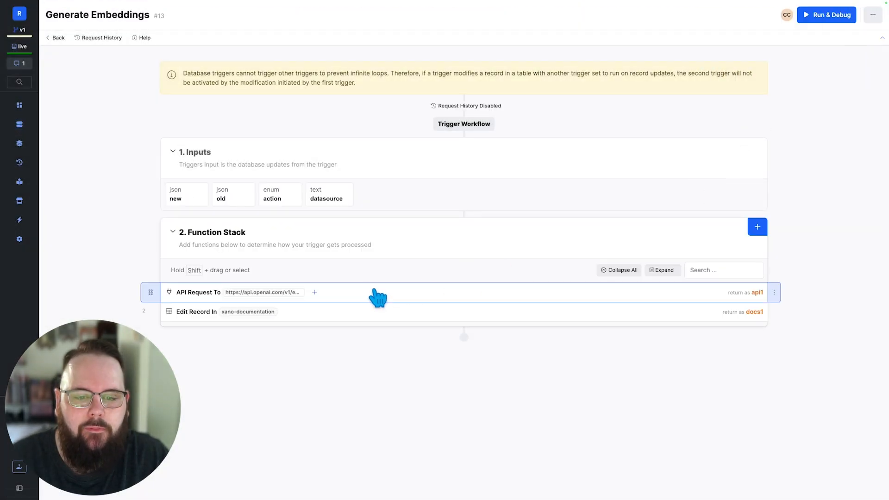
{"action": "mouse_move", "coordinate": [341, 412]}
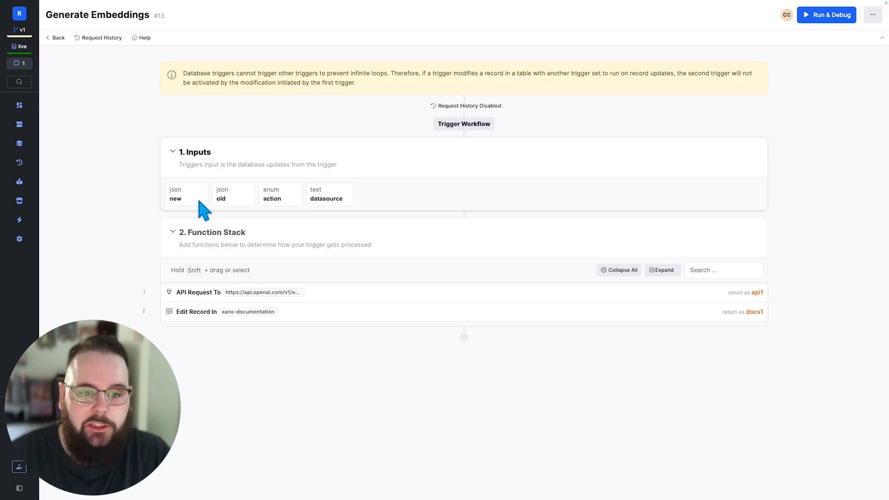
{"action": "mouse_move", "coordinate": [237, 209]}
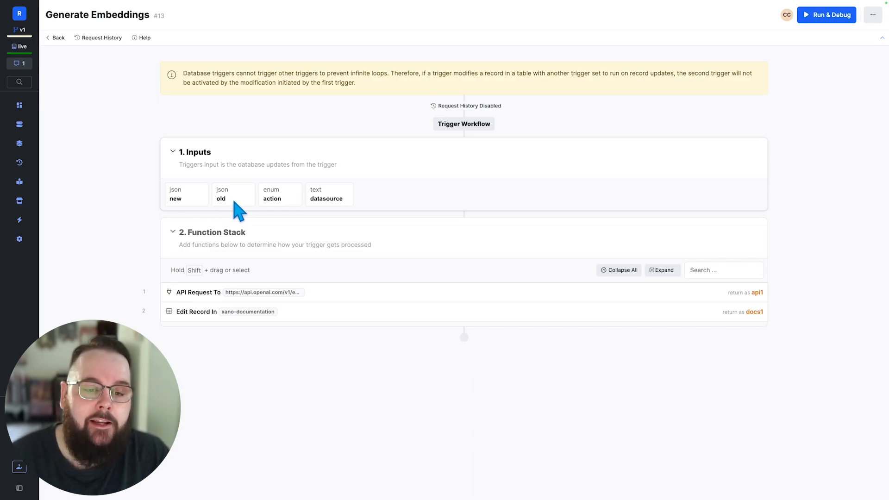
{"action": "mouse_move", "coordinate": [187, 209]}
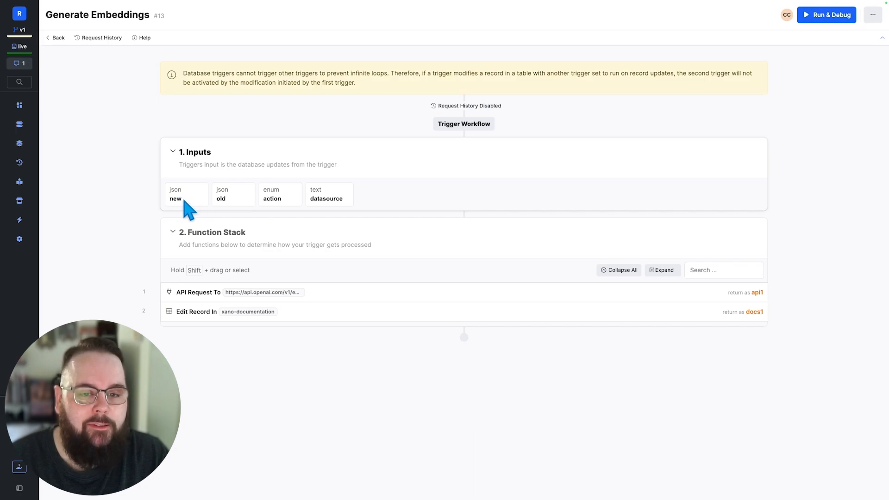
{"action": "mouse_move", "coordinate": [292, 210]}
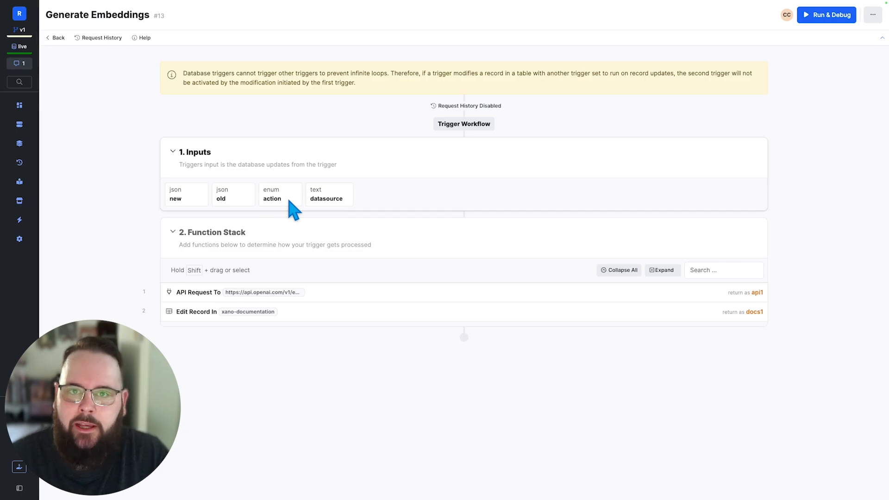
{"action": "mouse_move", "coordinate": [346, 213]}
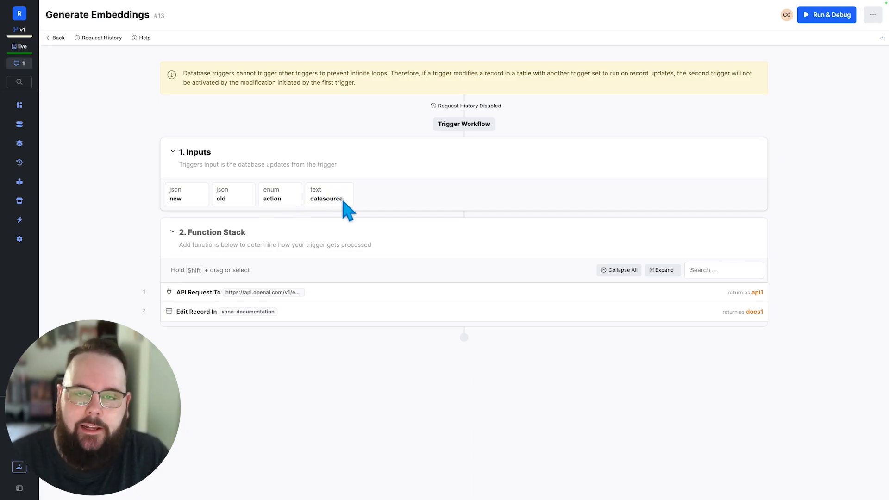
{"action": "mouse_move", "coordinate": [397, 256]}
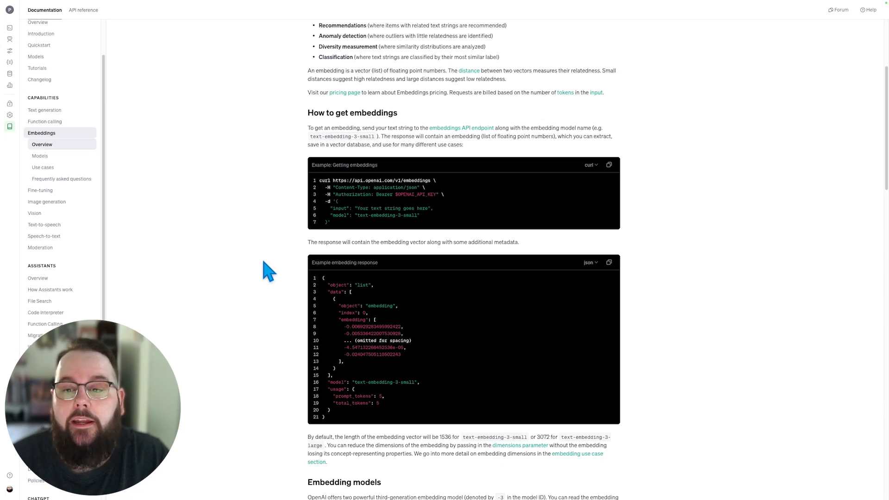
{"action": "mouse_move", "coordinate": [609, 164]}
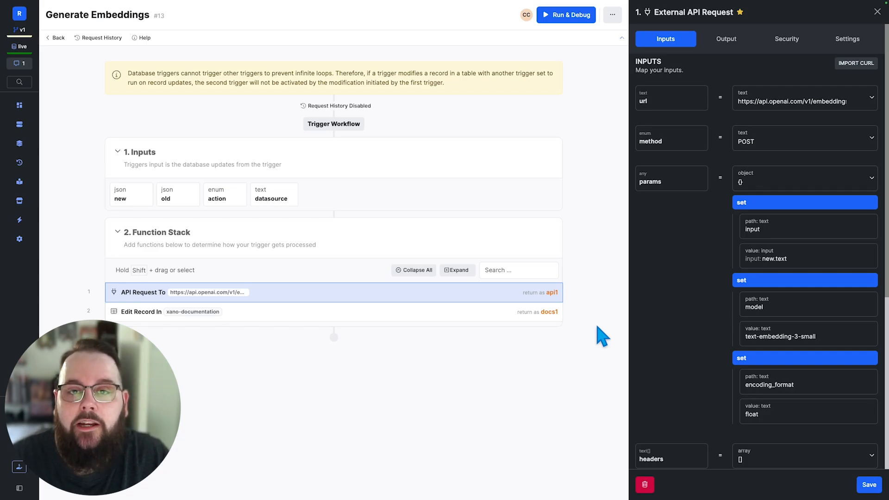
{"action": "mouse_move", "coordinate": [681, 340]}
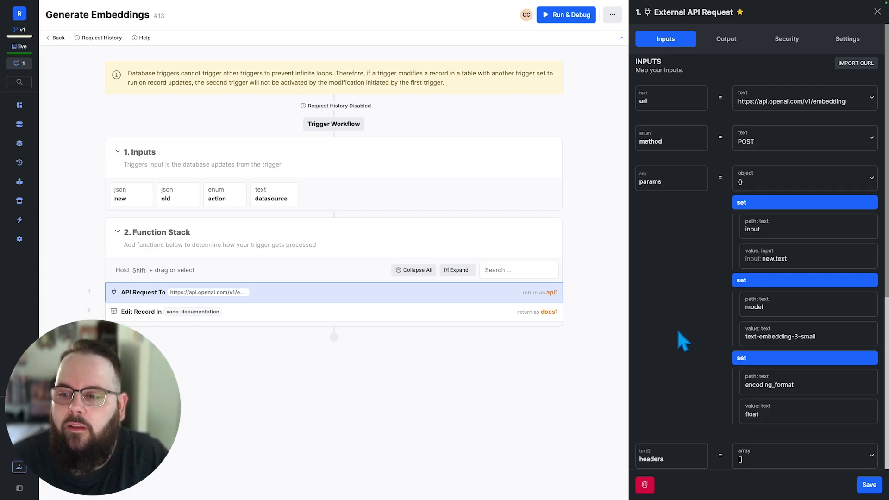
Step: Review the OpenAI request's params and Bearer-token headers, then save the step
{"action": "scroll", "scroll_direction": "down", "scroll_amount": 3}
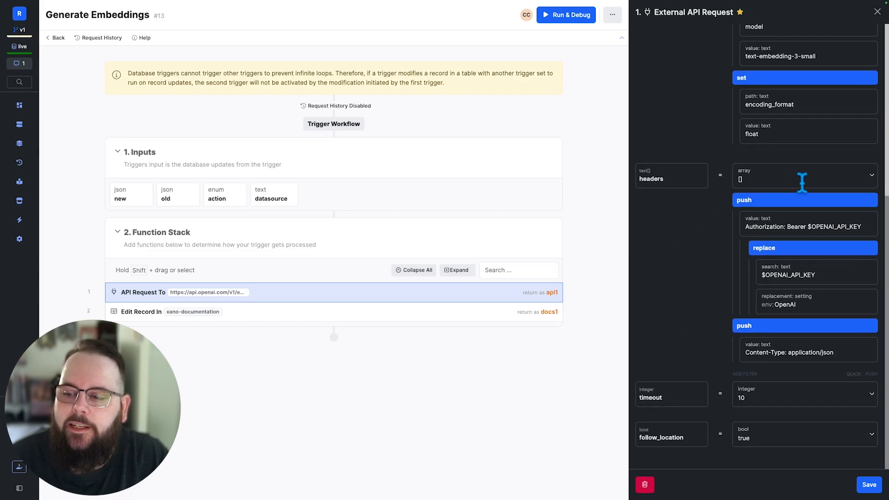
{"action": "mouse_move", "coordinate": [680, 334]}
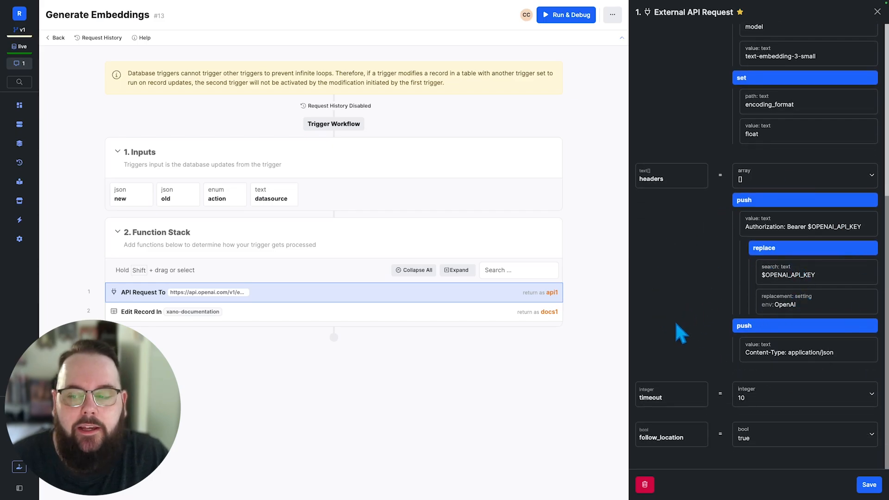
{"action": "left_click", "coordinate": [868, 484]}
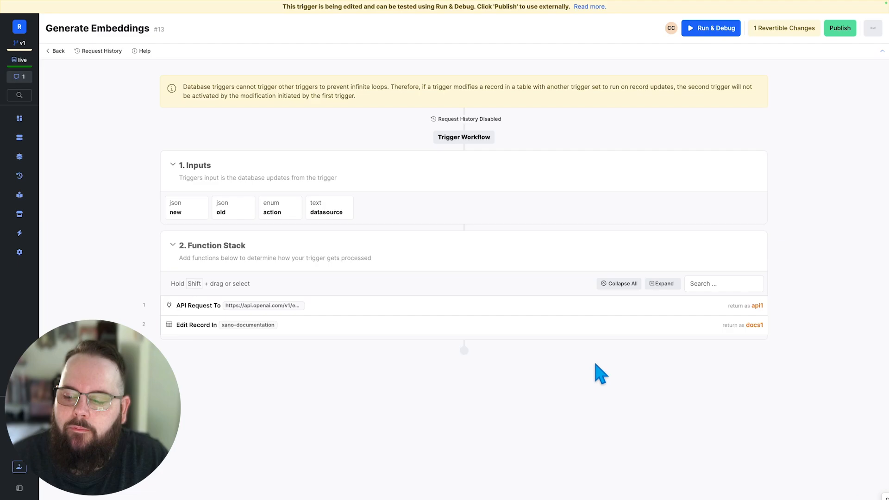
{"action": "mouse_move", "coordinate": [814, 31]}
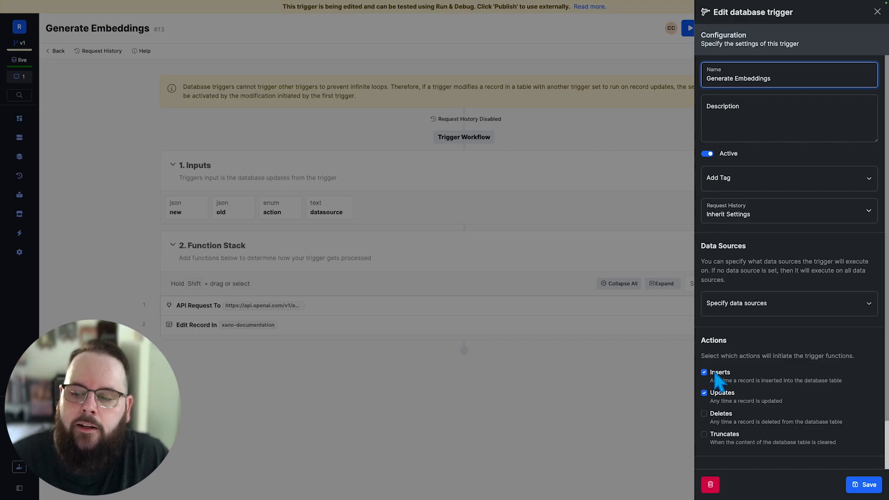
{"action": "mouse_move", "coordinate": [533, 424]}
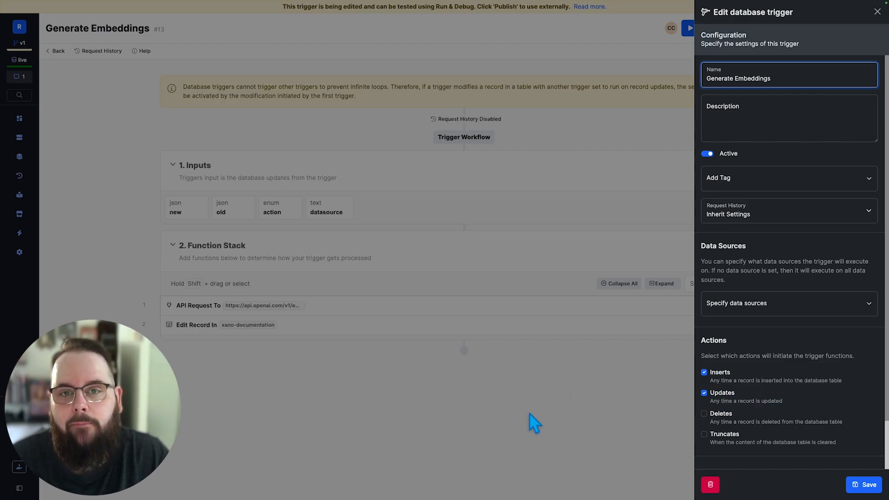
Step: Publish the Generate Embeddings trigger set to run on inserts and updates
{"action": "left_click", "coordinate": [866, 485]}
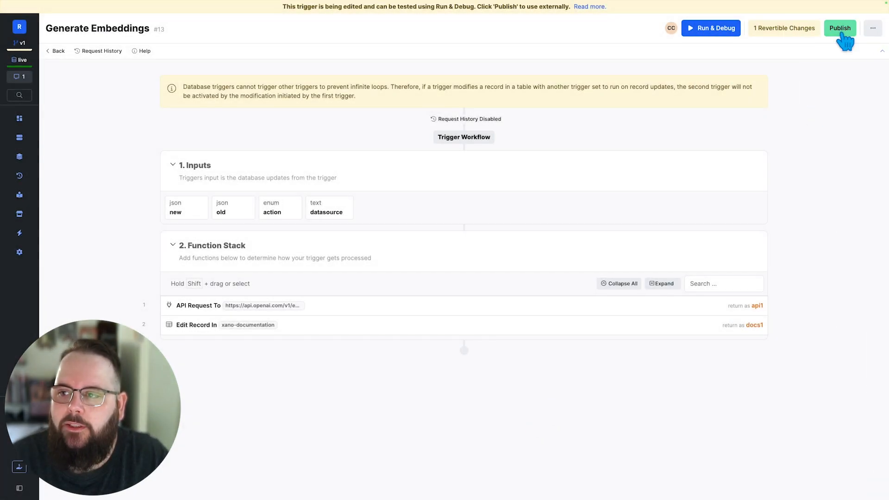
{"action": "left_click", "coordinate": [840, 28]}
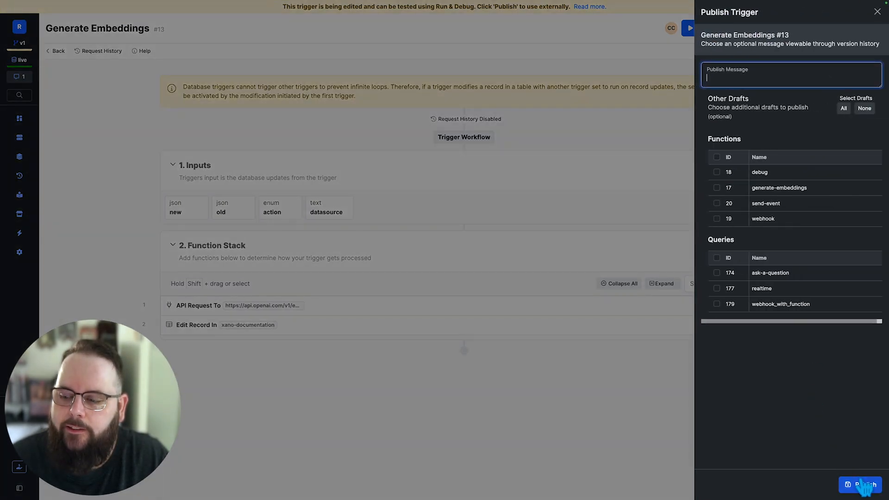
{"action": "left_click", "coordinate": [862, 485]}
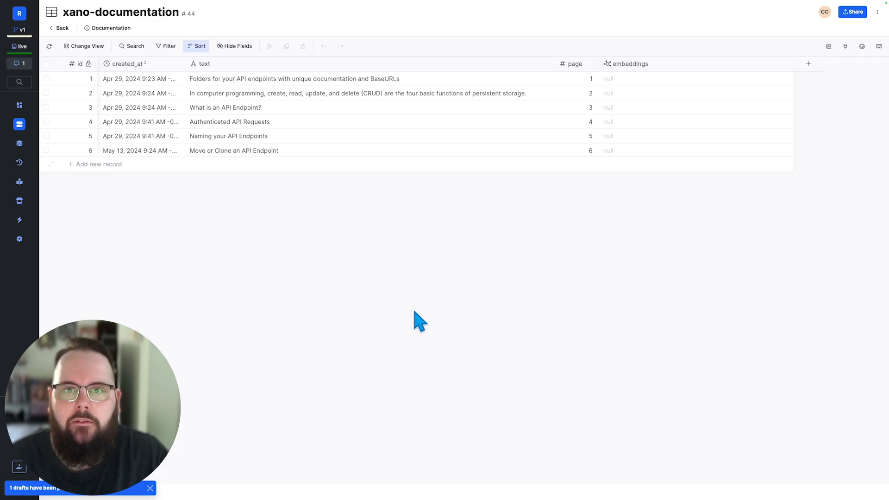
{"action": "mouse_move", "coordinate": [578, 235]}
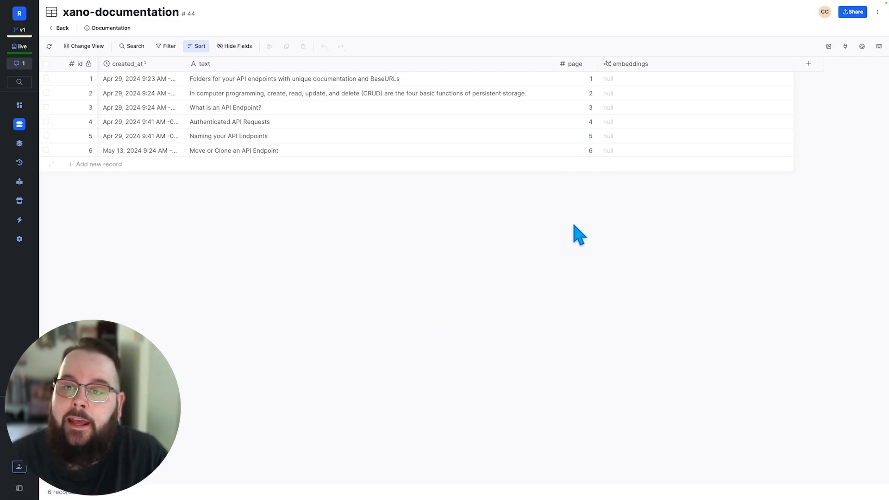
Step: Generate embeddings vectors for the six documentation records, replacing null values
{"action": "left_click", "coordinate": [575, 93]}
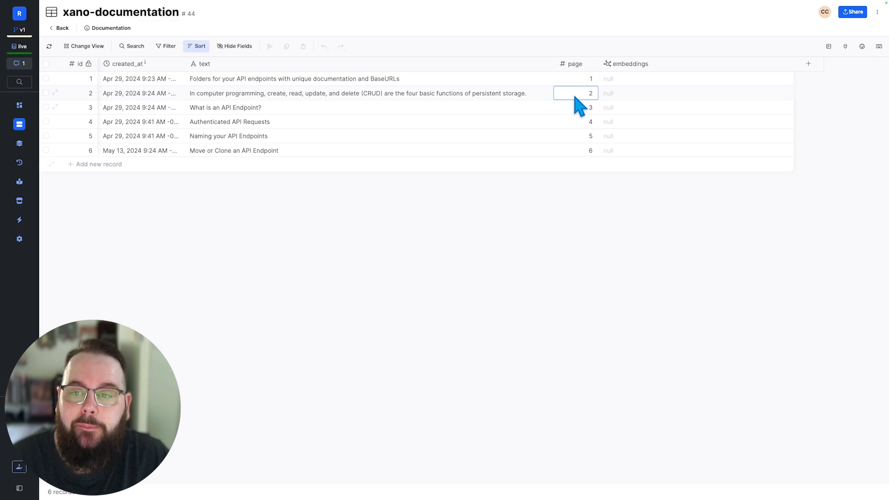
{"action": "left_click", "coordinate": [695, 107]}
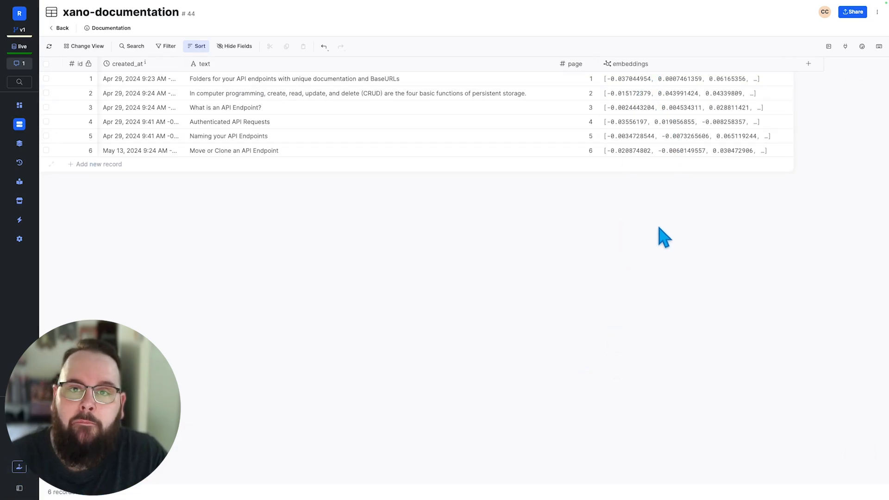
{"action": "mouse_move", "coordinate": [543, 271]}
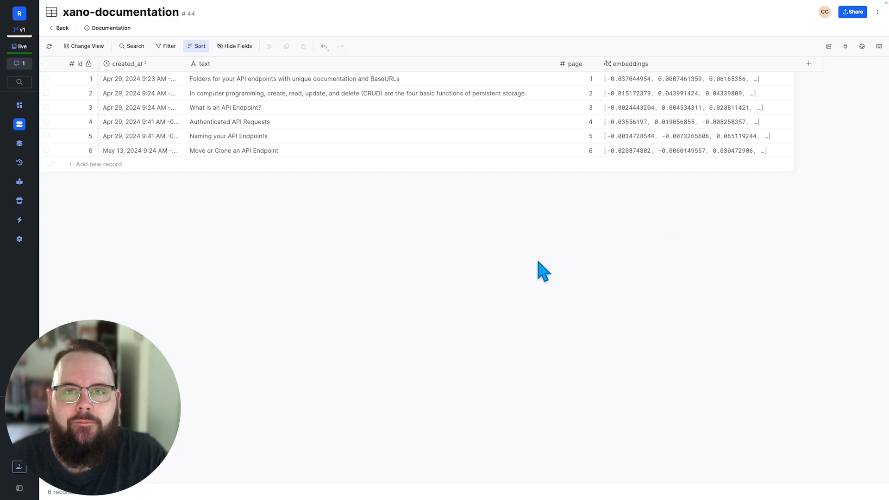
{"action": "mouse_move", "coordinate": [551, 299]}
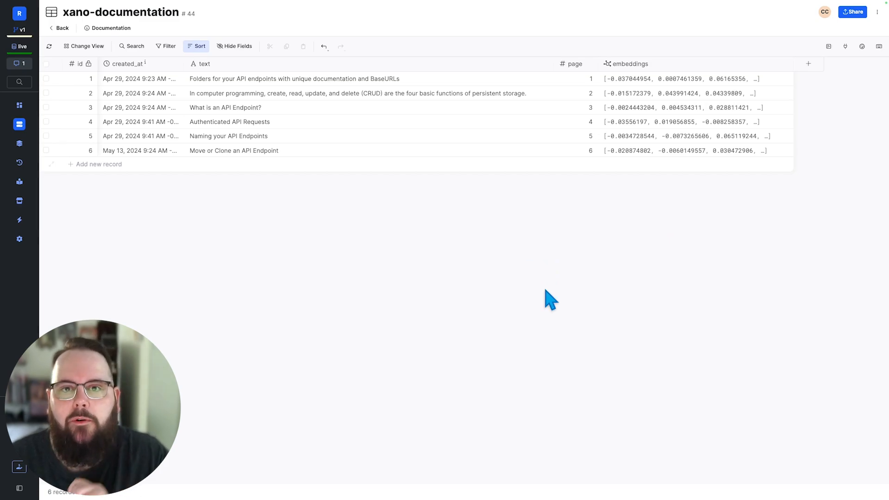
{"action": "mouse_move", "coordinate": [561, 305]}
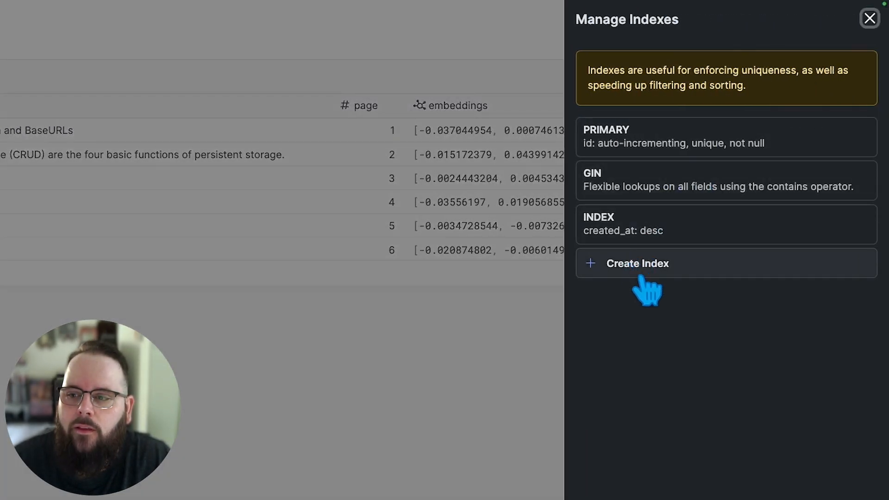
Step: Create and save an inner-product vector index on the embeddings field
{"action": "left_click", "coordinate": [637, 263]}
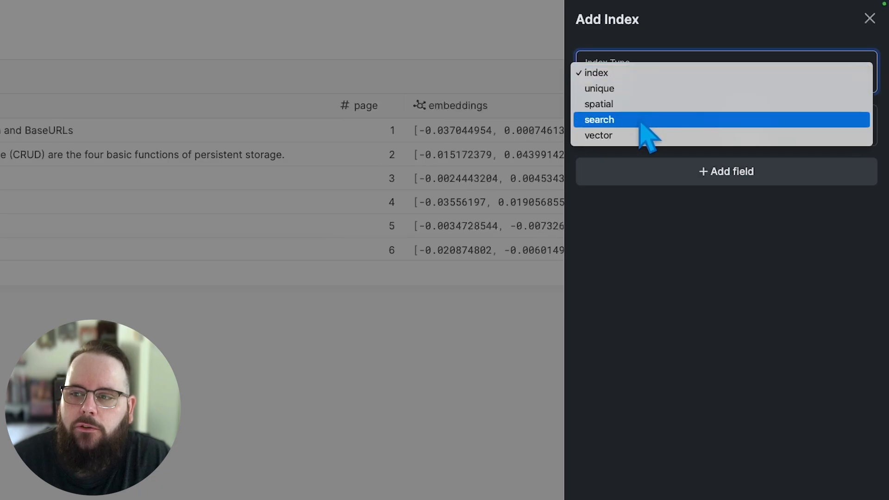
{"action": "left_click", "coordinate": [598, 134]}
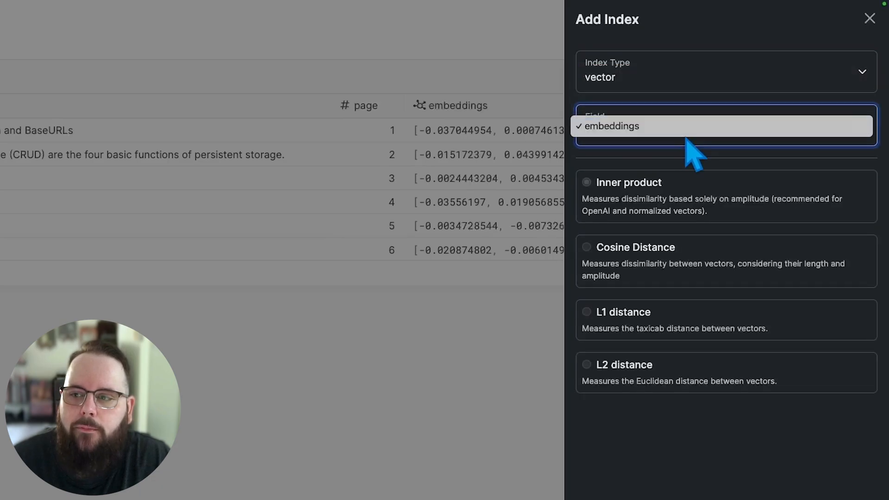
{"action": "left_click", "coordinate": [612, 126]}
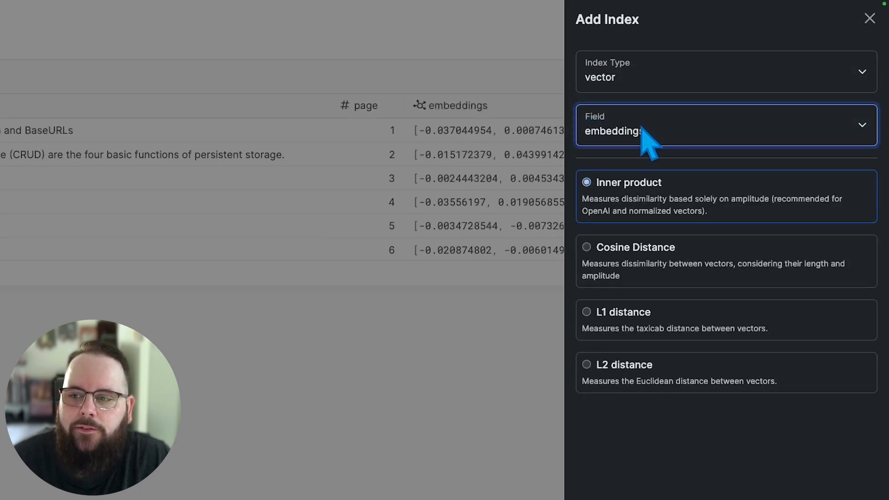
{"action": "mouse_move", "coordinate": [719, 293]}
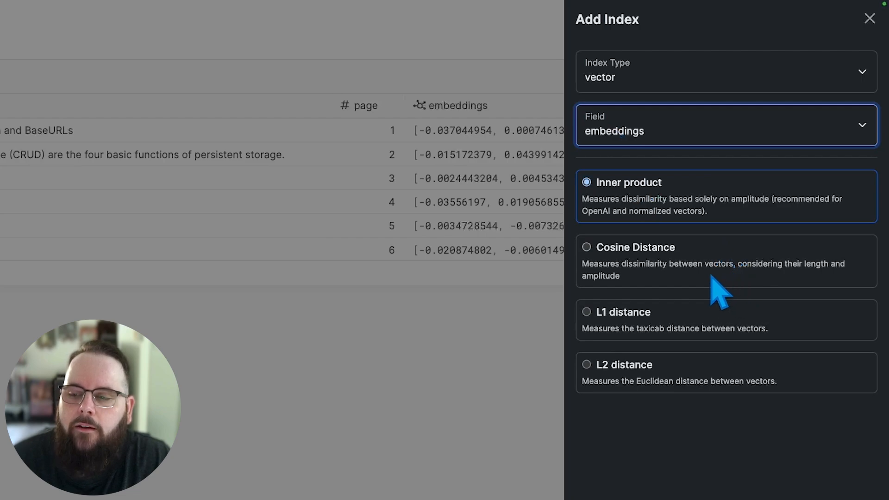
{"action": "mouse_move", "coordinate": [703, 283]}
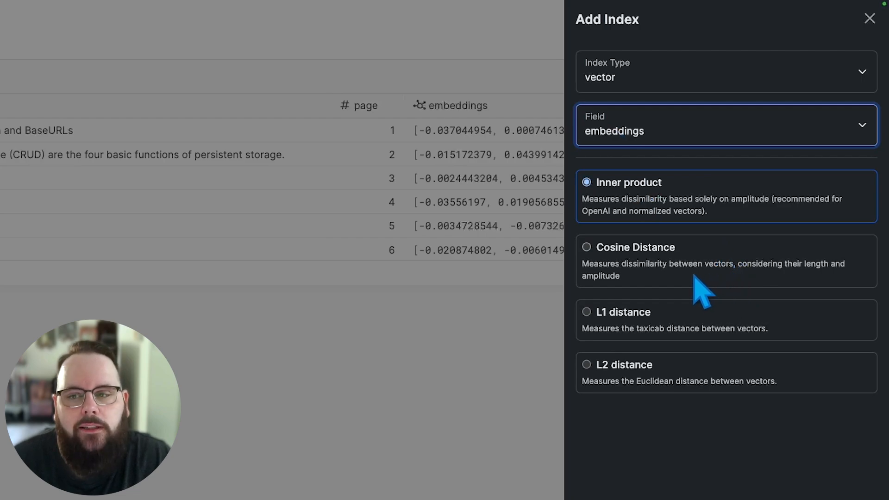
{"action": "mouse_move", "coordinate": [755, 238]}
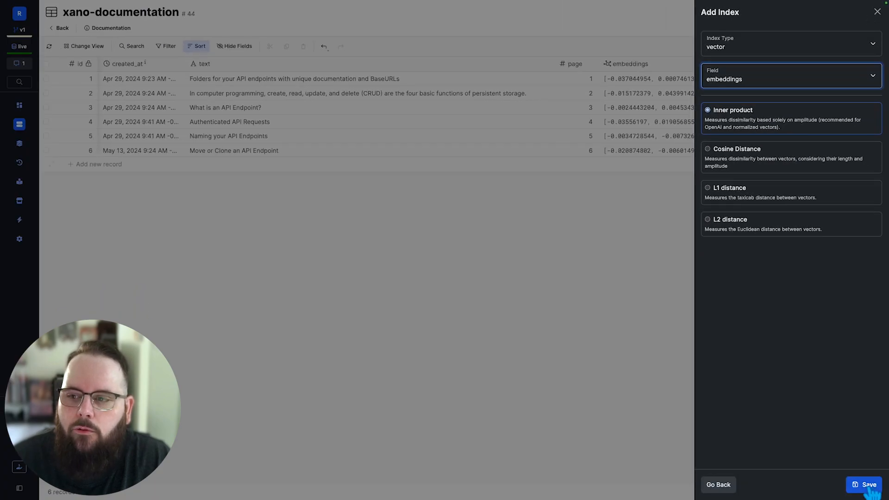
{"action": "left_click", "coordinate": [867, 485]}
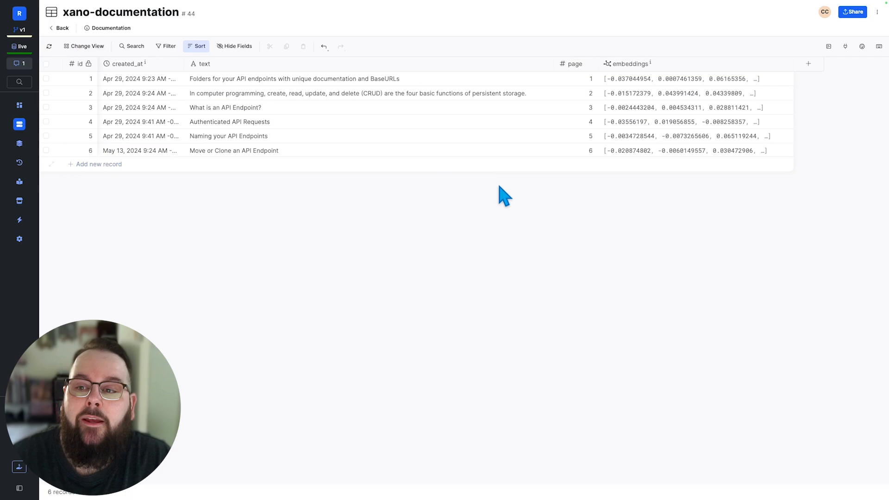
{"action": "mouse_move", "coordinate": [553, 221]}
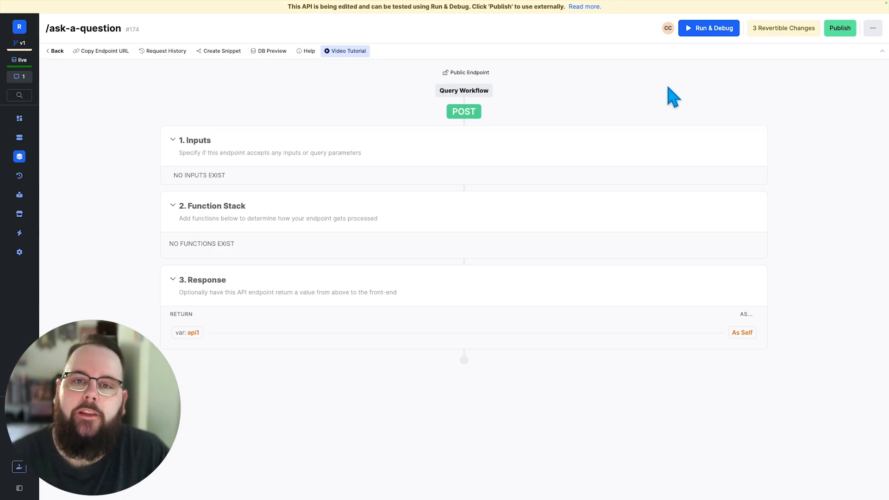
{"action": "mouse_move", "coordinate": [717, 129]}
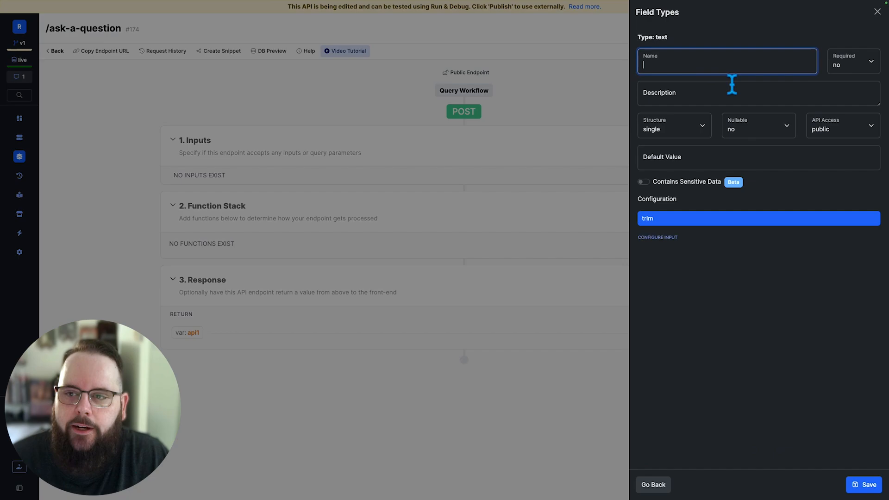
Step: Add a text input named 'question' to /ask-a-question and save
{"action": "type", "text": "question"}
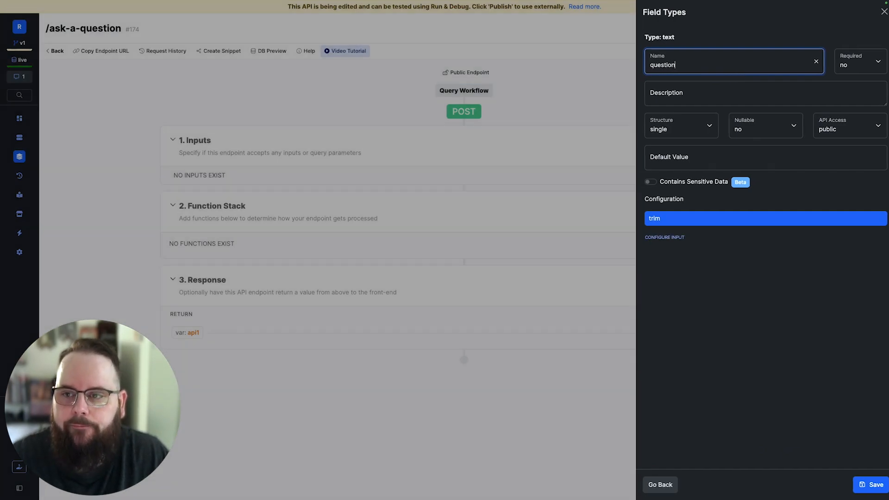
{"action": "left_click", "coordinate": [874, 484]}
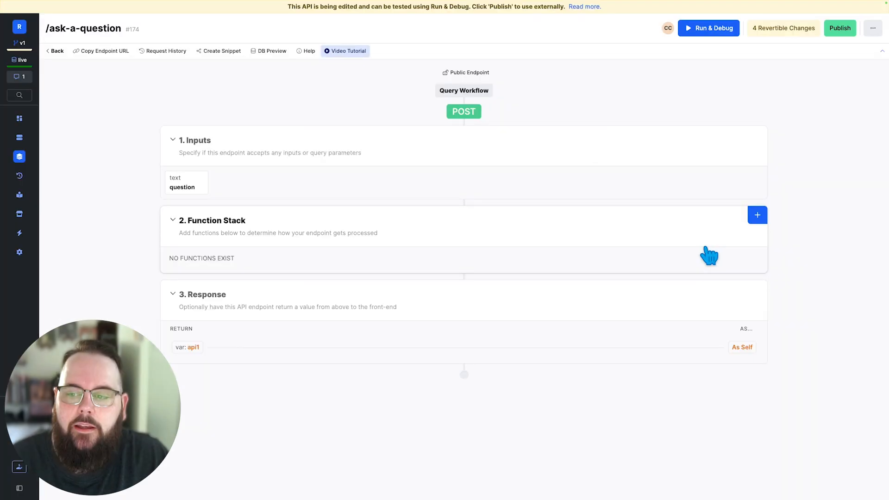
Step: Import the OpenAI embeddings cURL, using env OpenAI as key and question as input
{"action": "left_click", "coordinate": [757, 215]}
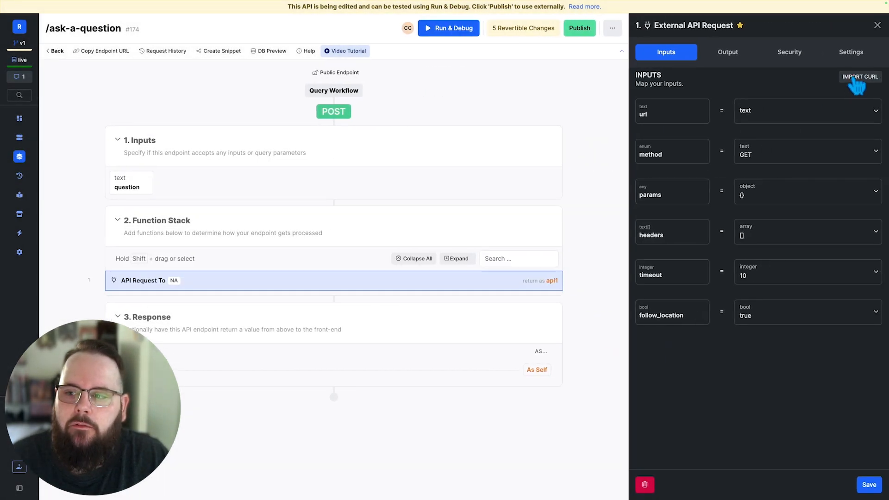
{"action": "left_click", "coordinate": [859, 76]}
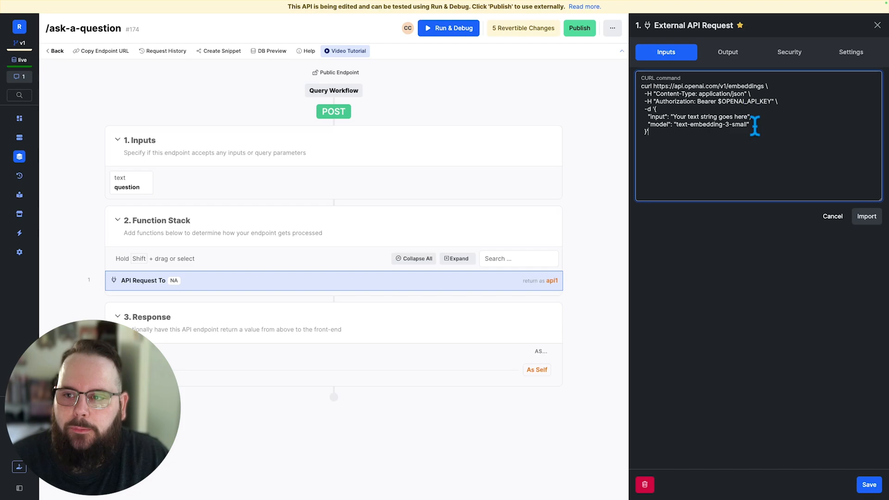
{"action": "left_click", "coordinate": [867, 216]}
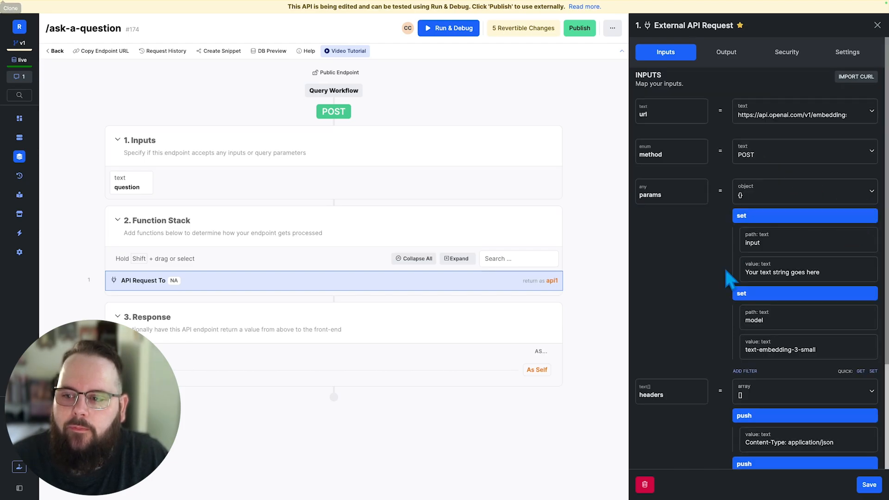
{"action": "scroll", "scroll_direction": "down", "scroll_amount": 3}
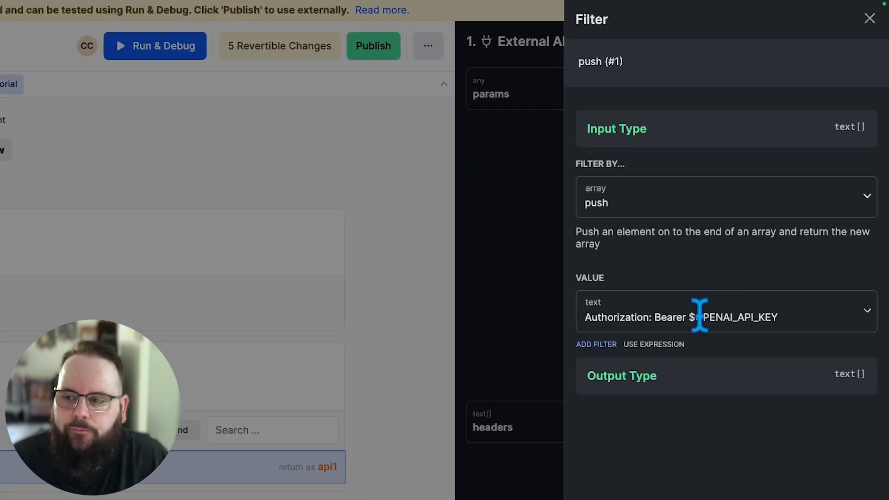
{"action": "left_click", "coordinate": [726, 317]}
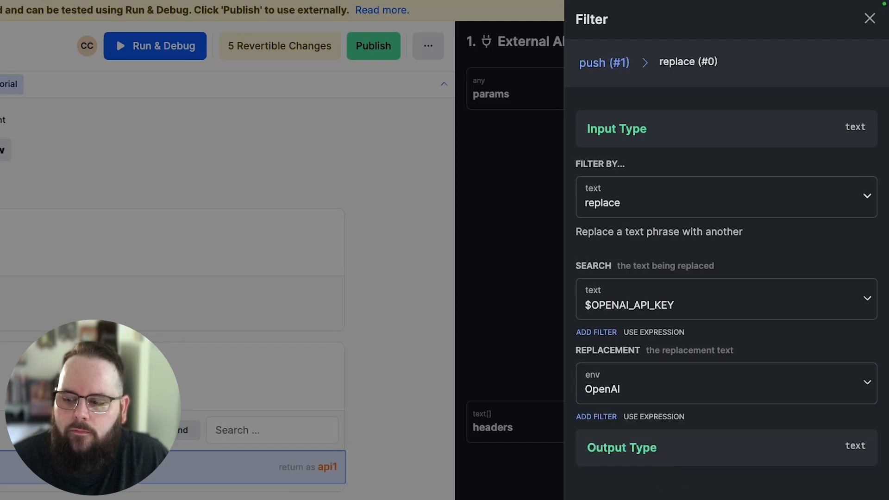
{"action": "left_click", "coordinate": [870, 18]}
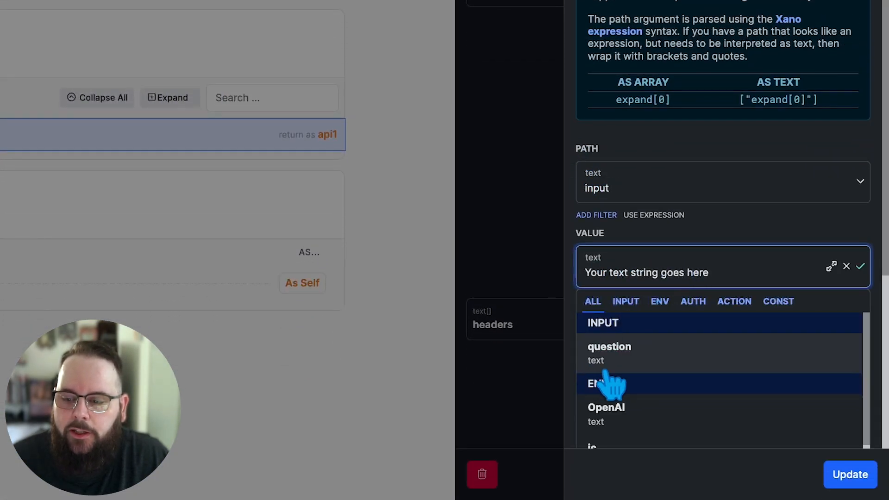
{"action": "left_click", "coordinate": [609, 347]}
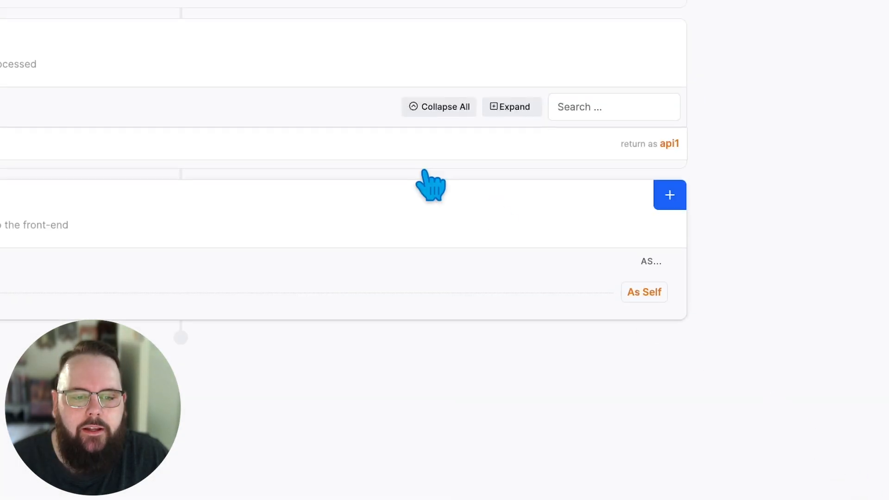
Step: Run the endpoint with 'What is an API group in Xano' and inspect the embedding
{"action": "left_click", "coordinate": [154, 23]}
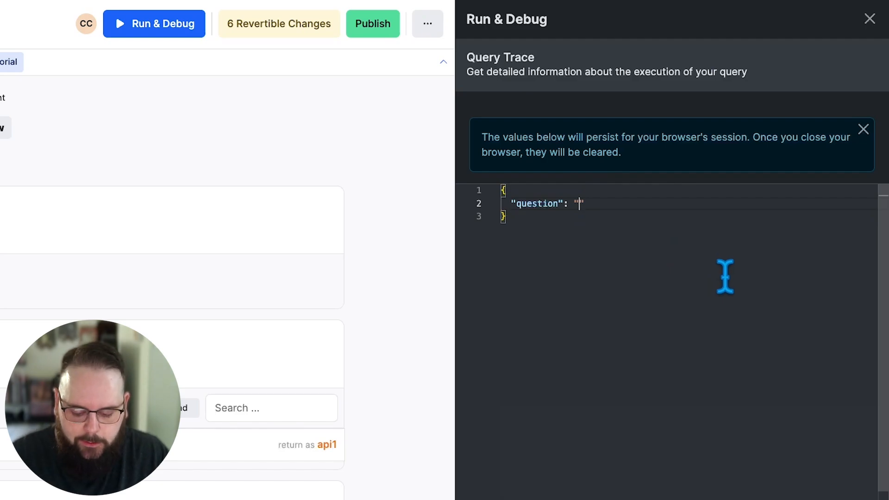
{"action": "type", "text": "What is an"}
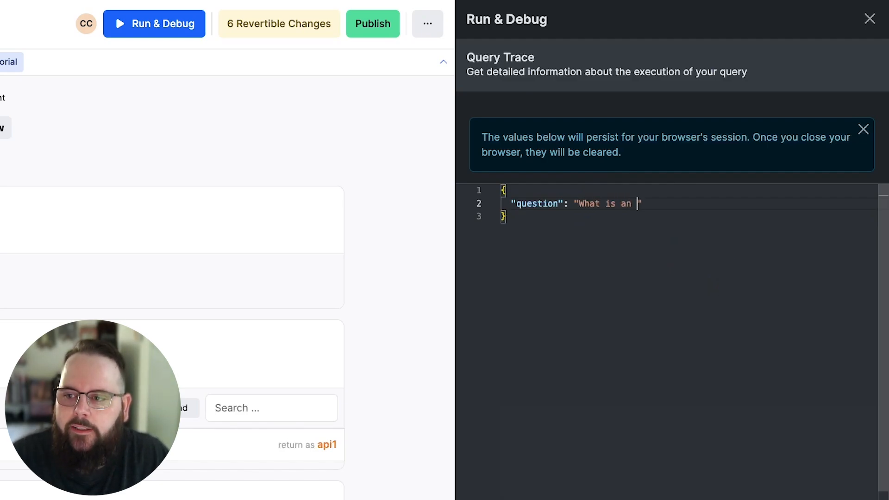
{"action": "type", "text": "API group in Xano"}
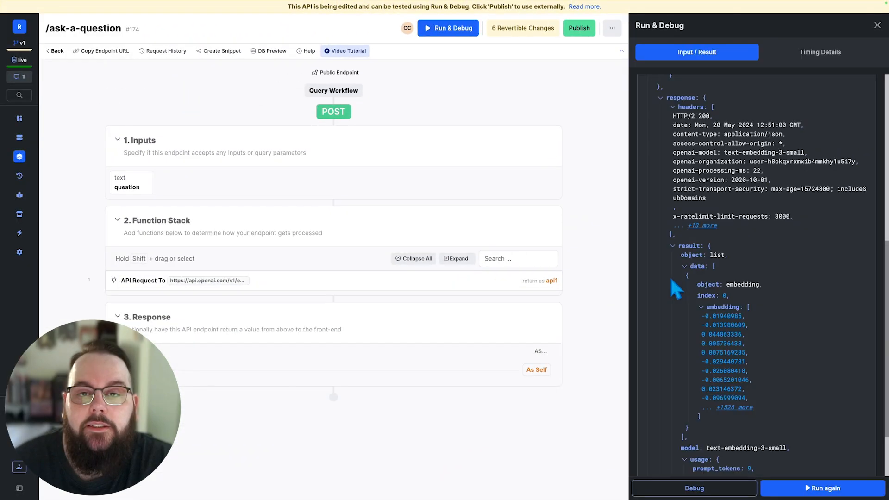
{"action": "scroll", "scroll_direction": "down", "scroll_amount": 3}
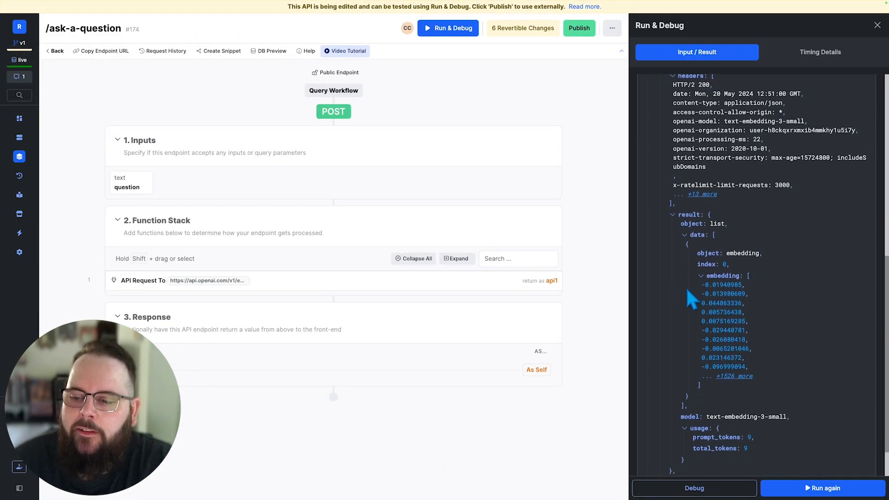
{"action": "mouse_move", "coordinate": [743, 354]}
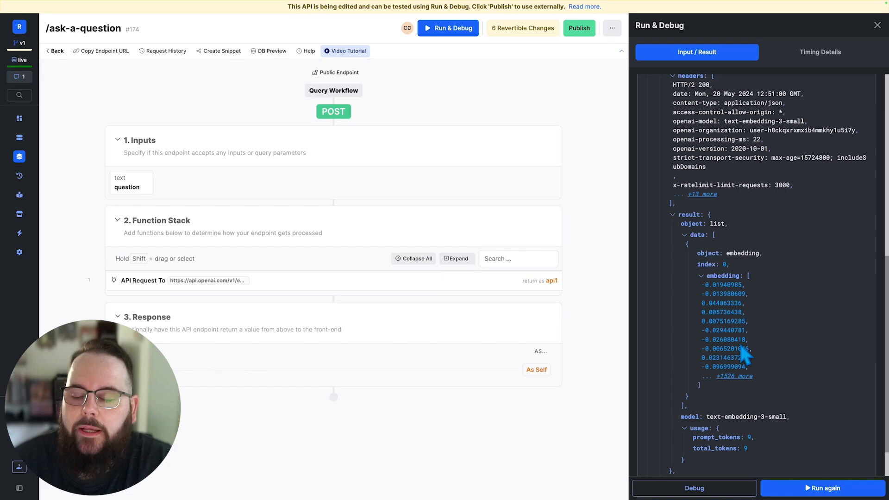
{"action": "mouse_move", "coordinate": [757, 354]}
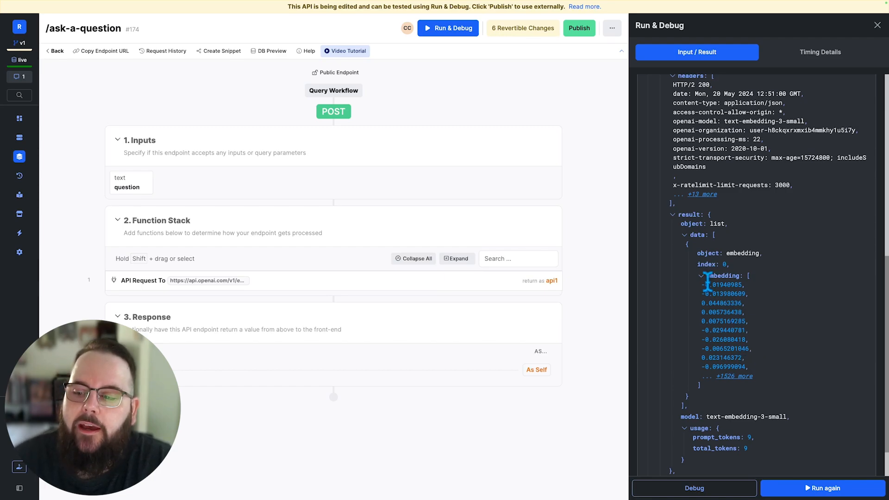
{"action": "mouse_move", "coordinate": [758, 342]}
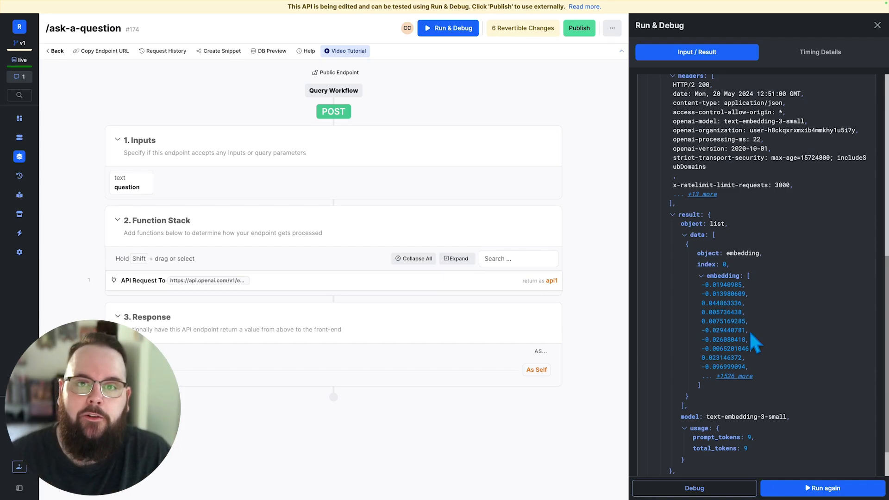
{"action": "mouse_move", "coordinate": [264, 284]}
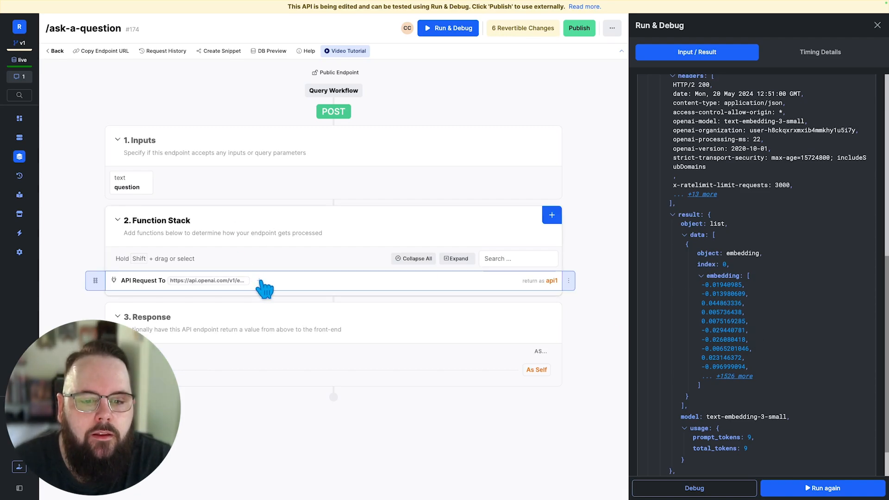
Step: Add a Query All Records step on xano-documentation and open its evals settings
{"action": "left_click", "coordinate": [551, 215]}
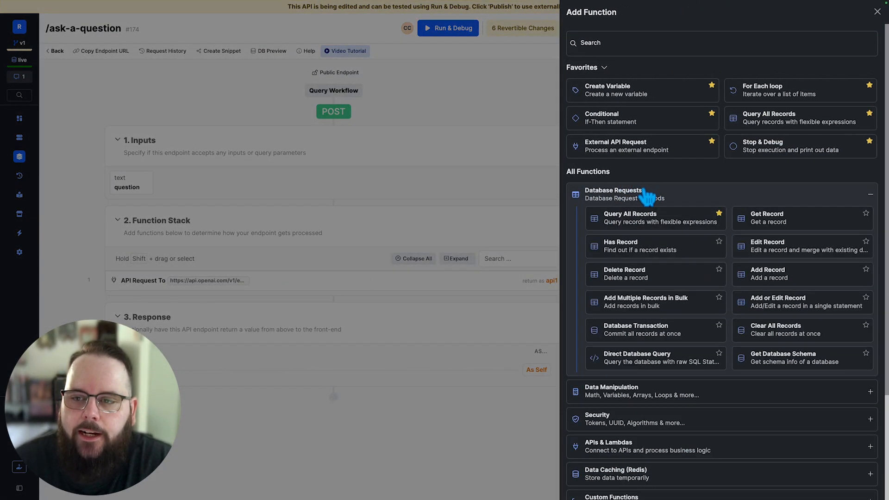
{"action": "left_click", "coordinate": [655, 217]}
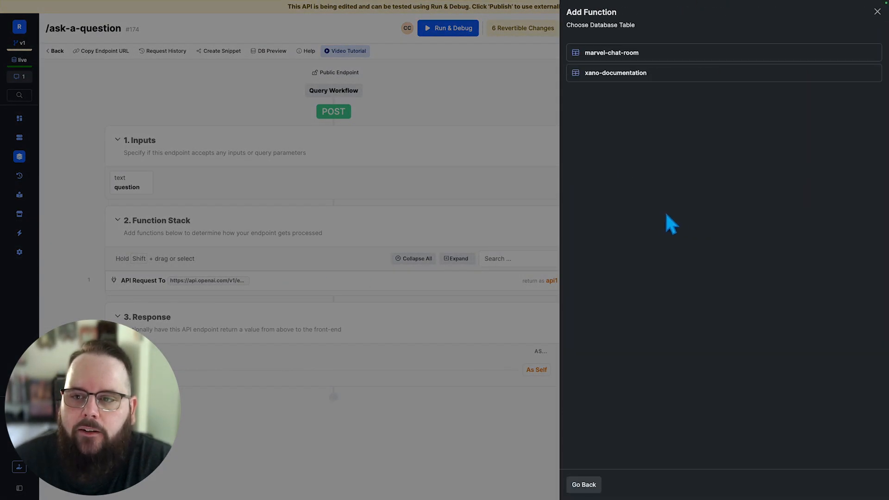
{"action": "left_click", "coordinate": [447, 28]}
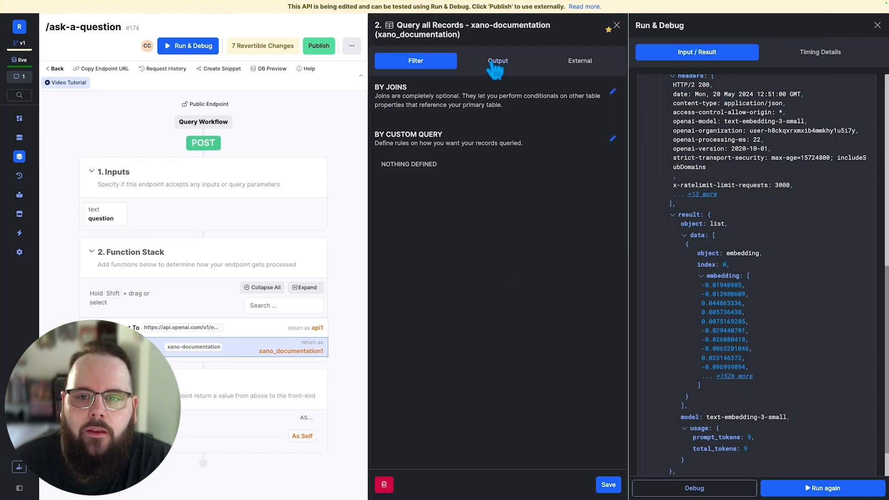
{"action": "left_click", "coordinate": [497, 60]}
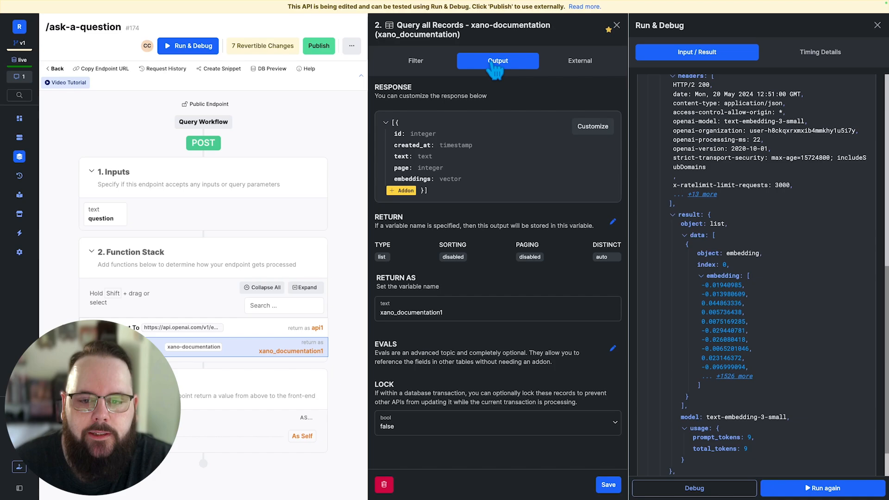
{"action": "mouse_move", "coordinate": [629, 357]}
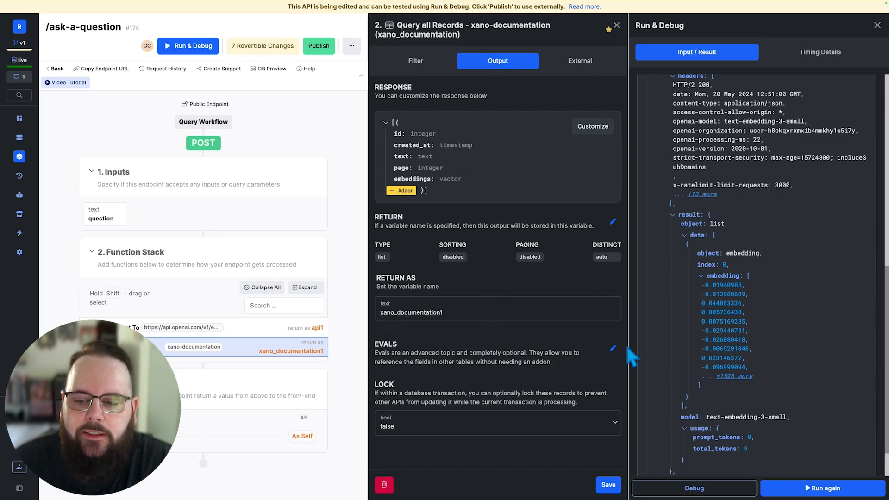
{"action": "left_click", "coordinate": [612, 348]}
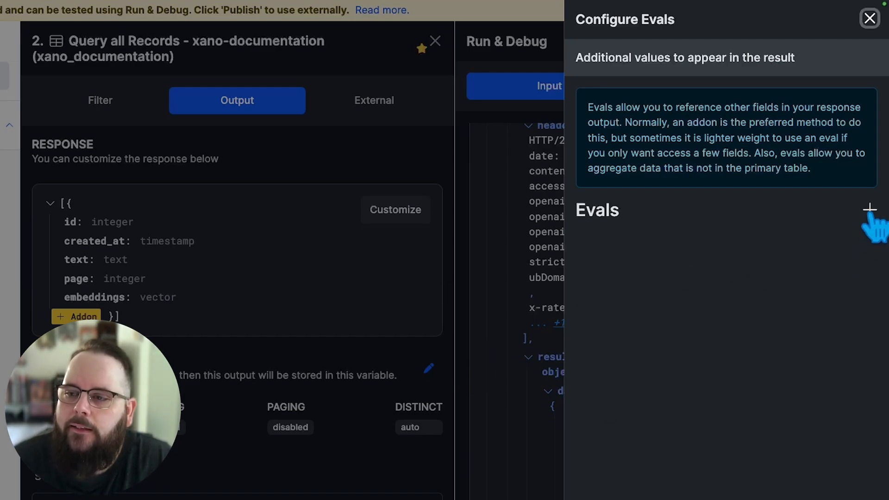
Step: Add a 'similarity' eval on the embeddings field using the Inner Product vector filter
{"action": "left_click", "coordinate": [870, 209]}
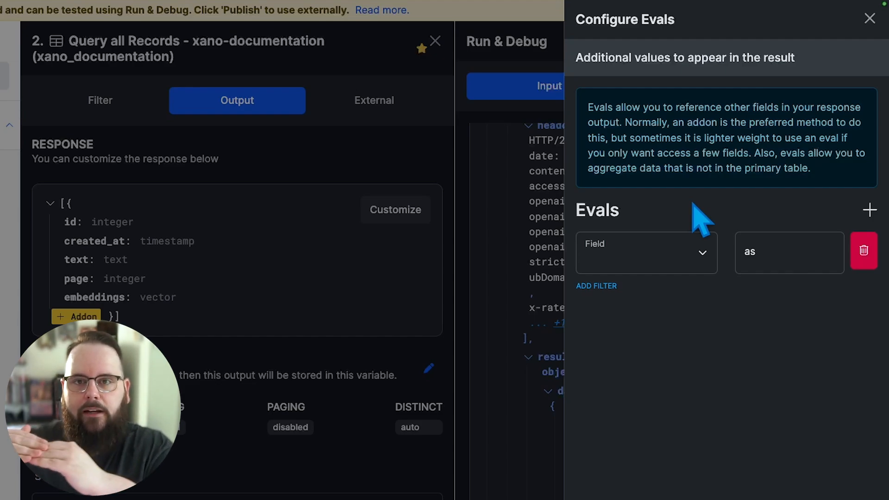
{"action": "mouse_move", "coordinate": [677, 264]}
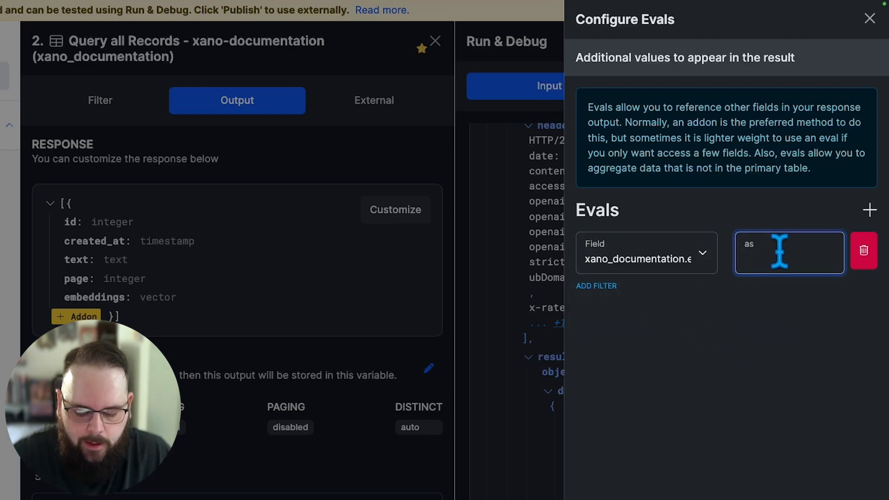
{"action": "type", "text": "similari"}
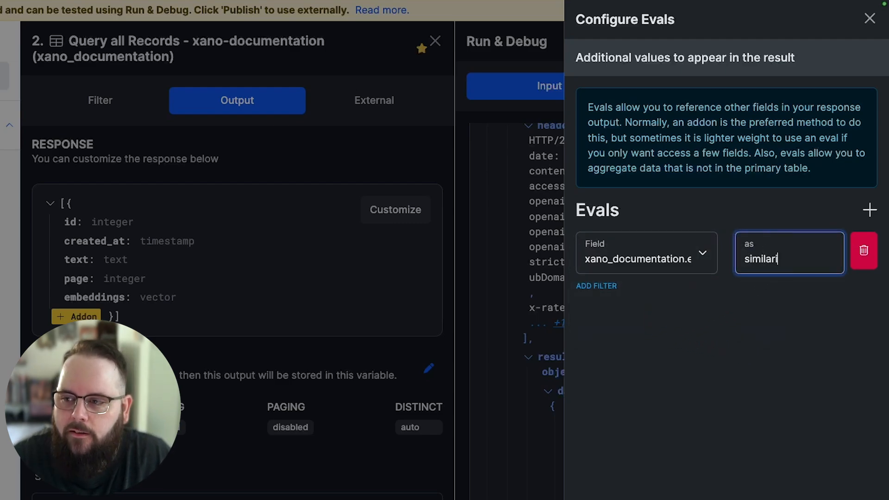
{"action": "left_click", "coordinate": [596, 286]}
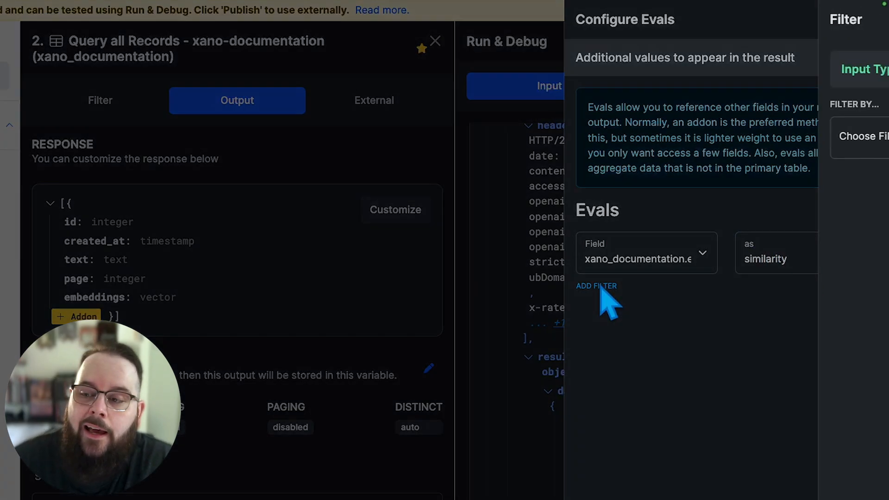
{"action": "left_click", "coordinate": [596, 285]}
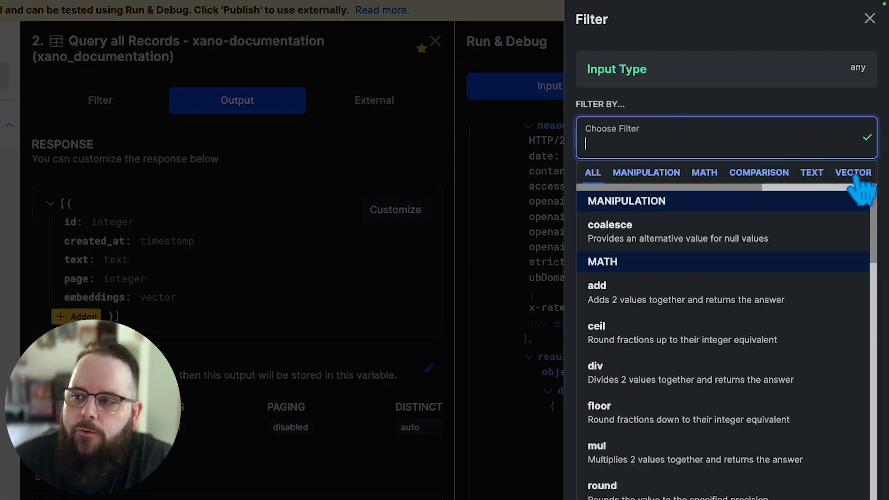
{"action": "left_click", "coordinate": [853, 172]}
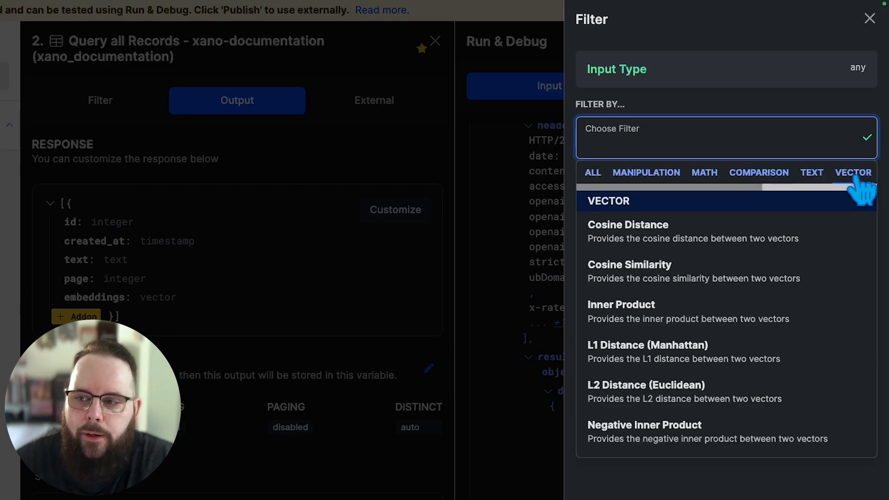
{"action": "mouse_move", "coordinate": [621, 331]}
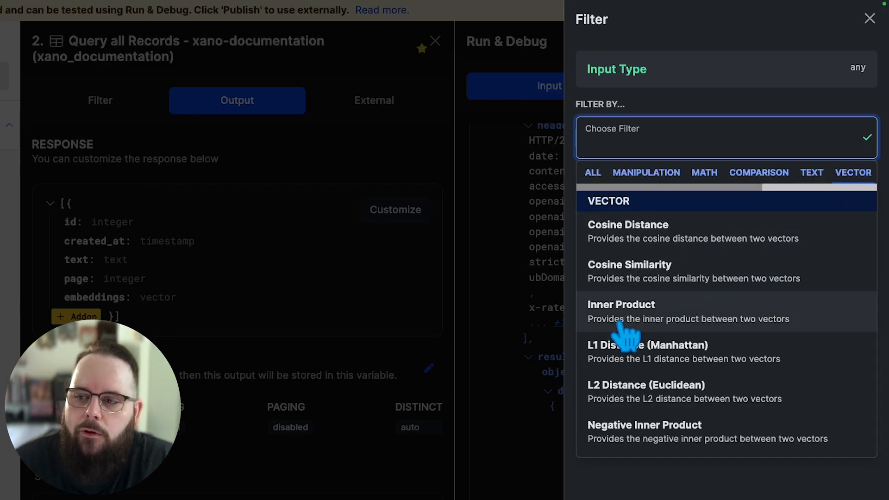
{"action": "left_click", "coordinate": [620, 311]}
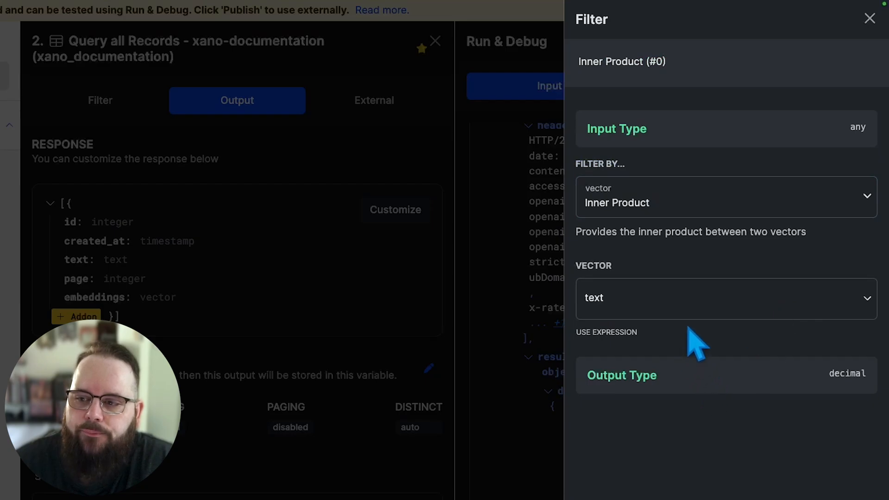
{"action": "mouse_move", "coordinate": [708, 299]}
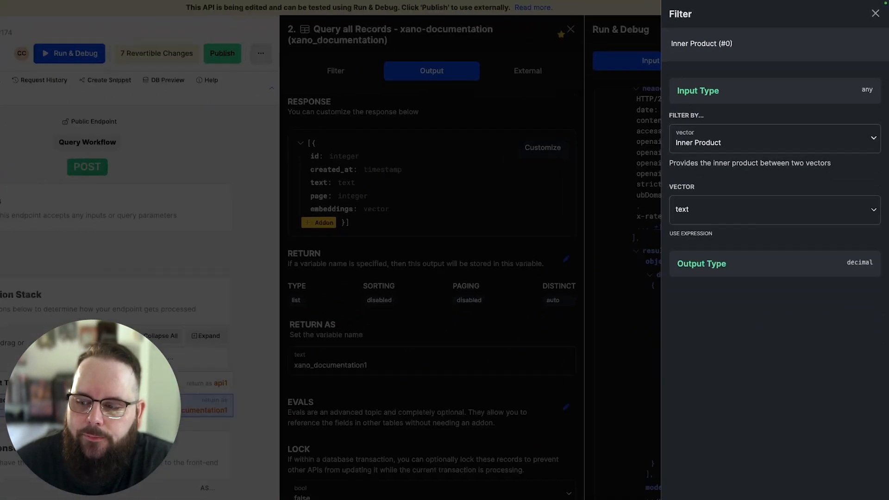
Step: Compare against api1.response.result.data.0.embedding and save the similarity eval
{"action": "left_click", "coordinate": [875, 13]}
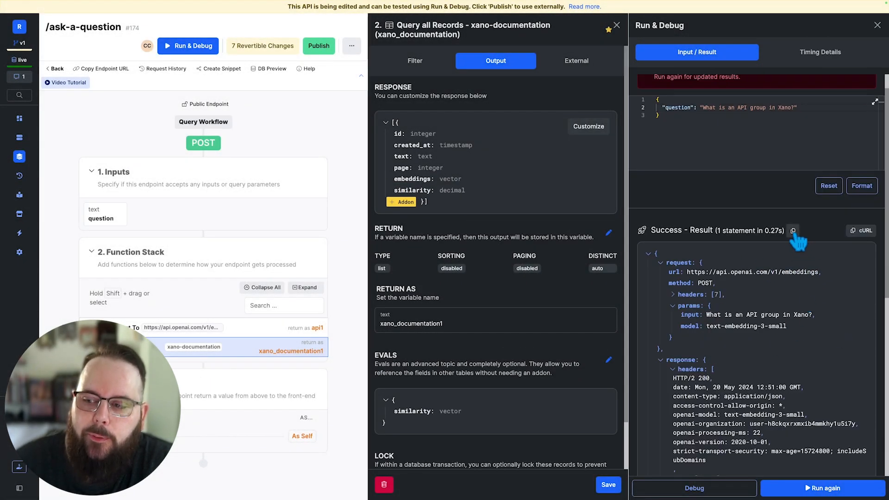
{"action": "left_click", "coordinate": [794, 230]}
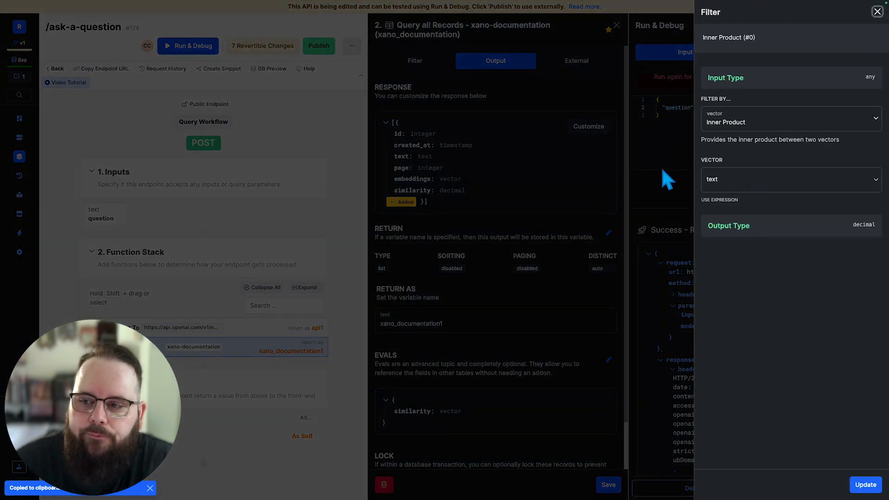
{"action": "left_click", "coordinate": [788, 180]}
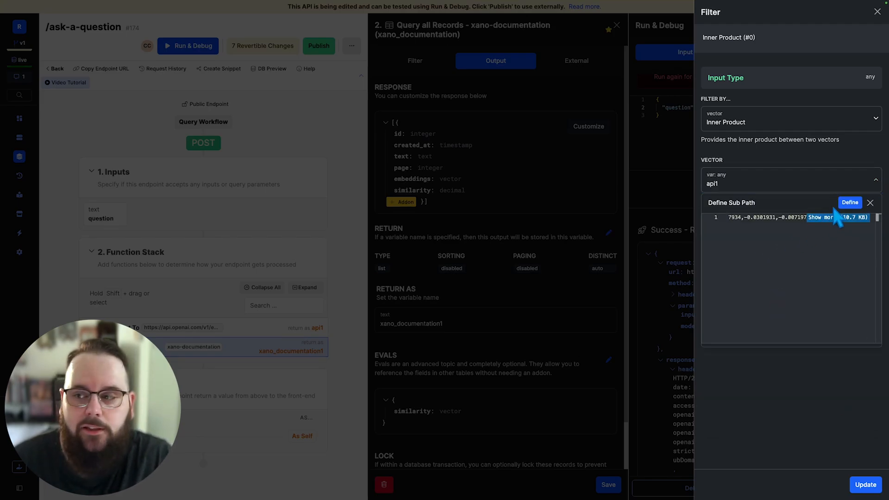
{"action": "left_click", "coordinate": [849, 202]}
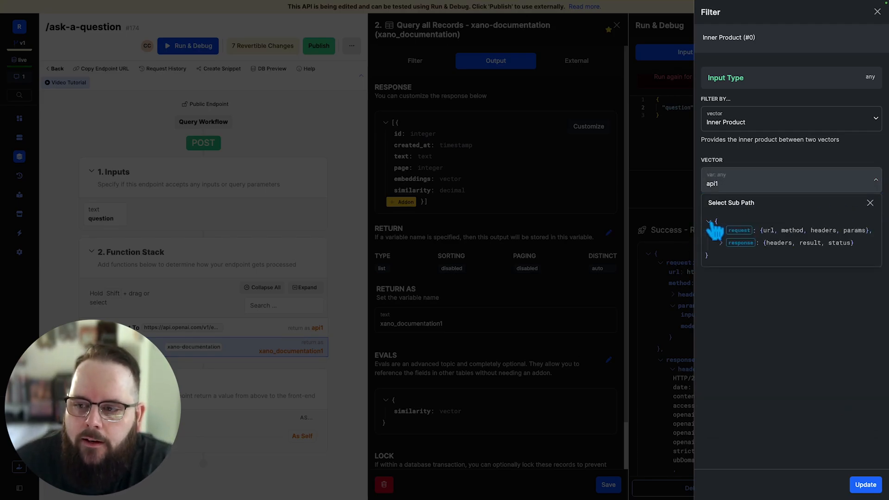
{"action": "left_click", "coordinate": [721, 243]}
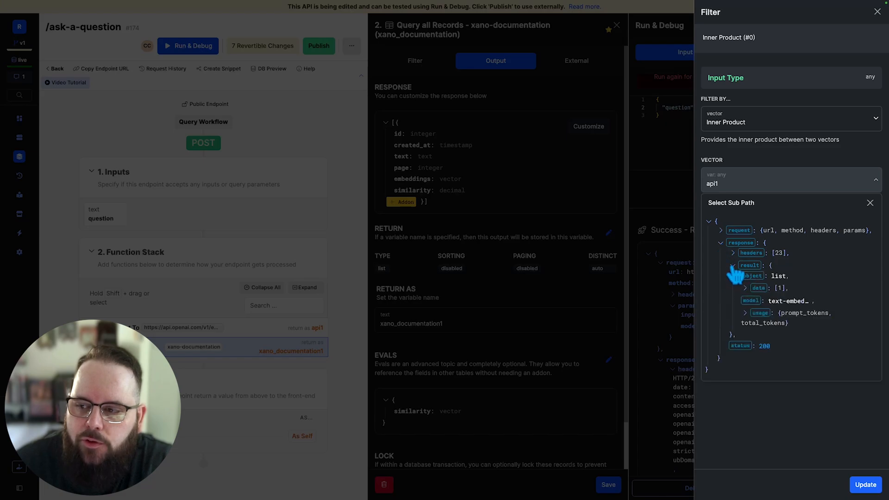
{"action": "left_click", "coordinate": [745, 288]}
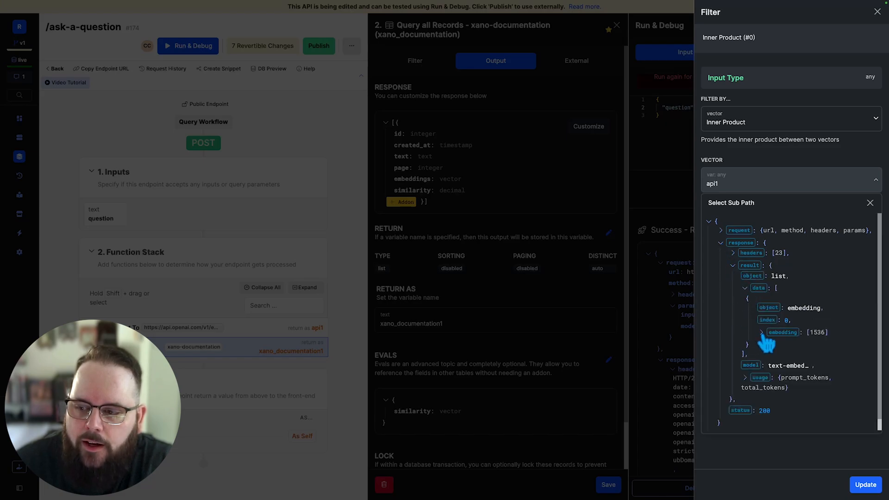
{"action": "left_click", "coordinate": [783, 332]}
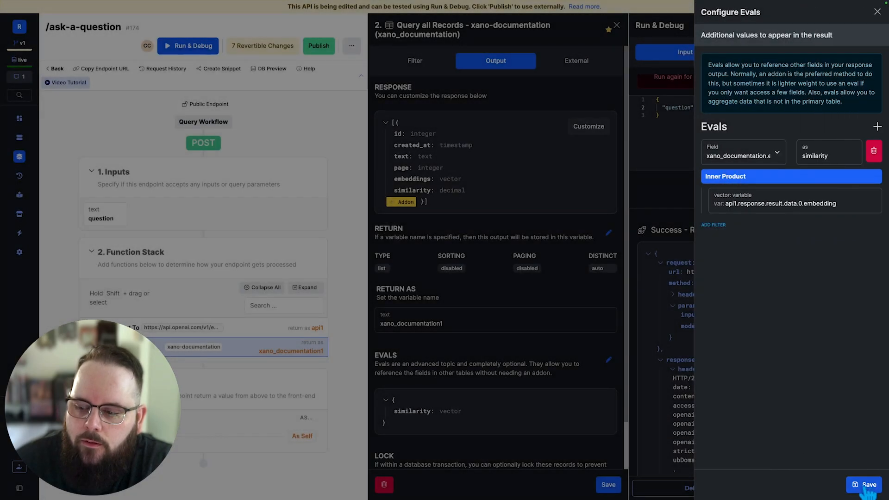
{"action": "left_click", "coordinate": [863, 485]}
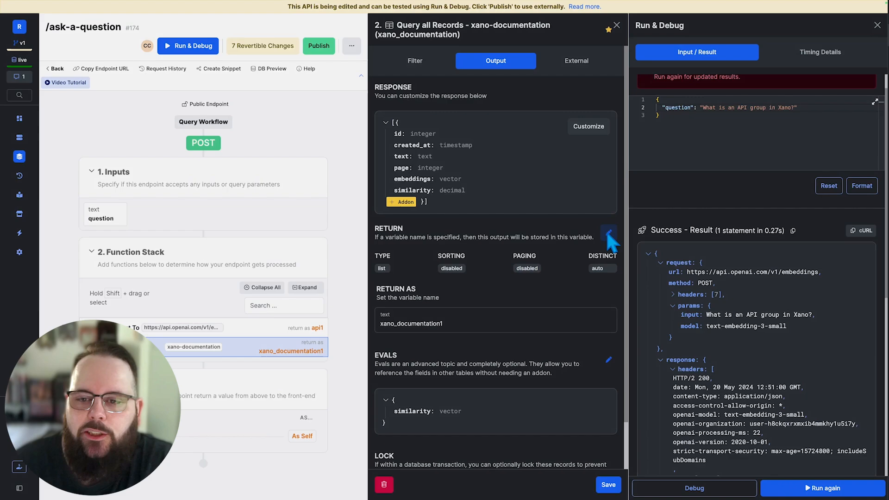
Step: Page the query at 2 per page without metadata, sorted by similarity ascending, and save
{"action": "left_click", "coordinate": [609, 233]}
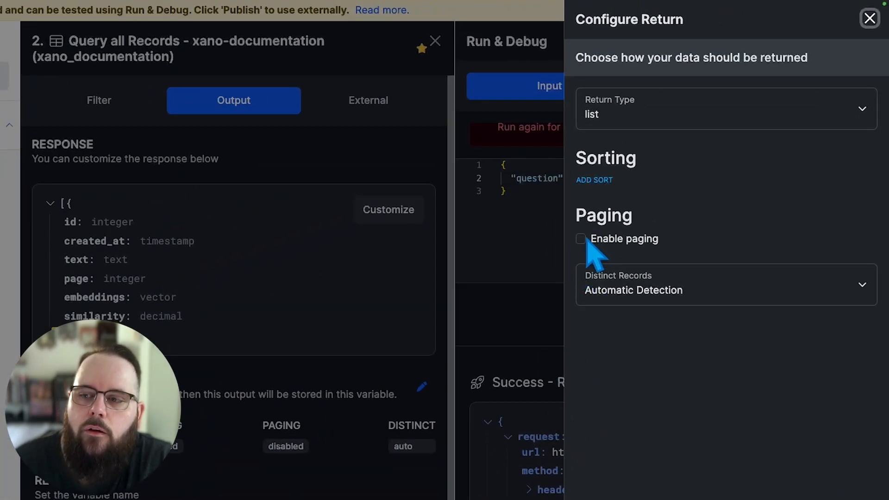
{"action": "left_click", "coordinate": [581, 239]}
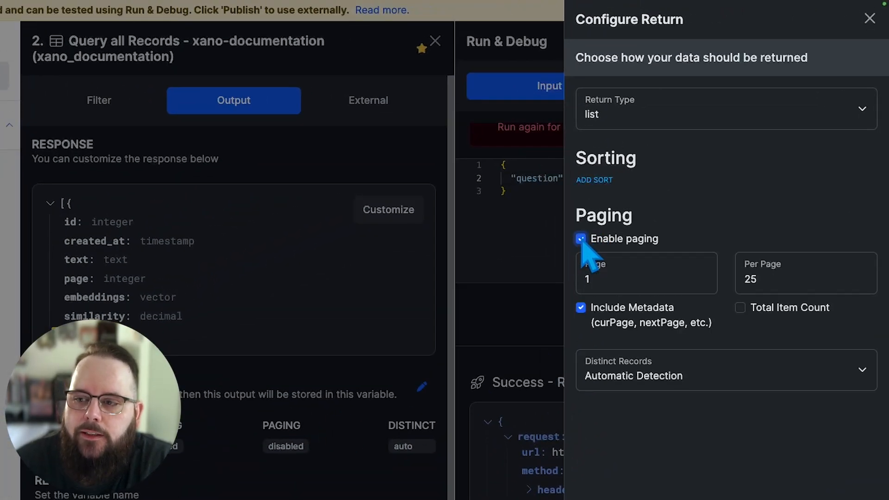
{"action": "left_click", "coordinate": [581, 307]}
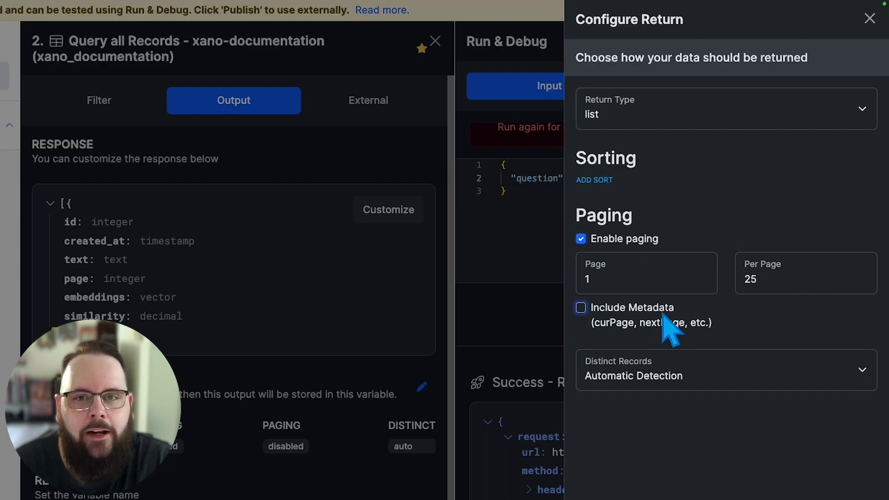
{"action": "left_click", "coordinate": [644, 279]}
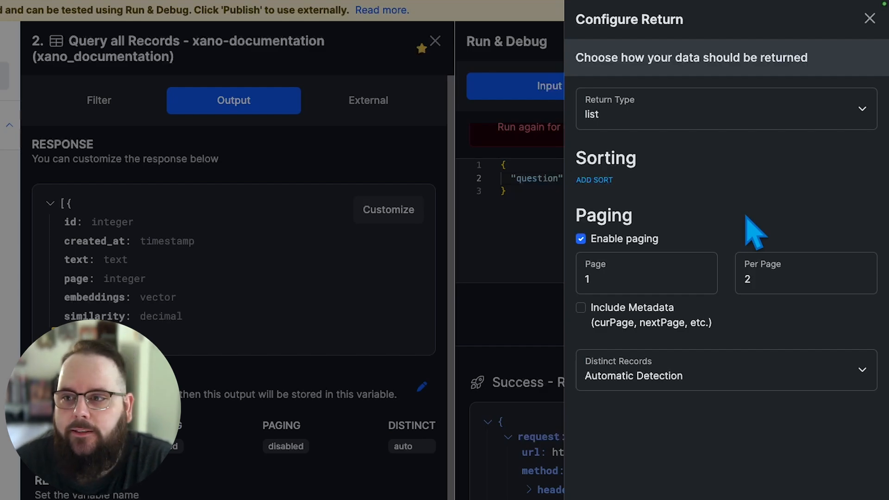
{"action": "left_click", "coordinate": [594, 179]}
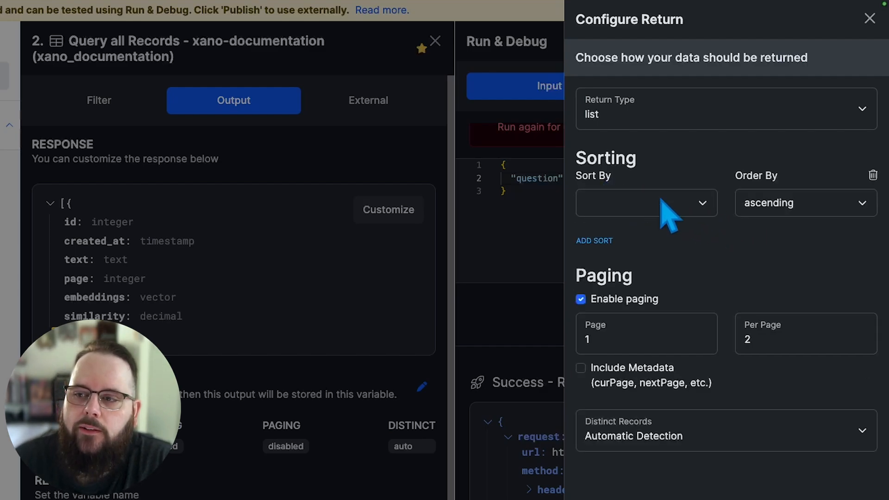
{"action": "left_click", "coordinate": [645, 203]}
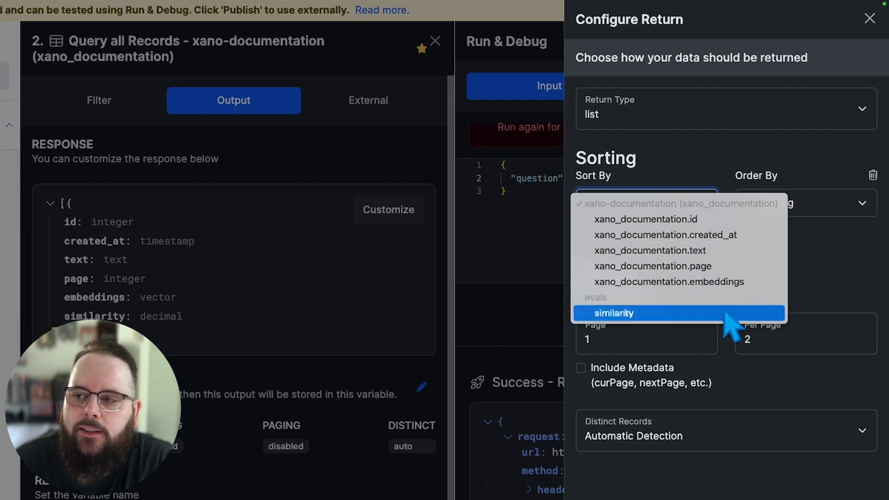
{"action": "left_click", "coordinate": [614, 313]}
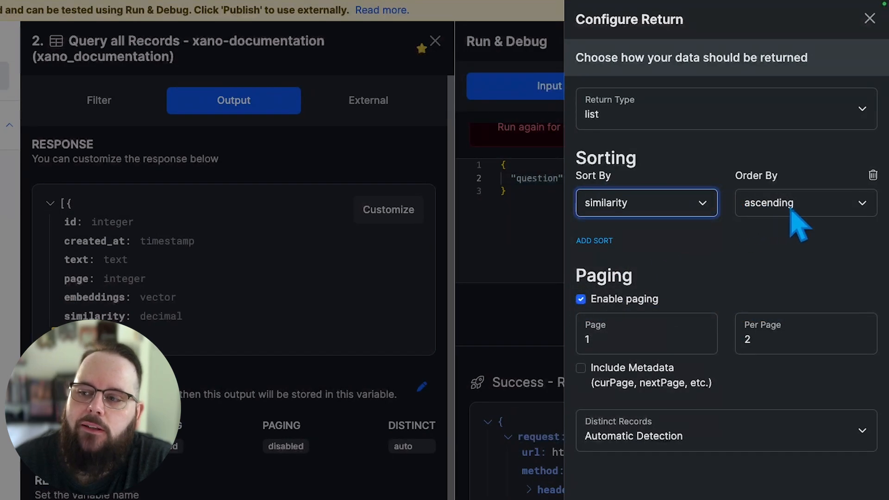
{"action": "mouse_move", "coordinate": [782, 253]}
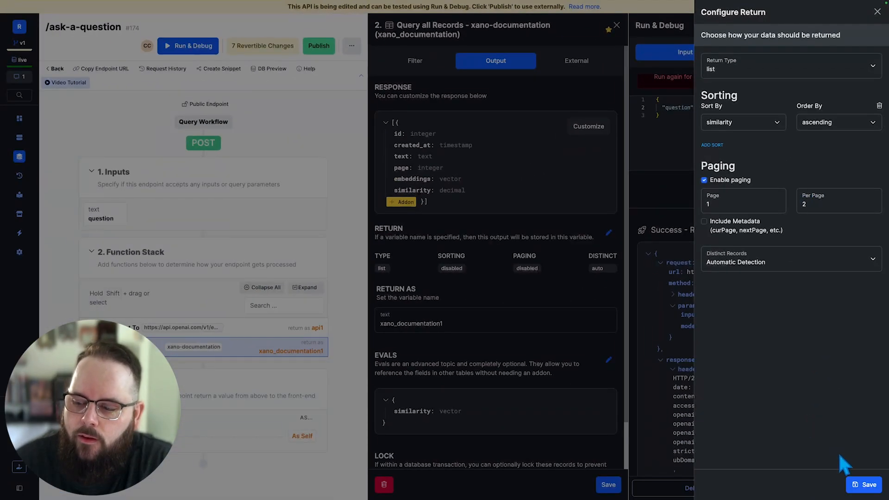
{"action": "left_click", "coordinate": [864, 485]}
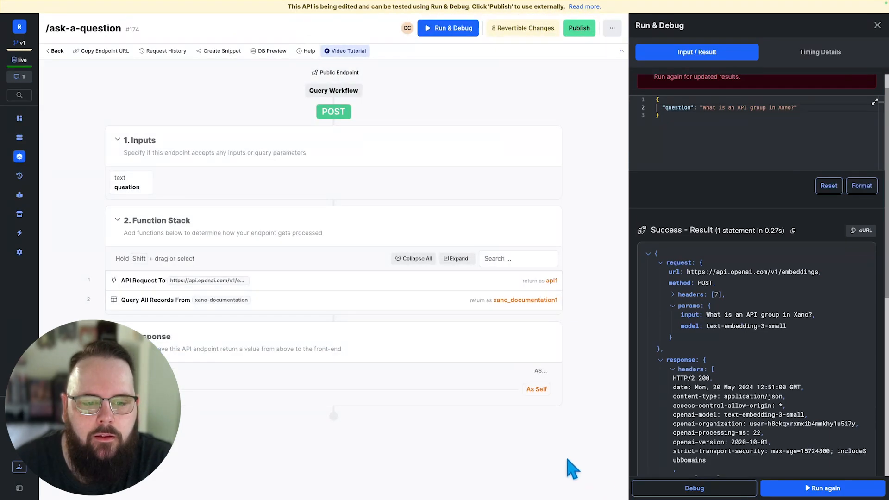
{"action": "mouse_move", "coordinate": [386, 406]}
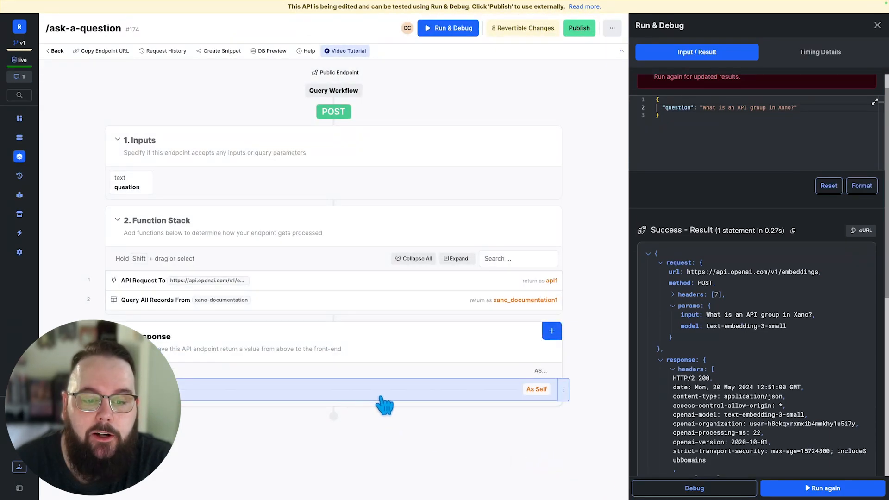
{"action": "mouse_move", "coordinate": [357, 396]}
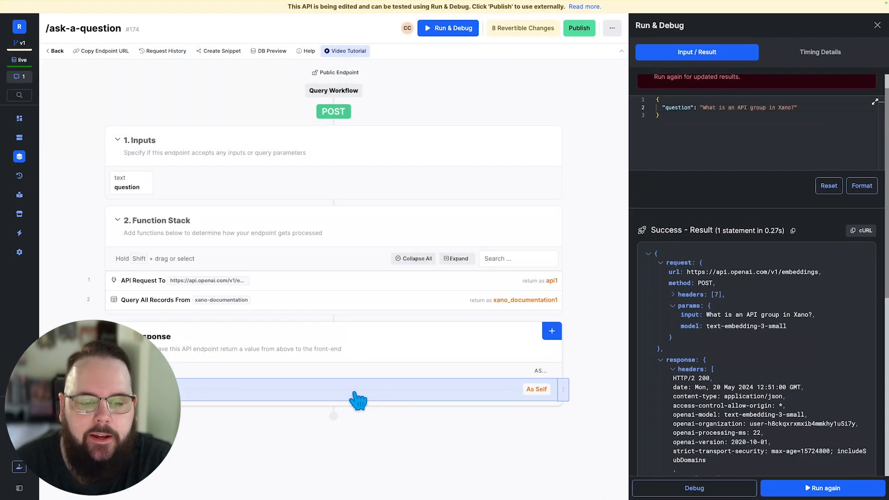
Step: Return xano_documentation1 from the endpoint, save, and review the returned records
{"action": "left_click", "coordinate": [535, 389]}
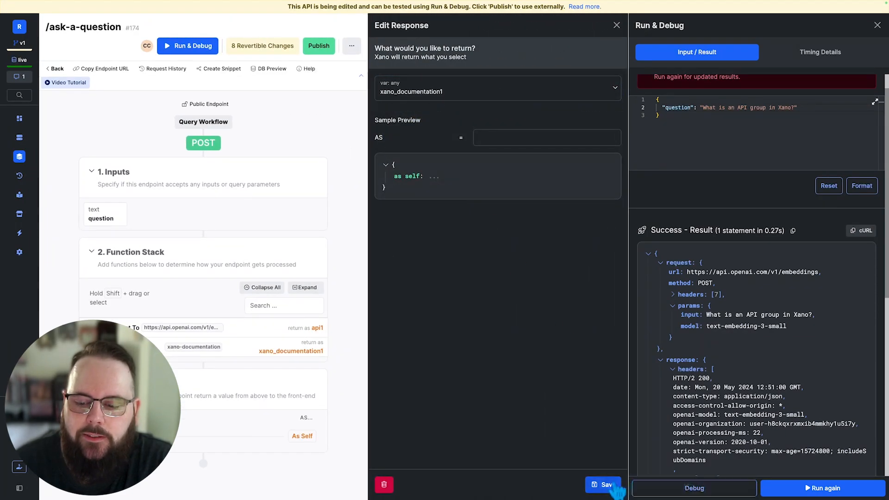
{"action": "left_click", "coordinate": [603, 485]}
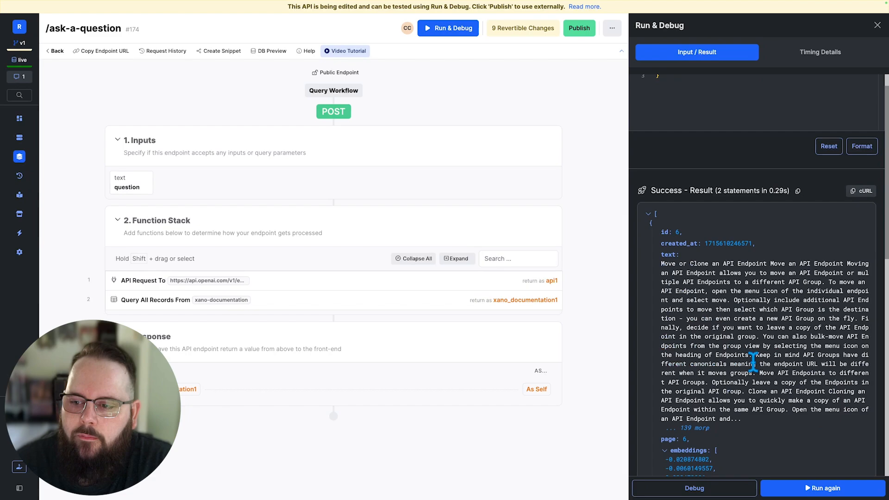
{"action": "scroll", "scroll_direction": "up", "scroll_amount": 3}
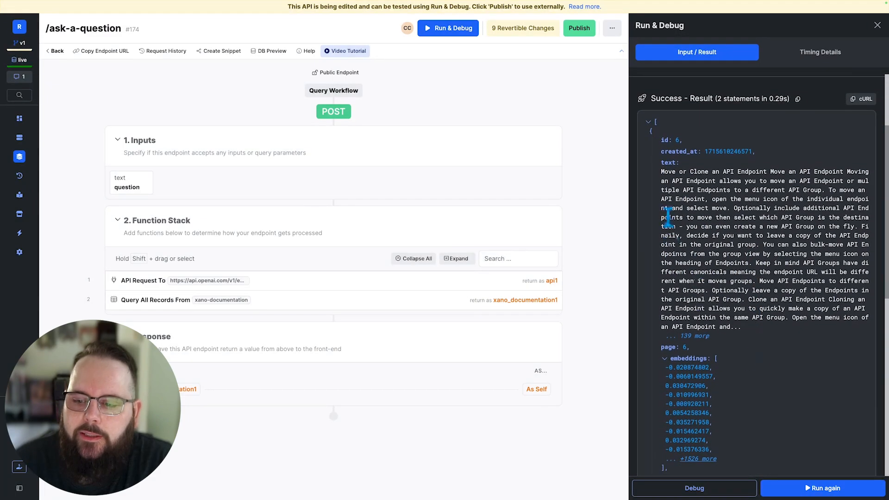
{"action": "scroll", "scroll_direction": "down", "scroll_amount": 3}
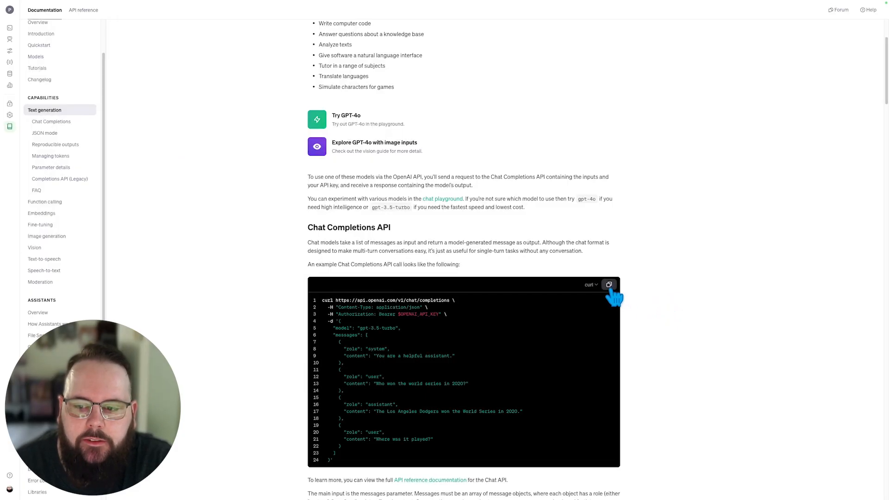
Step: Copy the Chat Completions cURL example from OpenAI's Text generation page
{"action": "left_click", "coordinate": [609, 284]}
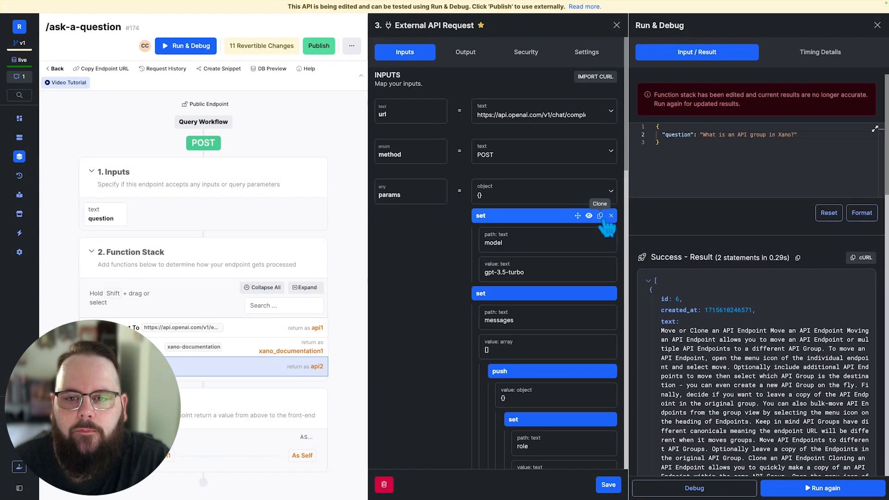
Step: Review the imported chat request's messages and Bearer authorization header filter without changes
{"action": "scroll", "scroll_direction": "down", "scroll_amount": 3}
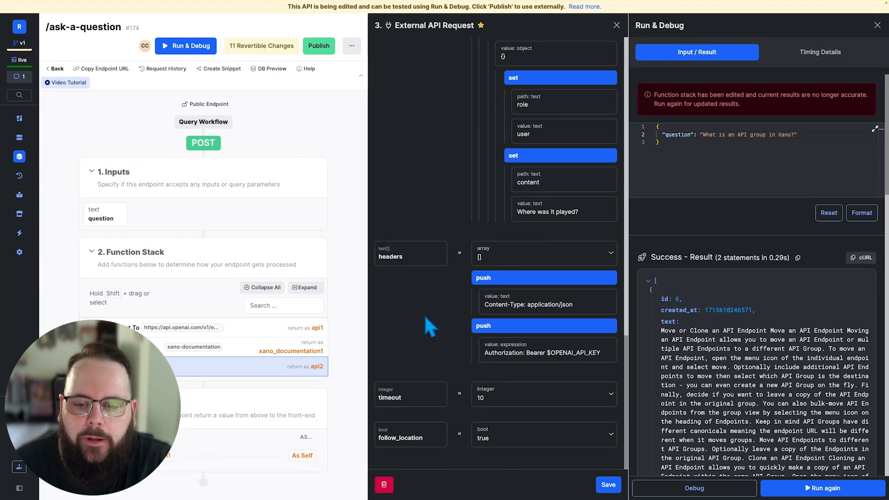
{"action": "left_click", "coordinate": [543, 326]}
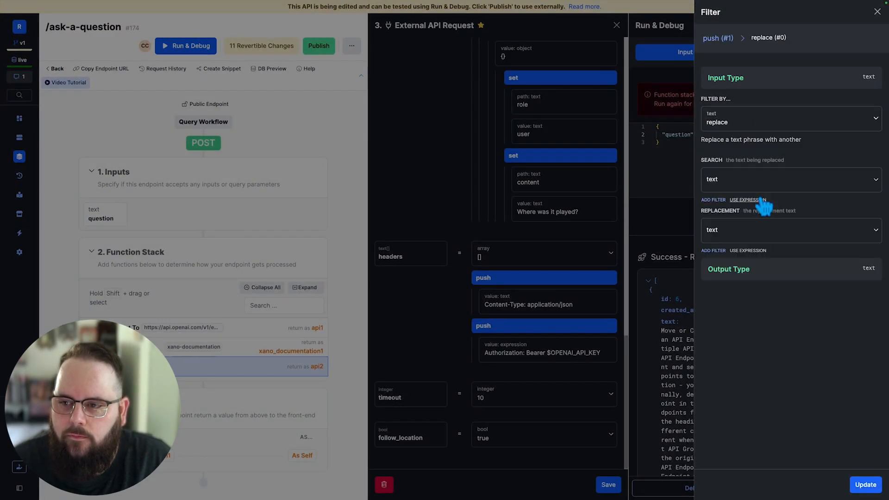
{"action": "left_click", "coordinate": [878, 11]}
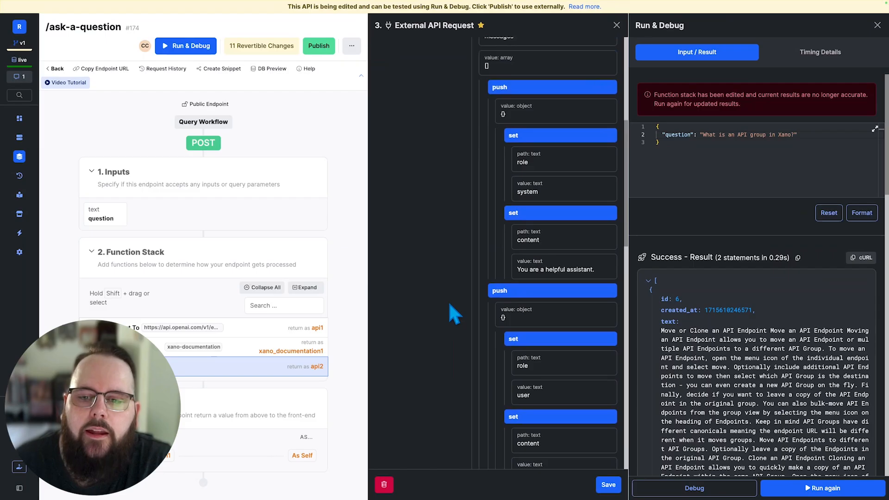
{"action": "scroll", "scroll_direction": "up", "scroll_amount": 3}
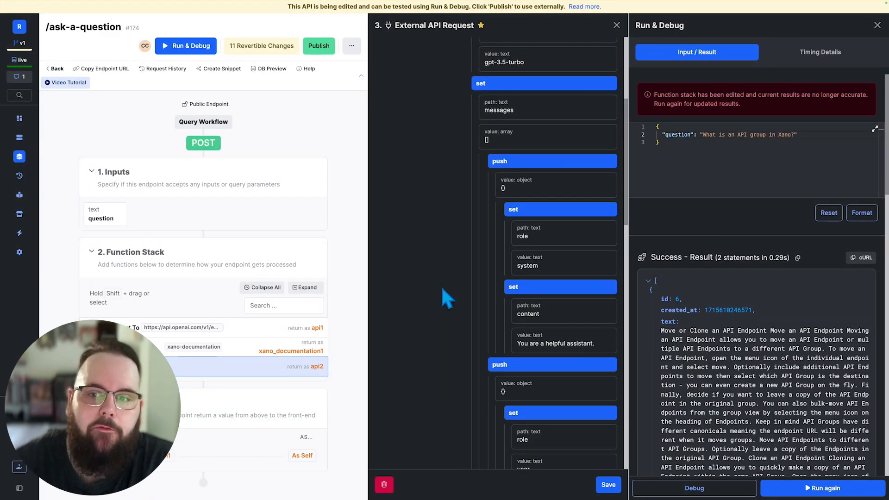
{"action": "scroll", "scroll_direction": "up", "scroll_amount": 3}
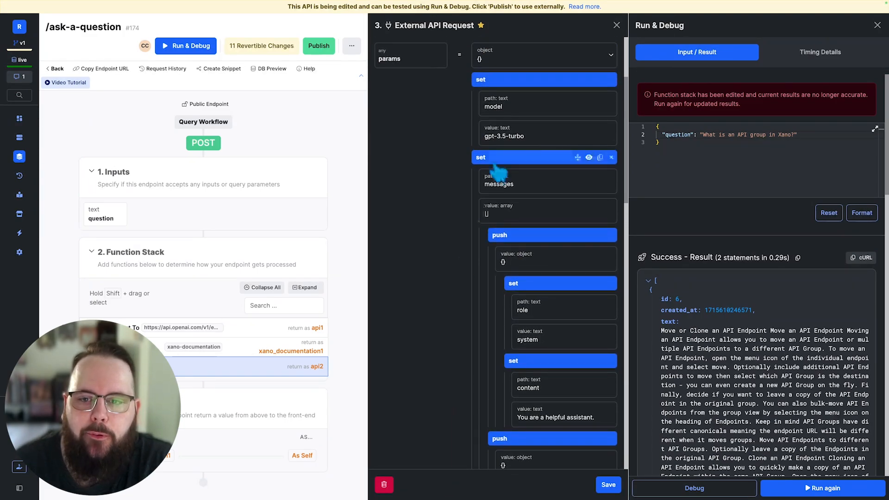
{"action": "mouse_move", "coordinate": [462, 271]}
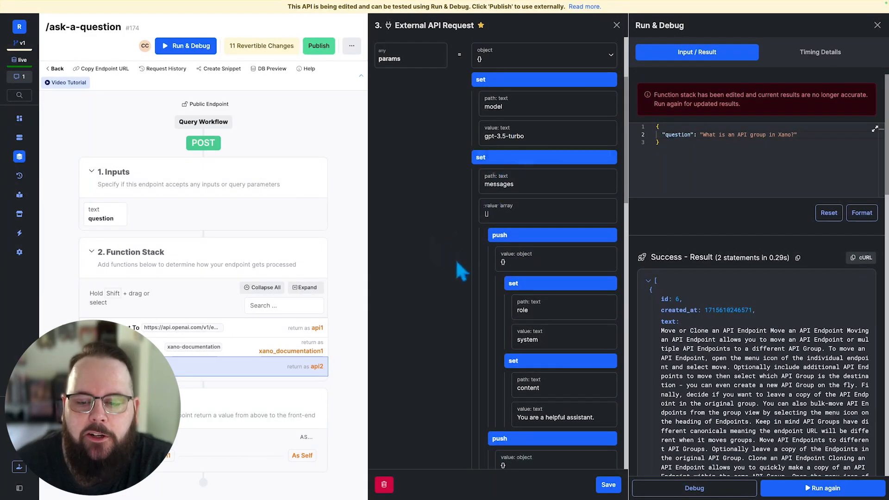
{"action": "scroll", "scroll_direction": "down", "scroll_amount": 3}
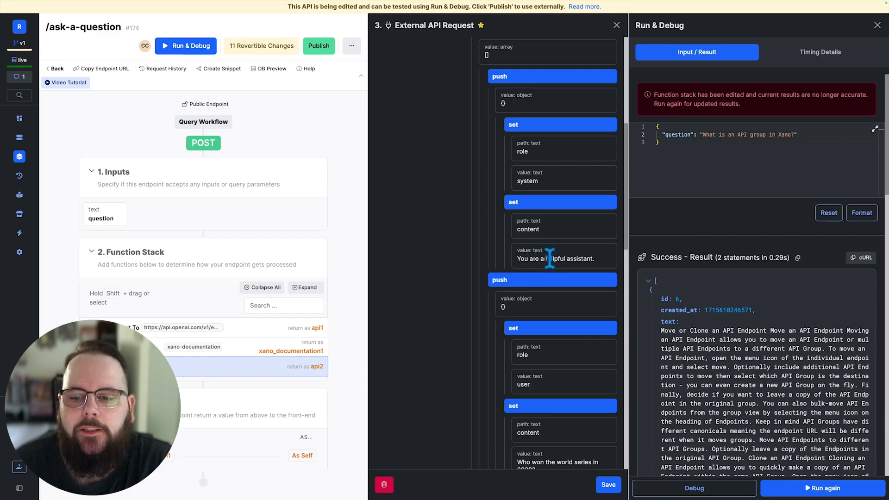
Step: Rewrite the system prompt: answer from Xano documentation, keeping answers short and non-technical
{"action": "left_click", "coordinate": [560, 202]}
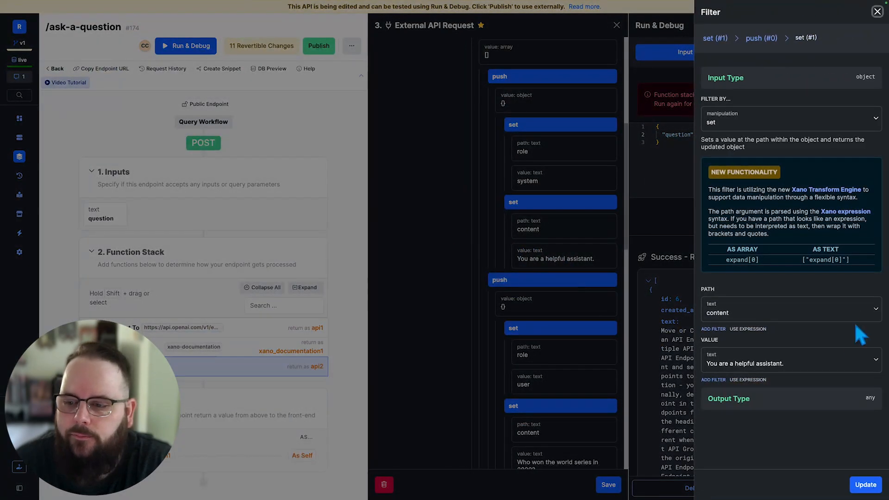
{"action": "left_click", "coordinate": [771, 363]}
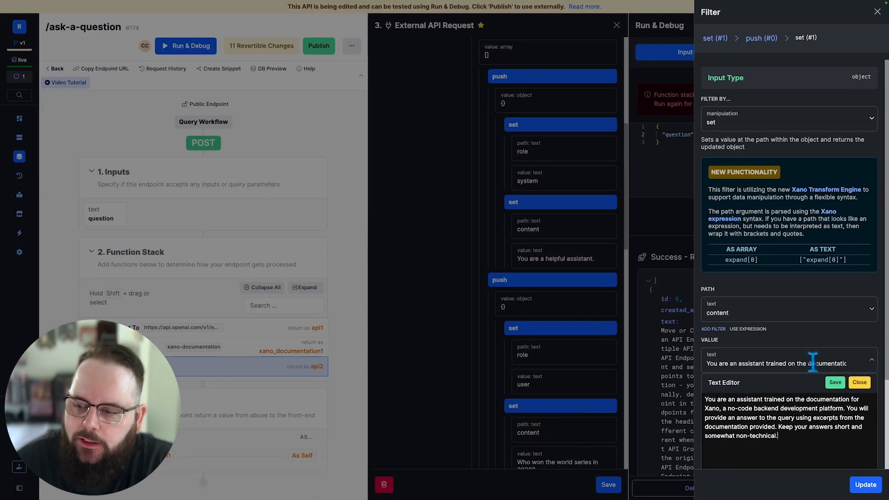
{"action": "left_click", "coordinate": [834, 382]}
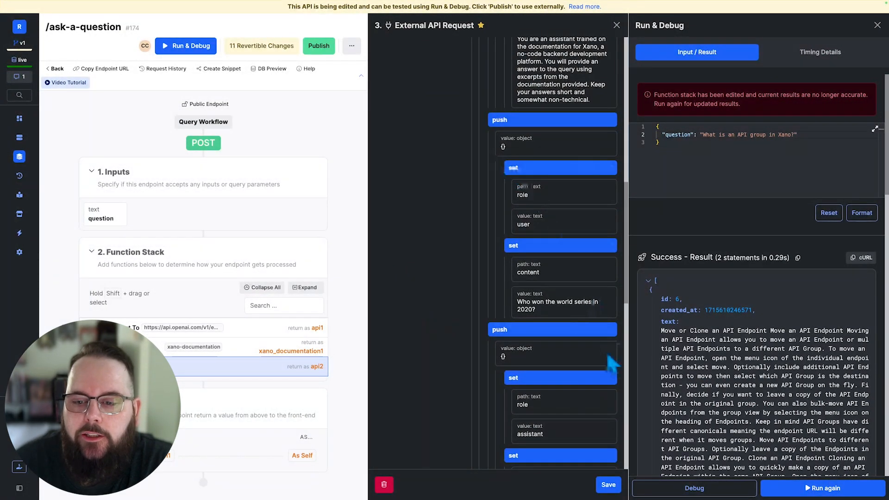
Step: Set the user message to the question input and delete the final example user message
{"action": "left_click", "coordinate": [560, 245]}
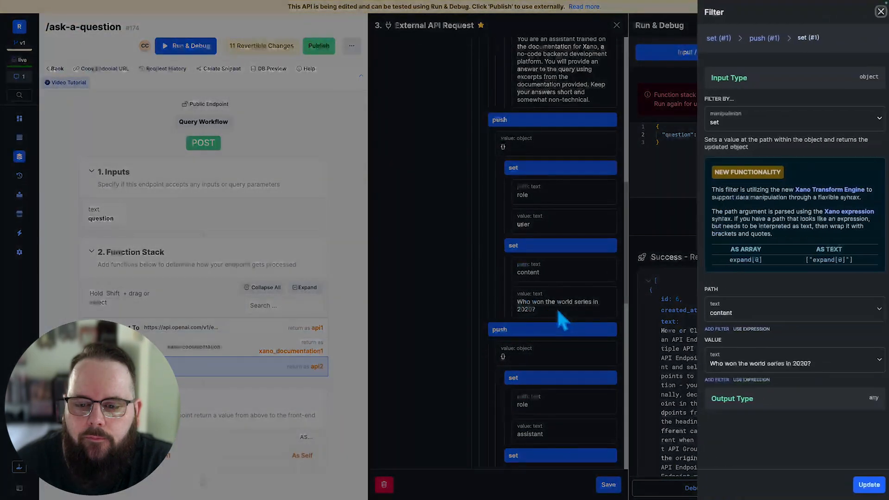
{"action": "left_click", "coordinate": [783, 364]}
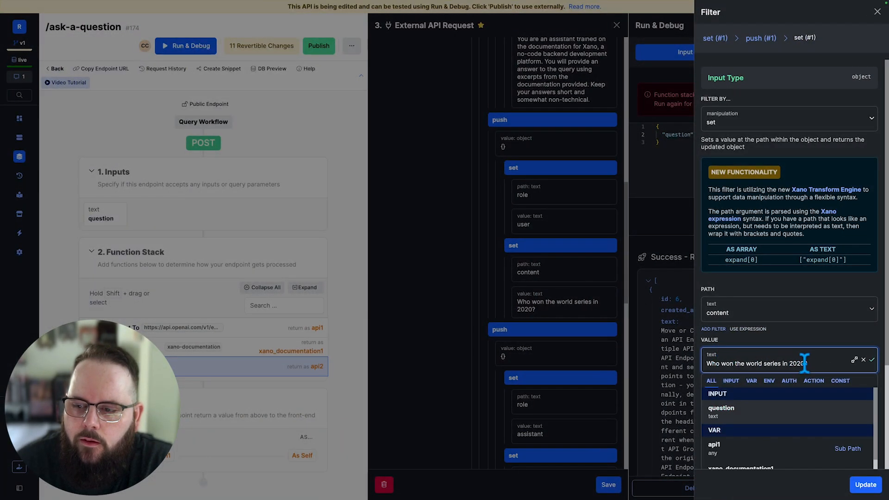
{"action": "left_click", "coordinate": [722, 408]}
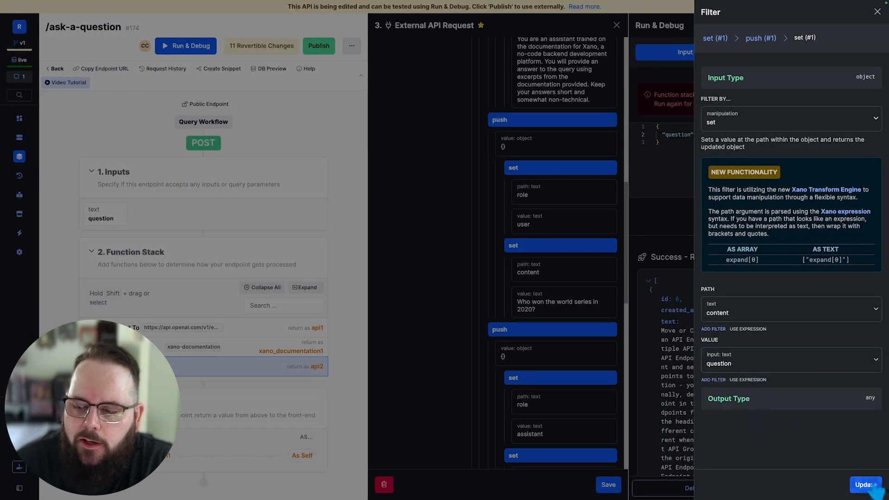
{"action": "left_click", "coordinate": [878, 11]}
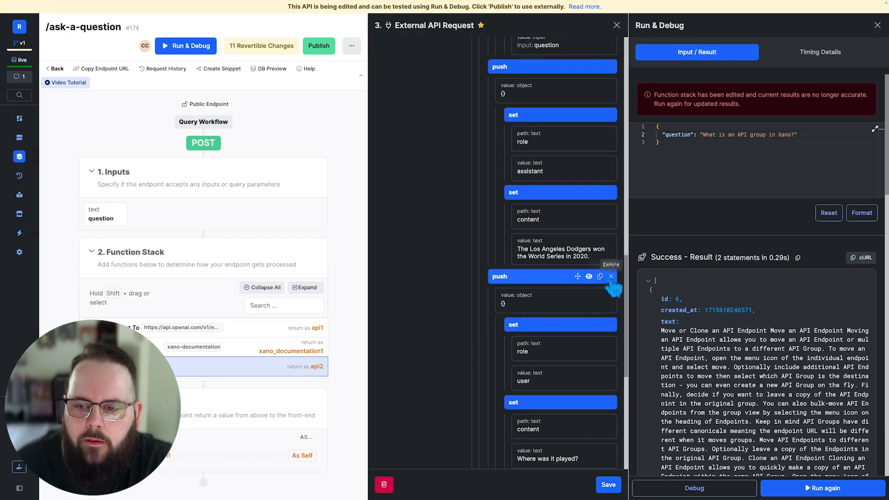
{"action": "left_click", "coordinate": [612, 276]}
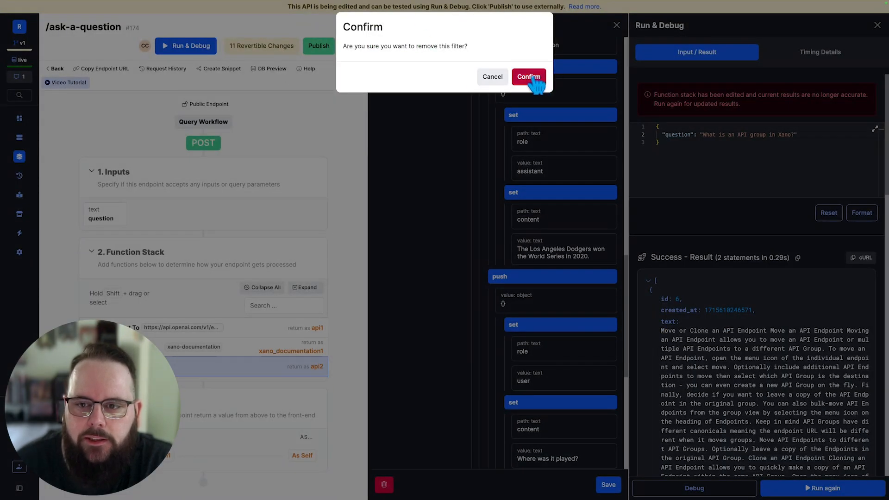
{"action": "left_click", "coordinate": [527, 77]}
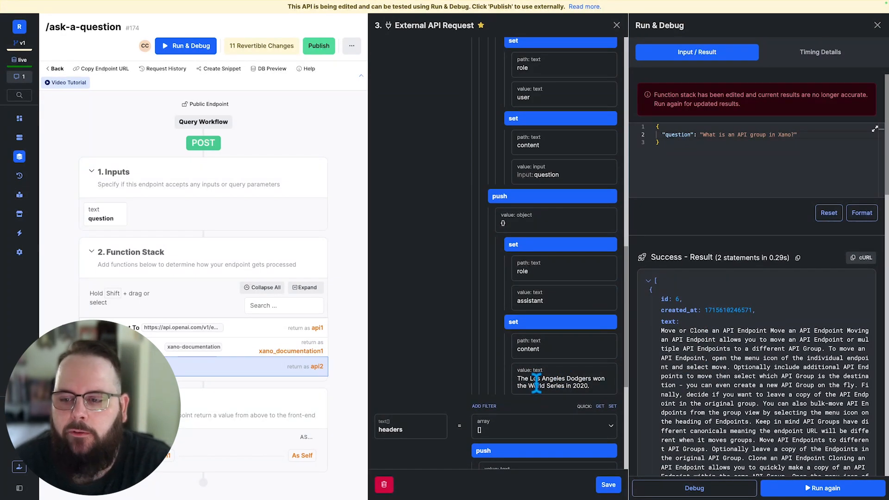
{"action": "left_click", "coordinate": [564, 379]}
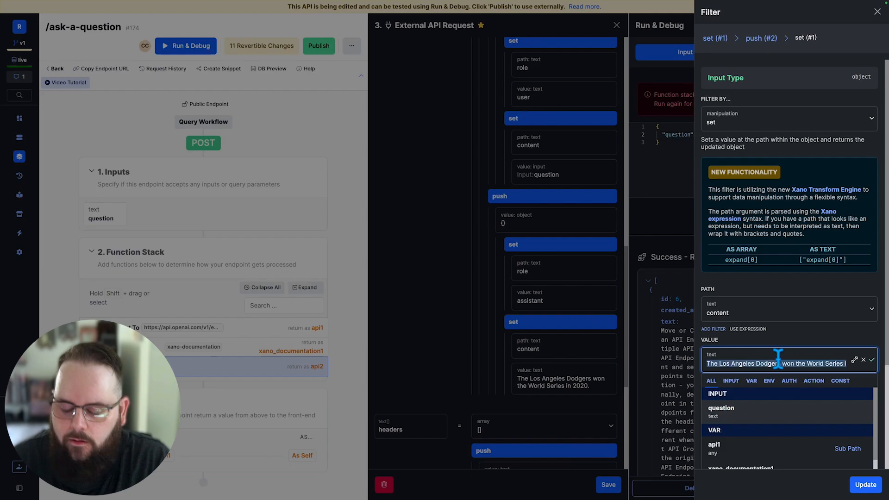
Step: Set the assistant message to xano_documentation1.text joined with a comma separator
{"action": "key", "text": "ctrl+a"}
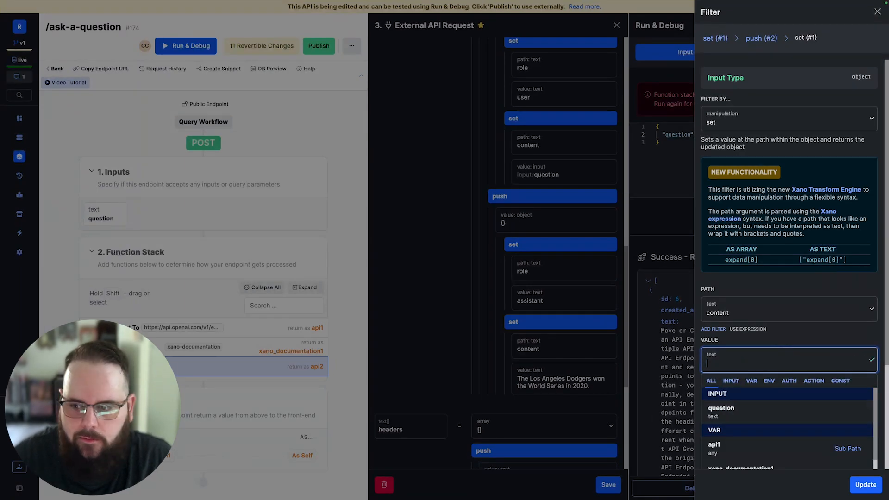
{"action": "left_click", "coordinate": [740, 467]}
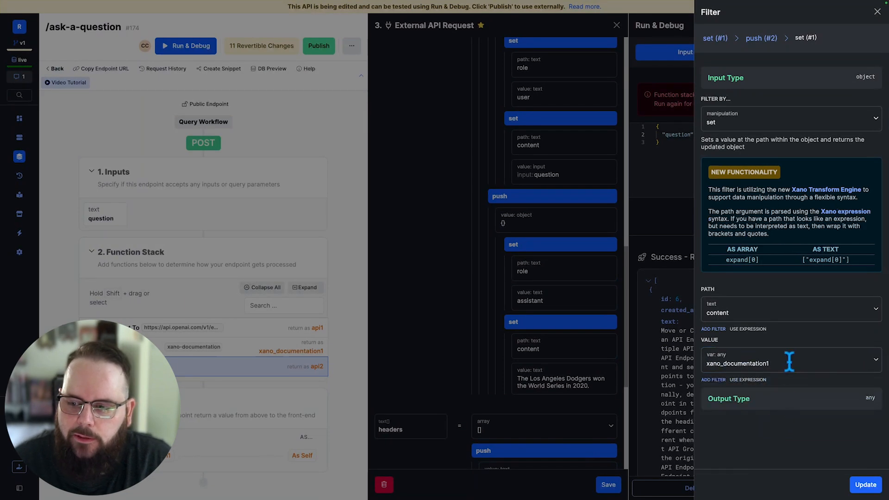
{"action": "type", "text": ".text"}
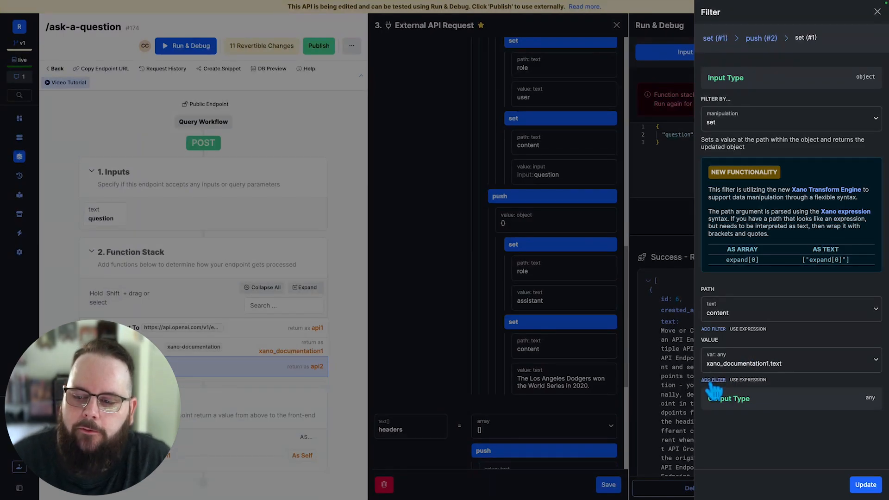
{"action": "type", "text": "jo"}
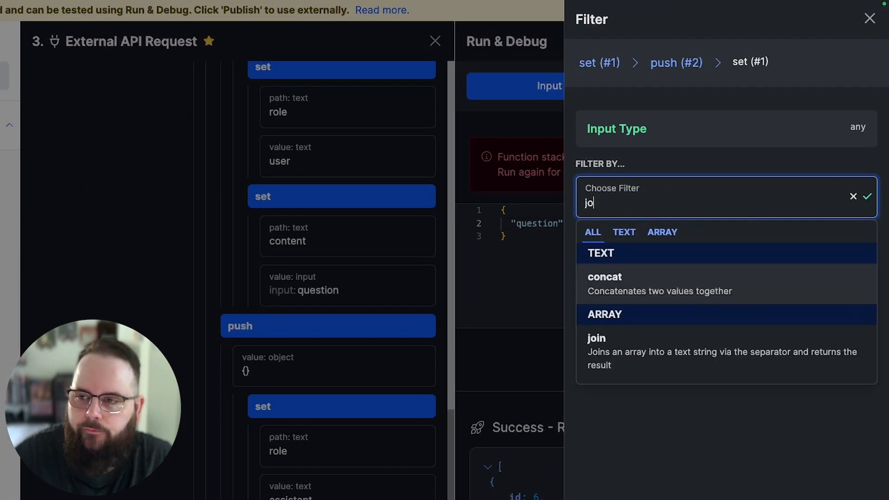
{"action": "left_click", "coordinate": [596, 338]}
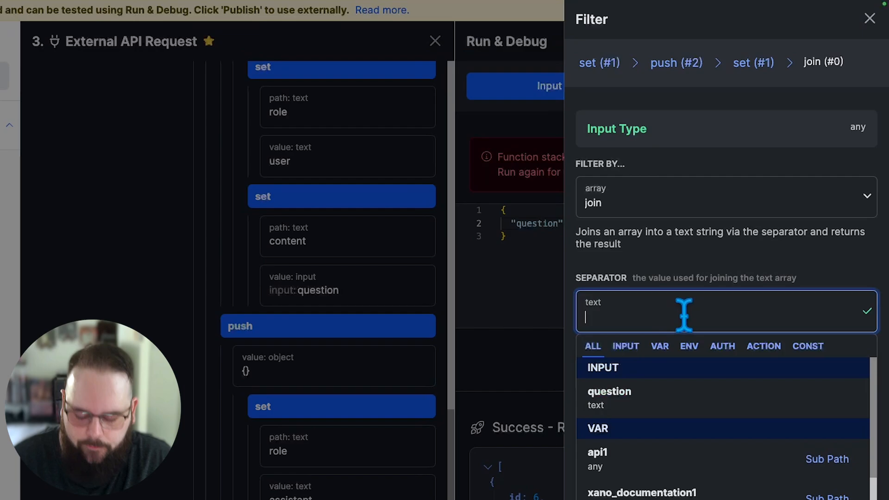
{"action": "type", "text": ","}
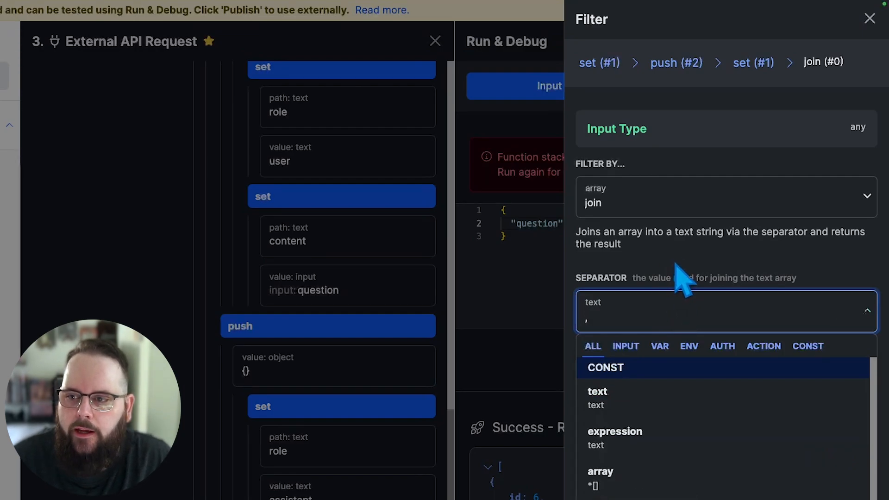
{"action": "left_click", "coordinate": [597, 391]}
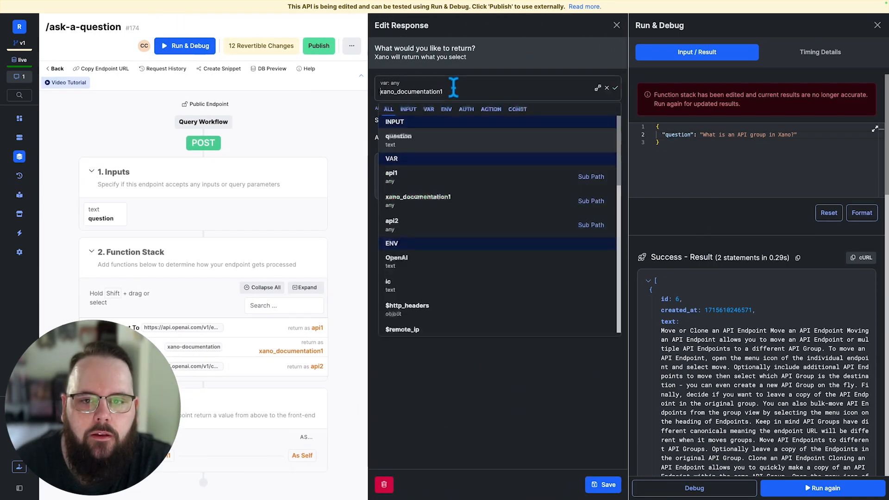
Step: Rerun the endpoint with the API group question and inspect the 200 chat completions response
{"action": "left_click", "coordinate": [391, 224]}
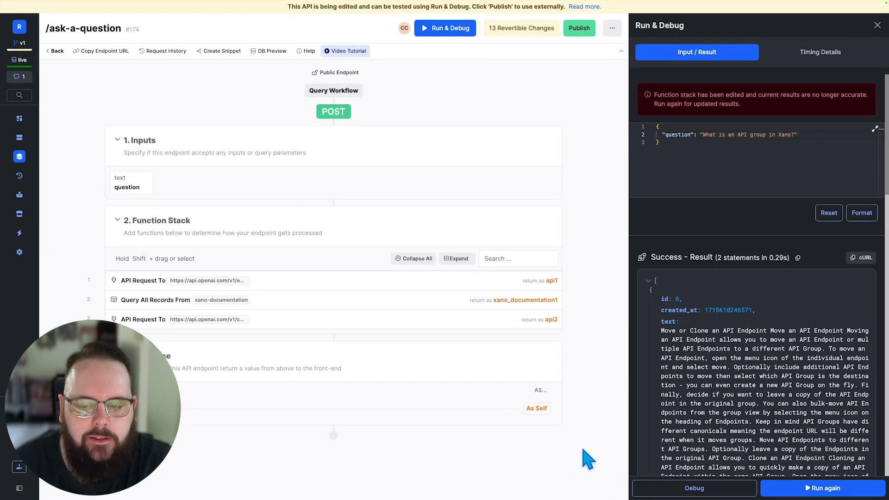
{"action": "mouse_move", "coordinate": [717, 207]}
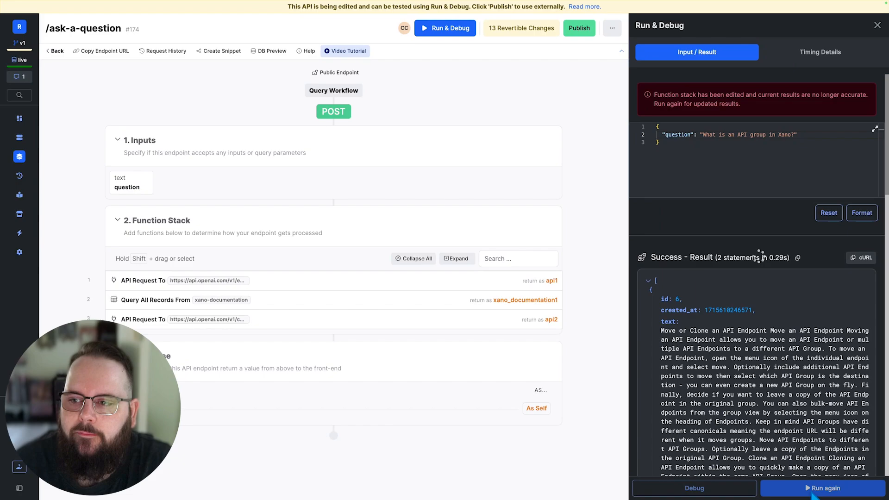
{"action": "left_click", "coordinate": [823, 488]}
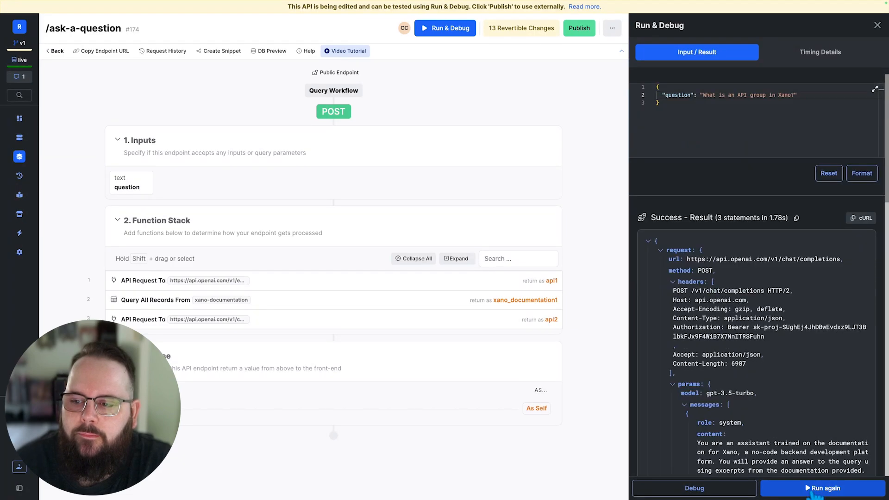
{"action": "left_click", "coordinate": [673, 281]}
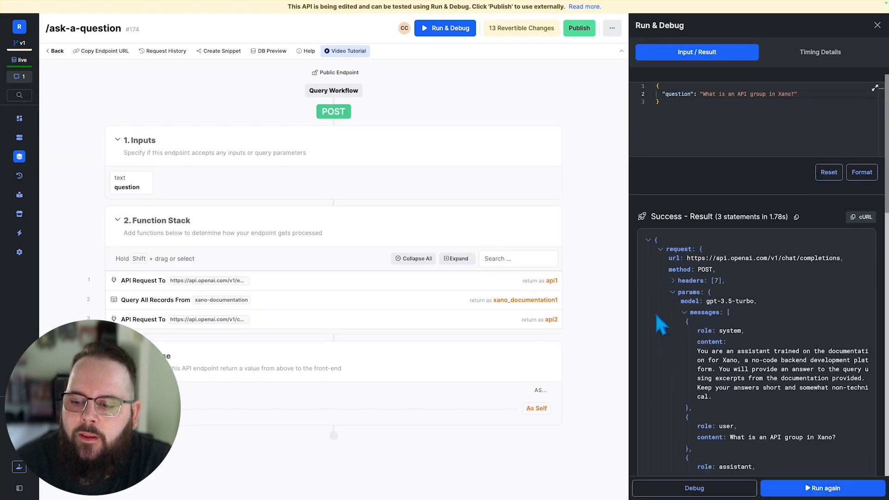
{"action": "scroll", "scroll_direction": "down", "scroll_amount": 3}
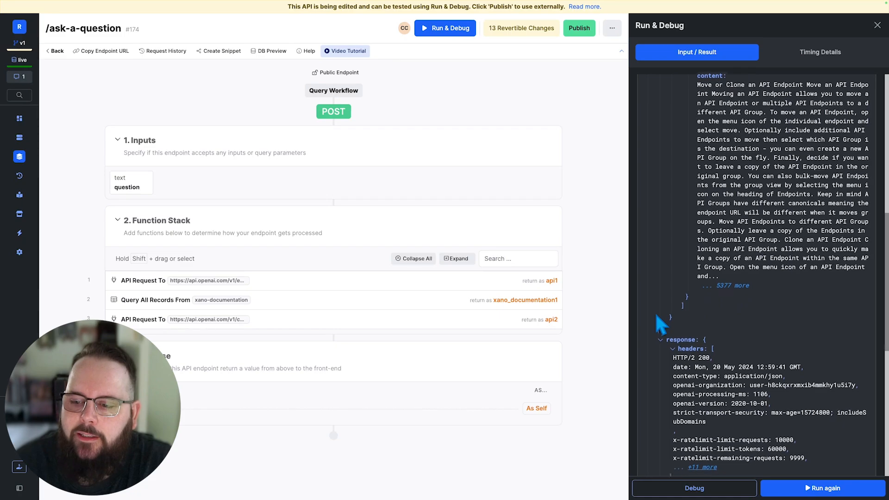
{"action": "scroll", "scroll_direction": "down", "scroll_amount": 3}
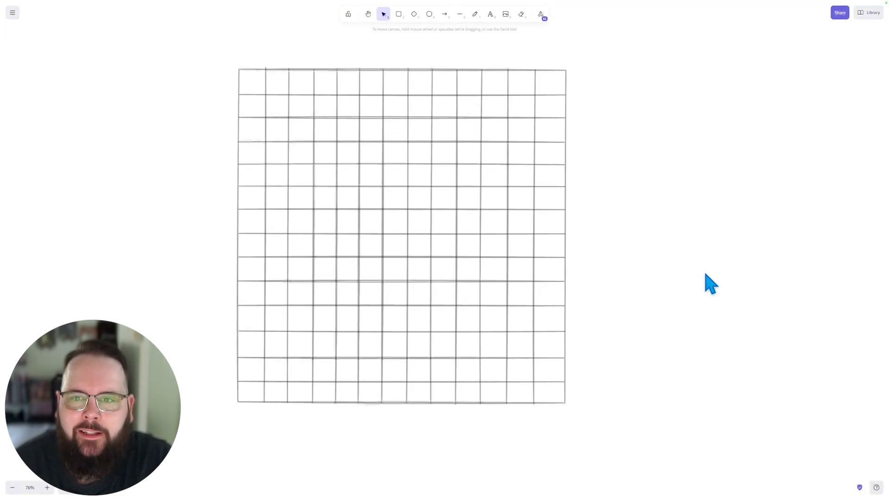
{"action": "mouse_move", "coordinate": [687, 271]}
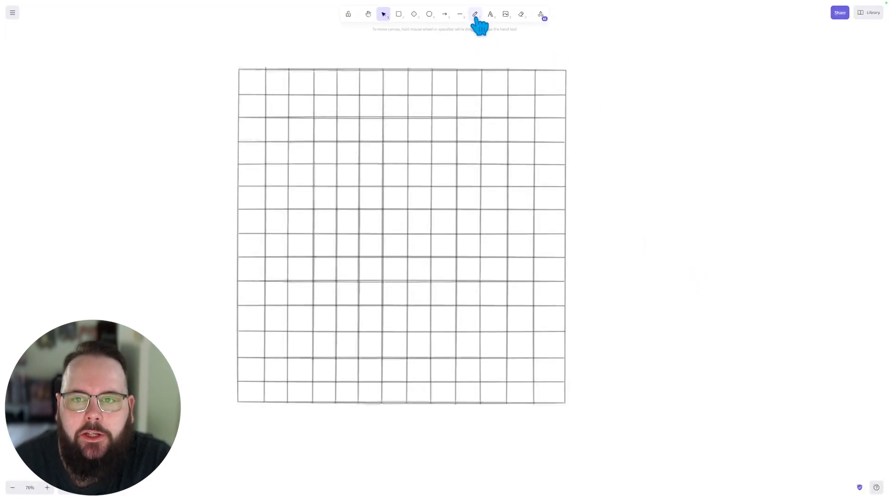
Step: Draw a green dot and label it 'API Groups'
{"action": "left_click", "coordinate": [475, 13]}
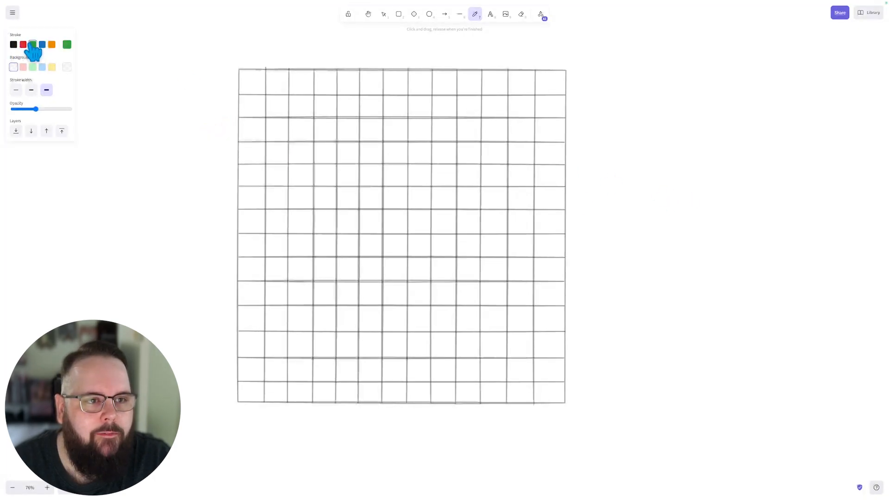
{"action": "left_click", "coordinate": [490, 14]}
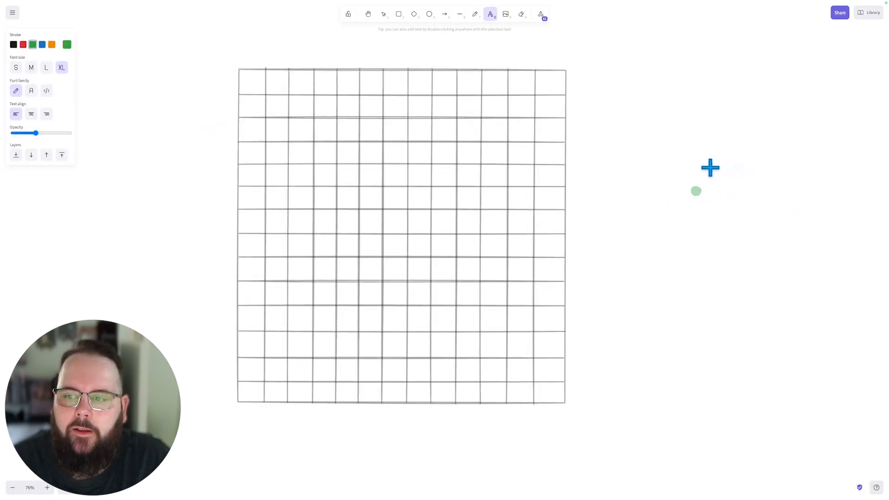
{"action": "left_click", "coordinate": [384, 14]}
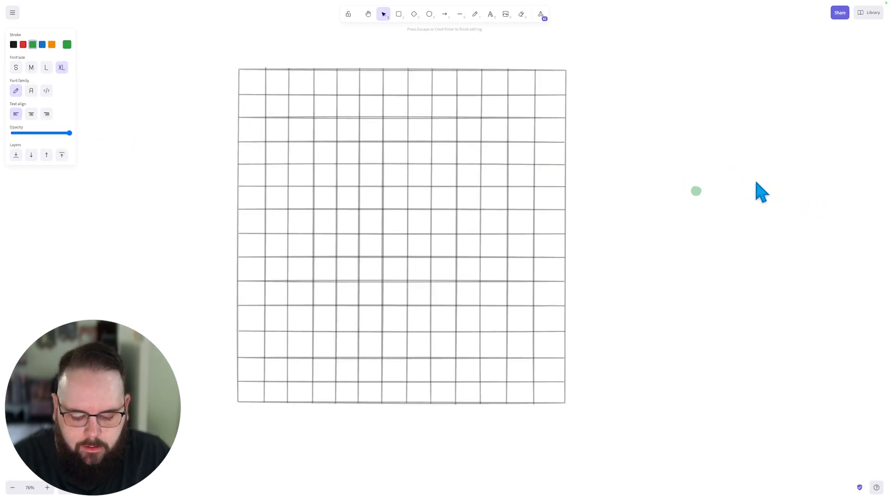
{"action": "type", "text": "API Groups"}
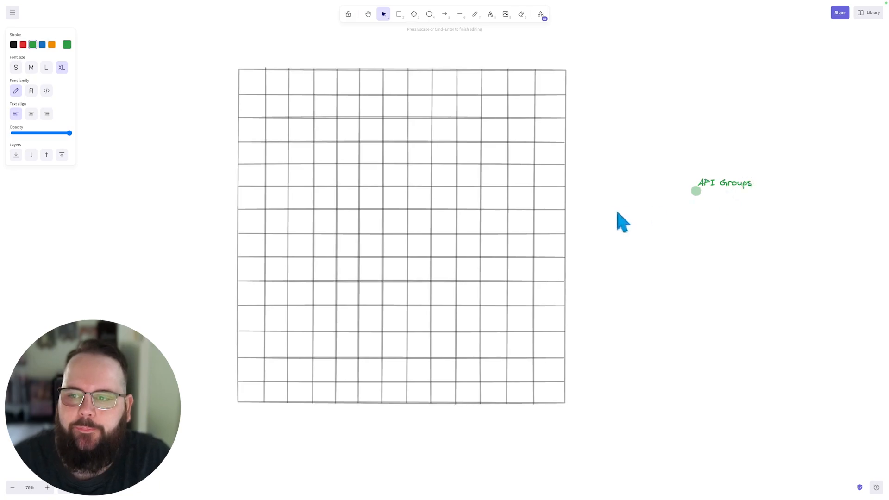
{"action": "left_click", "coordinate": [475, 13]}
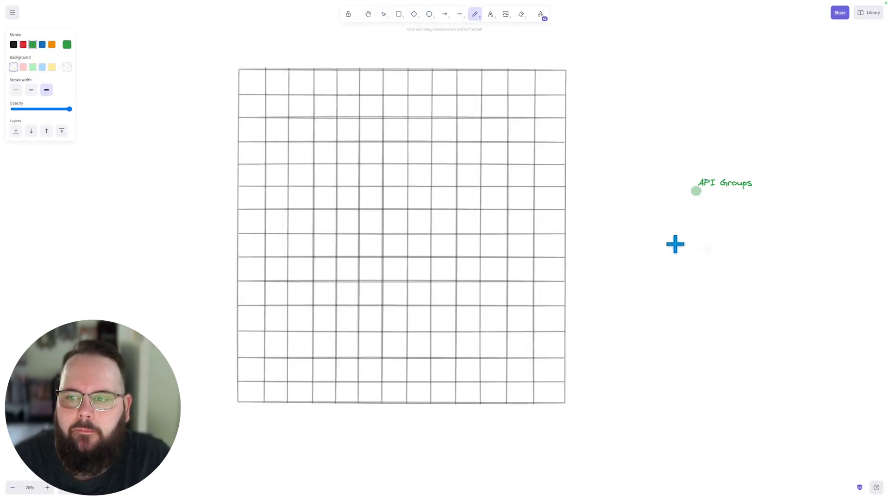
{"action": "mouse_move", "coordinate": [681, 247]}
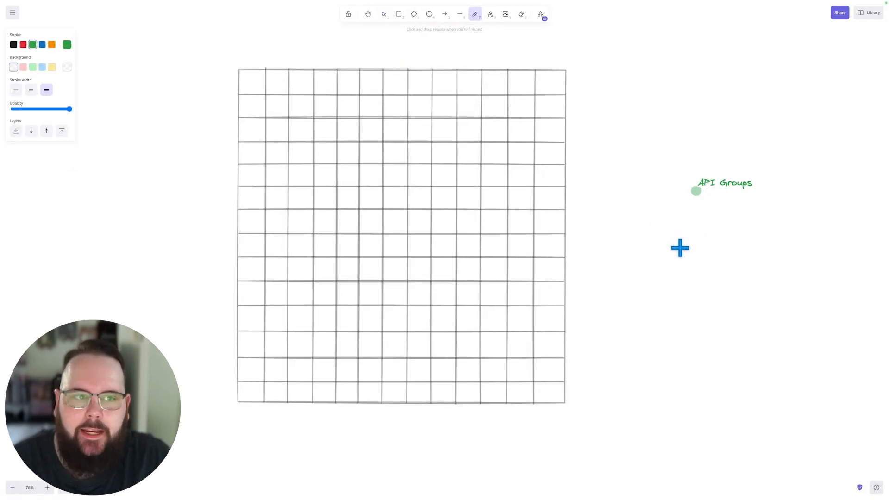
{"action": "mouse_move", "coordinate": [689, 238]}
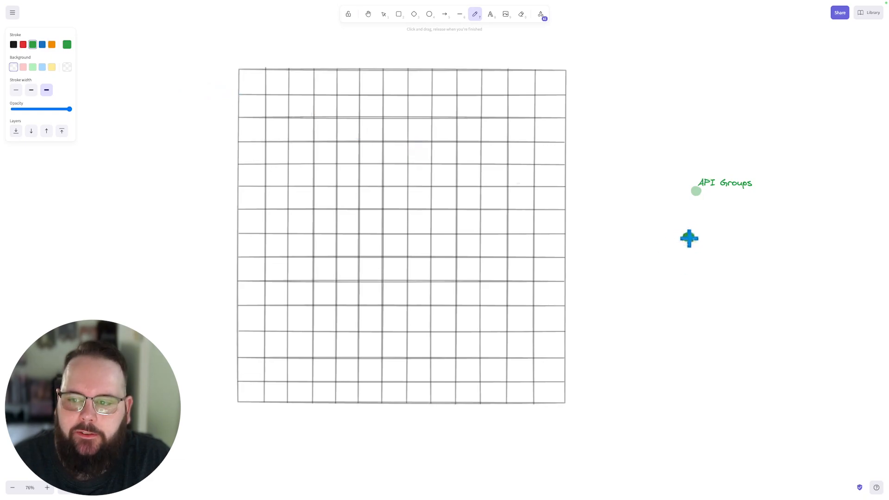
Step: Label a second green dot 'Naming API Endpoints' and begin the orange 'Database Indexes' label
{"action": "left_click", "coordinate": [383, 14]}
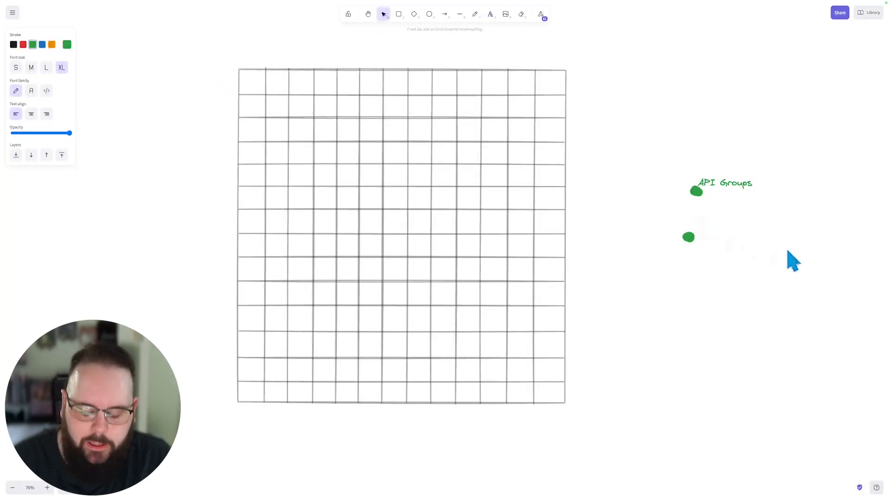
{"action": "type", "text": "Naming"}
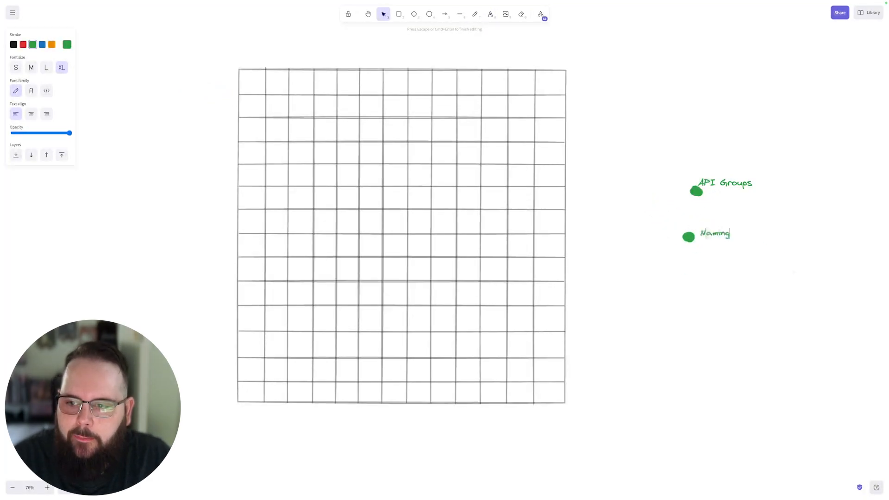
{"action": "type", "text": "API End"}
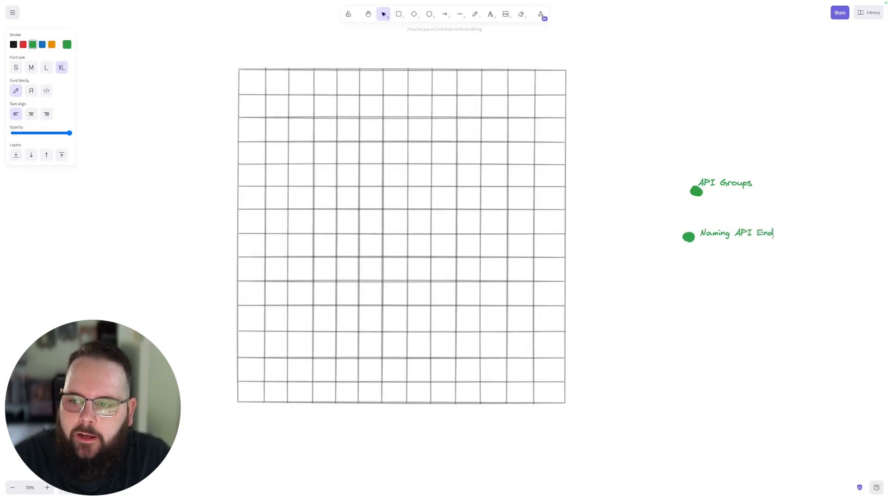
{"action": "type", "text": "points"}
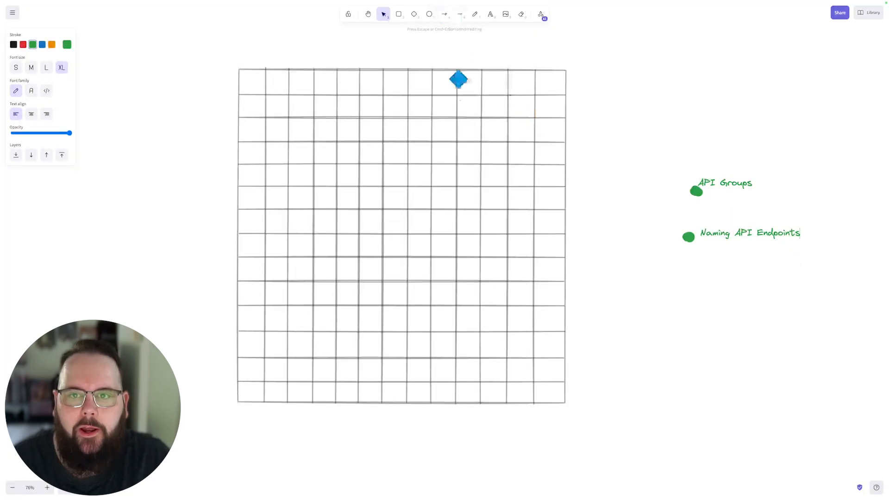
{"action": "left_click", "coordinate": [475, 14]}
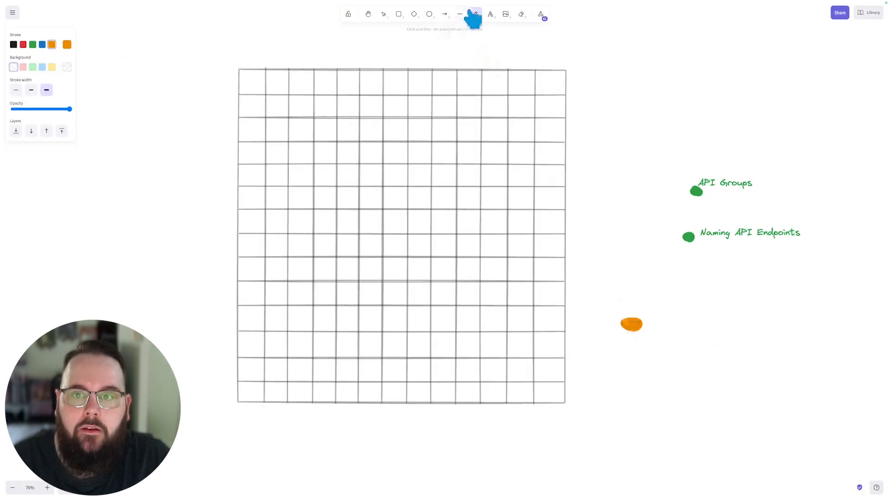
{"action": "left_click", "coordinate": [490, 13]}
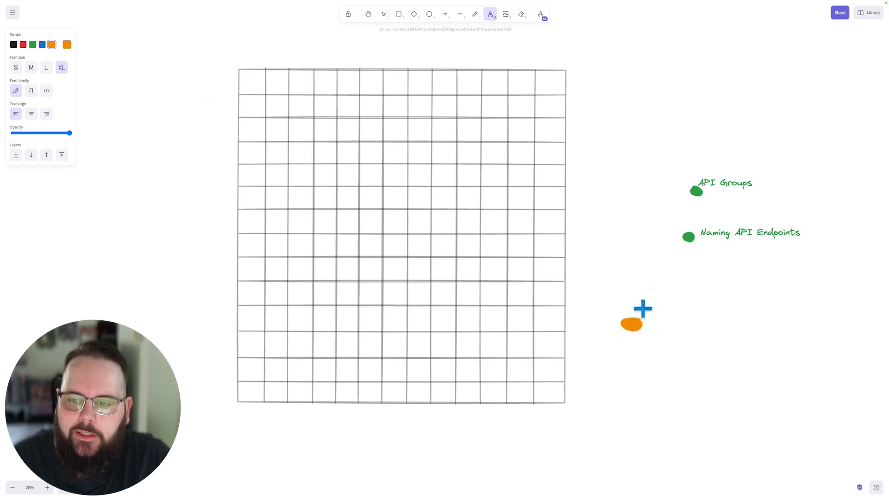
{"action": "type", "text": "Database Indexes"}
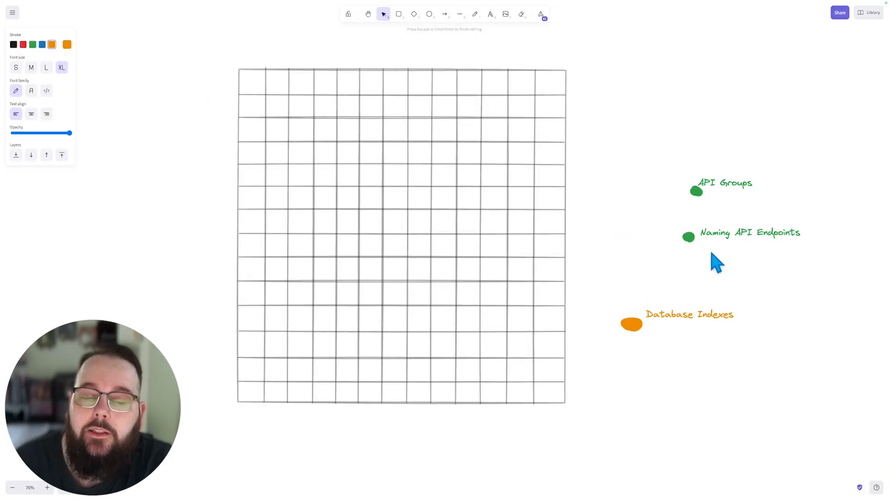
{"action": "mouse_move", "coordinate": [648, 225]}
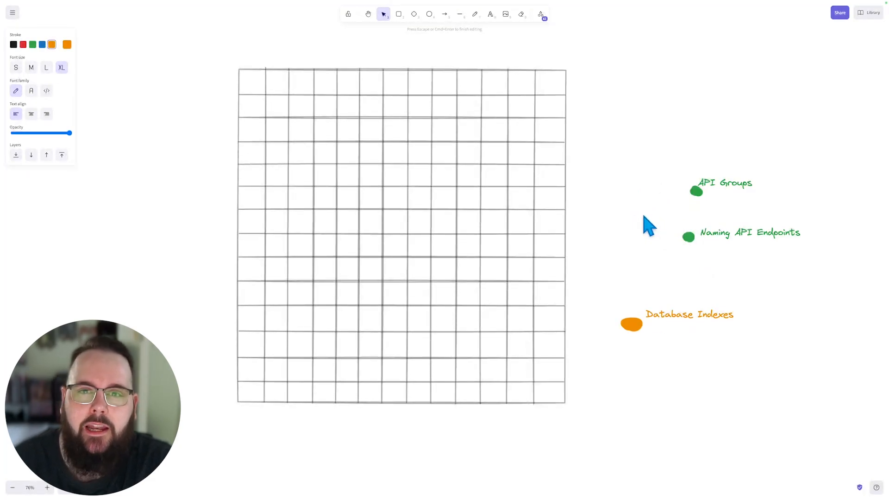
{"action": "mouse_move", "coordinate": [746, 332]}
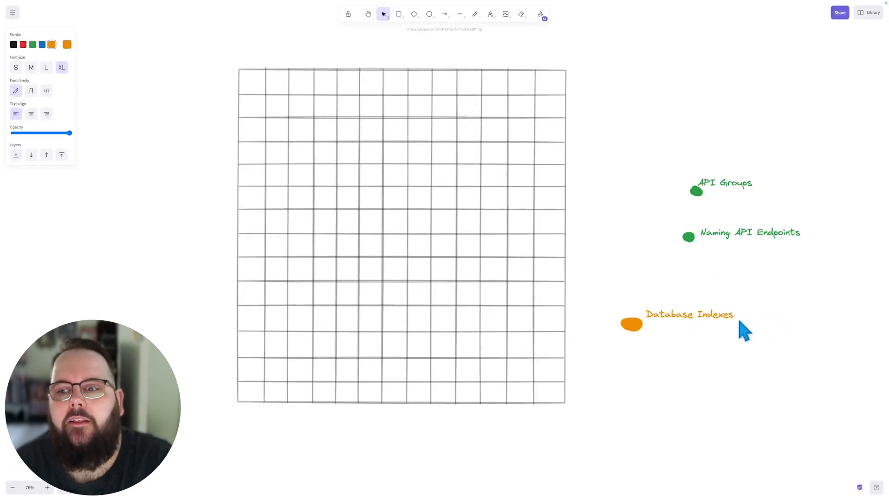
{"action": "mouse_move", "coordinate": [697, 256]}
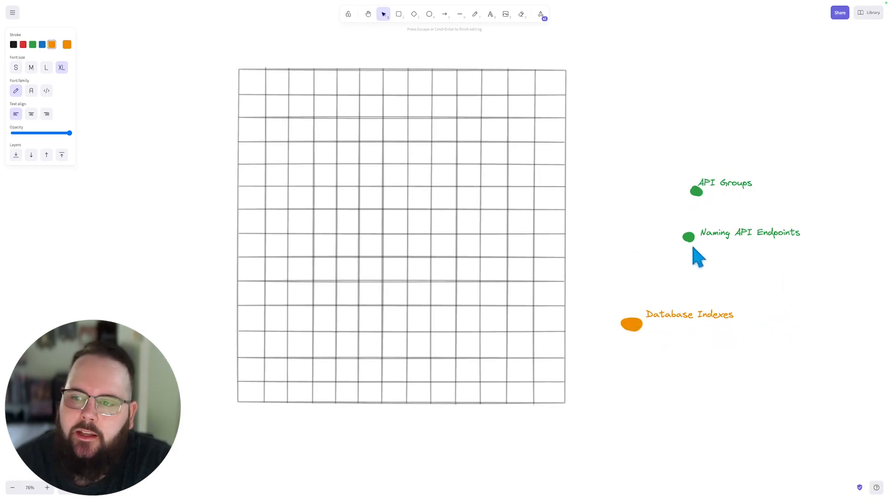
{"action": "mouse_move", "coordinate": [629, 221]}
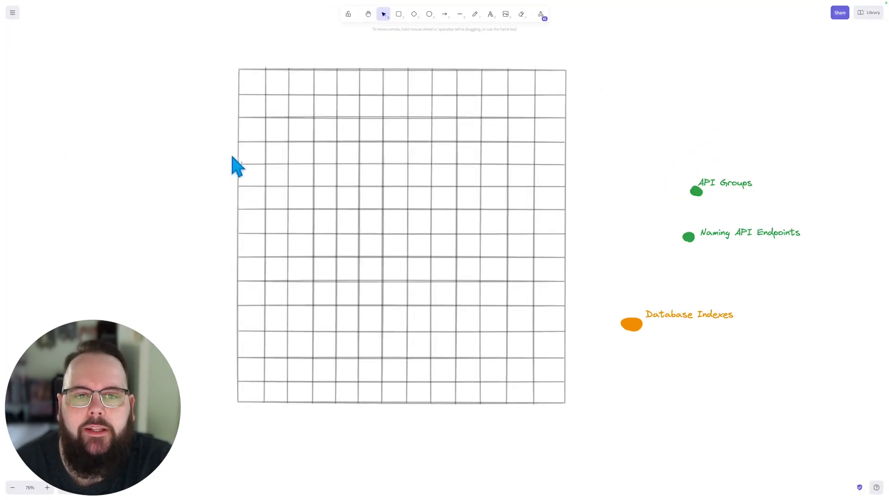
{"action": "mouse_move", "coordinate": [634, 459]}
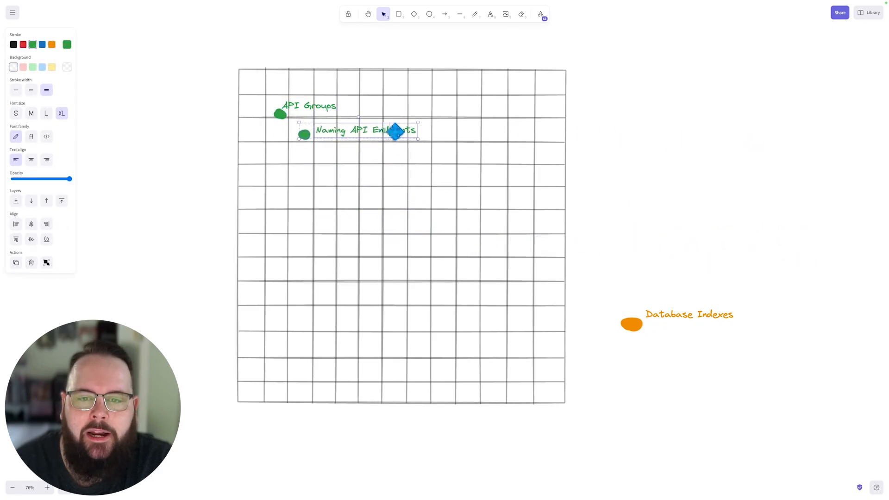
Step: Move the green API topics and Database Indexes dot into the grid, adding heading 'What is an API Group?'
{"action": "left_click", "coordinate": [689, 314]}
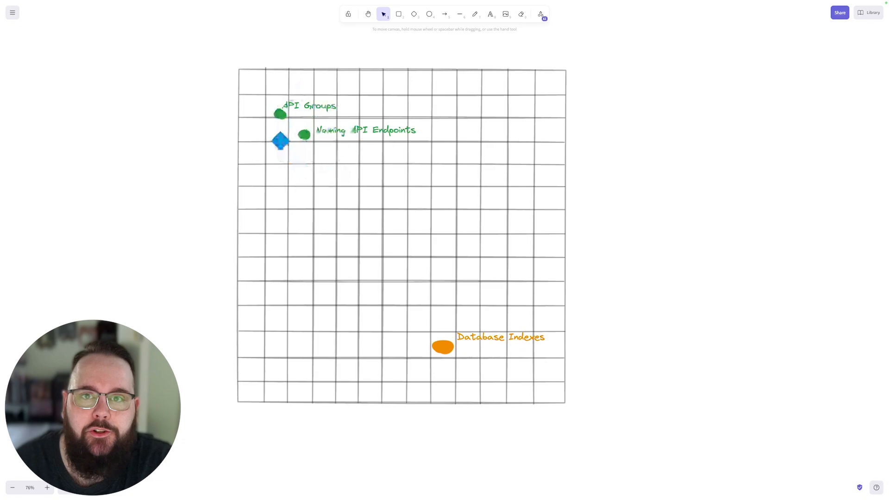
{"action": "left_click", "coordinate": [490, 14]}
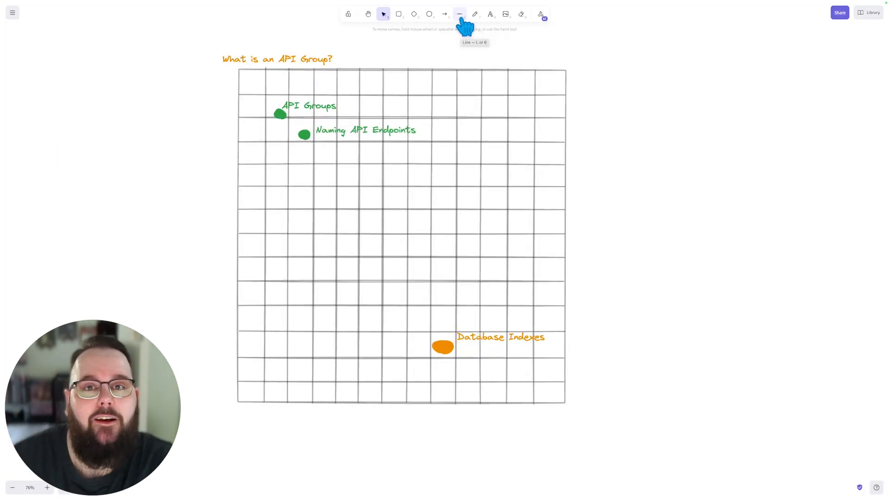
Step: Draw an orange ellipse around the 'What is an API Group?' heading and both API topics
{"action": "left_click", "coordinate": [429, 15]}
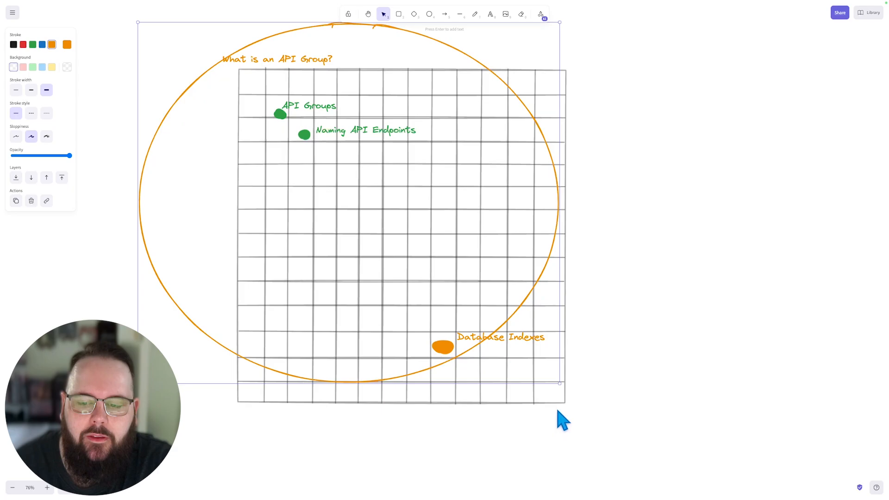
{"action": "mouse_move", "coordinate": [560, 383]}
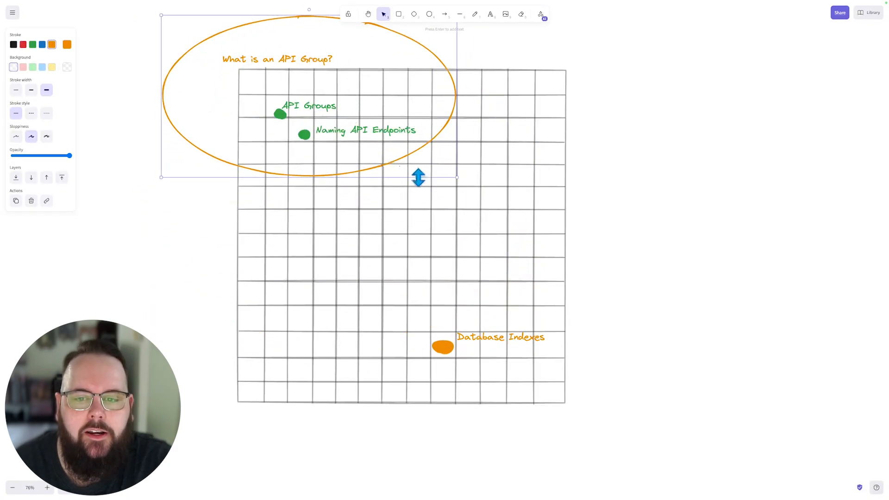
{"action": "mouse_move", "coordinate": [408, 171]}
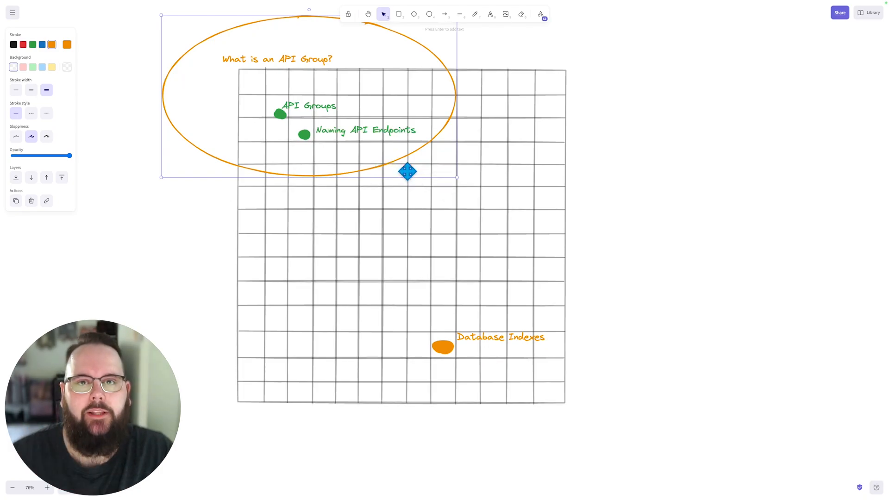